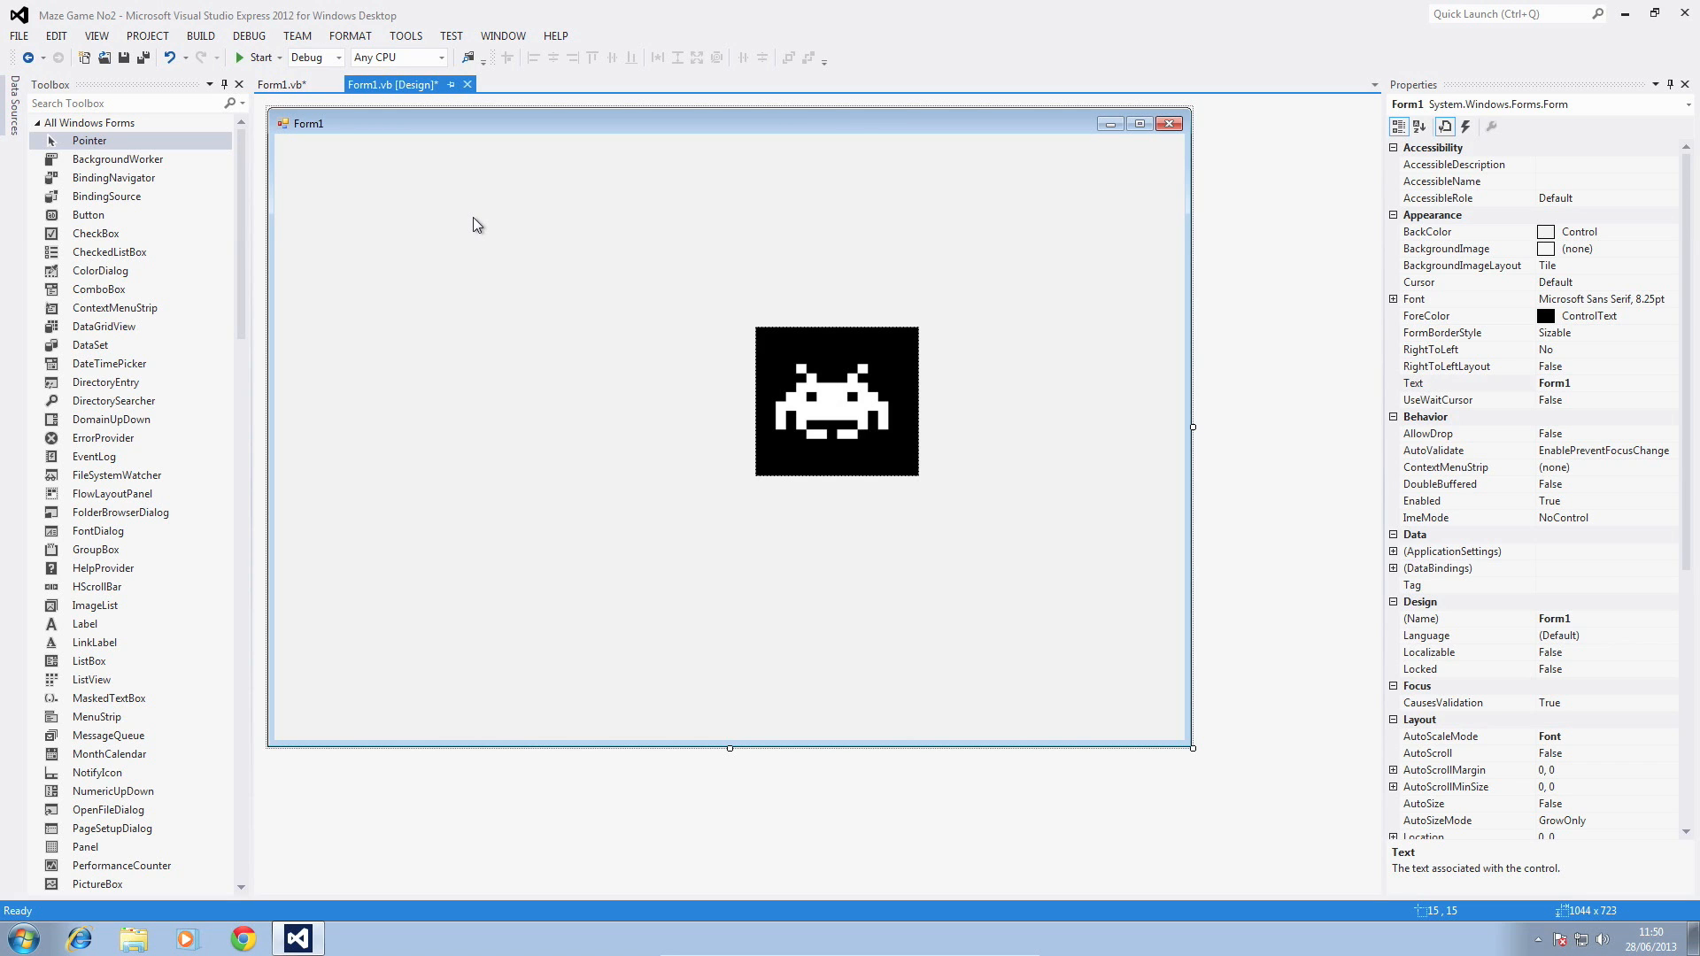
- Add a second PictureBox left of the invader and import Fire.jpg into it
{"action": "left_click", "coordinate": [836, 402]}
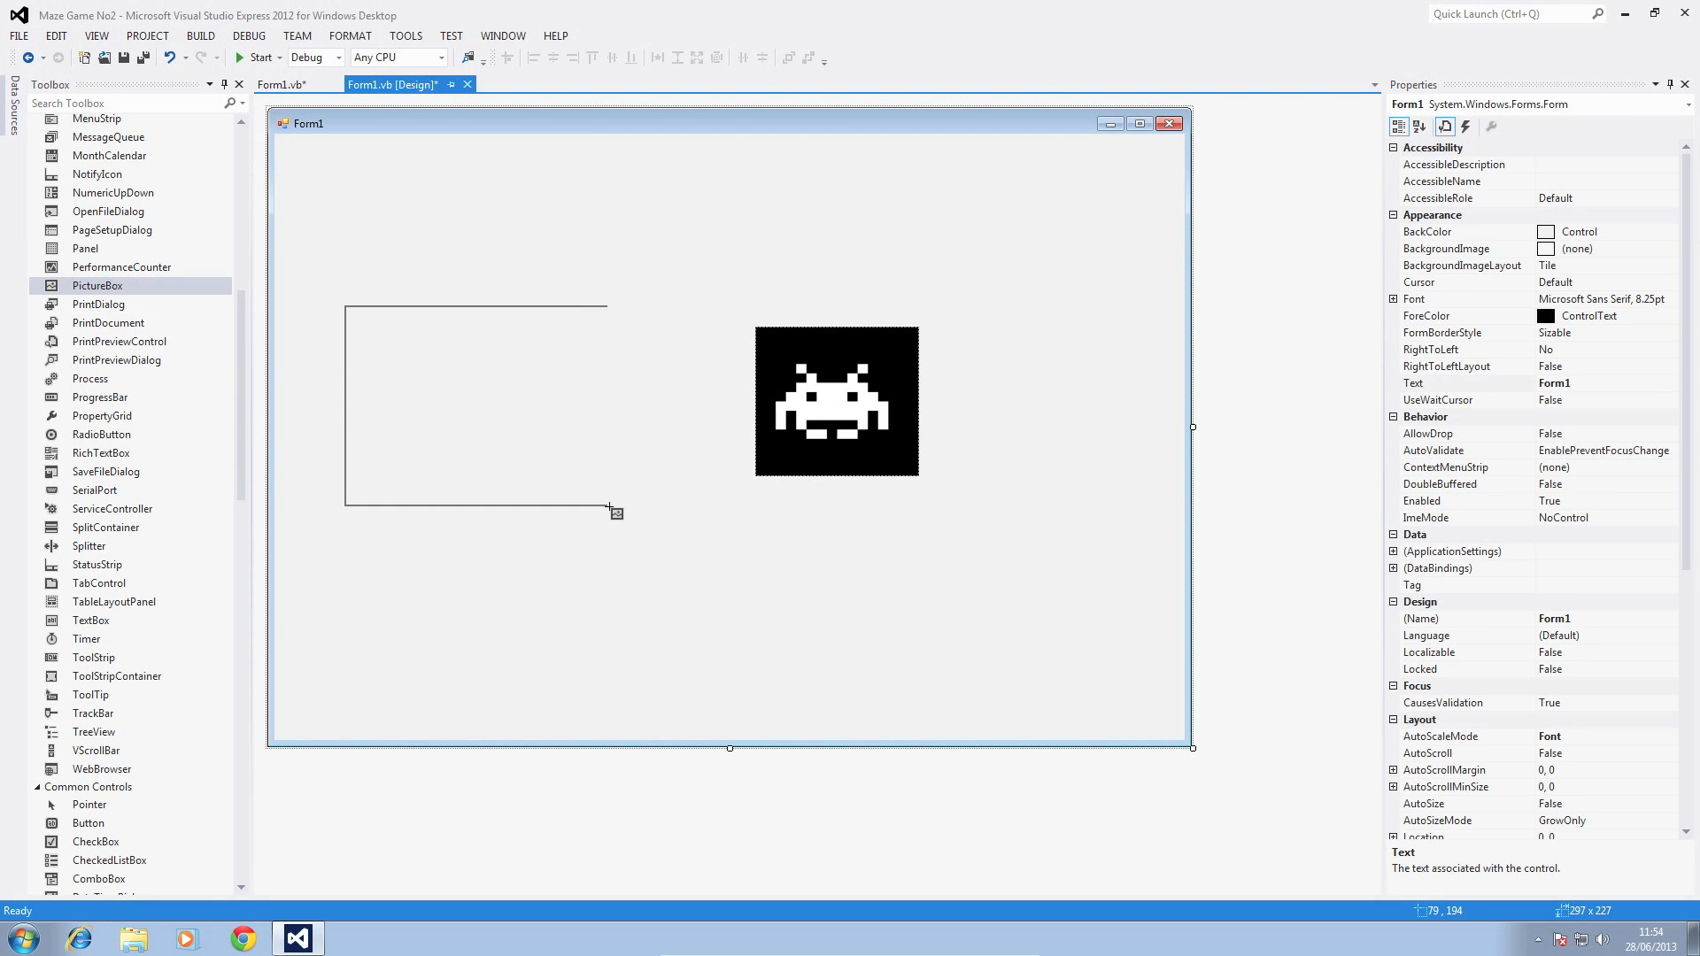
{"action": "left_click_drag", "start_coordinate": [345, 303], "coordinate": [609, 506]}
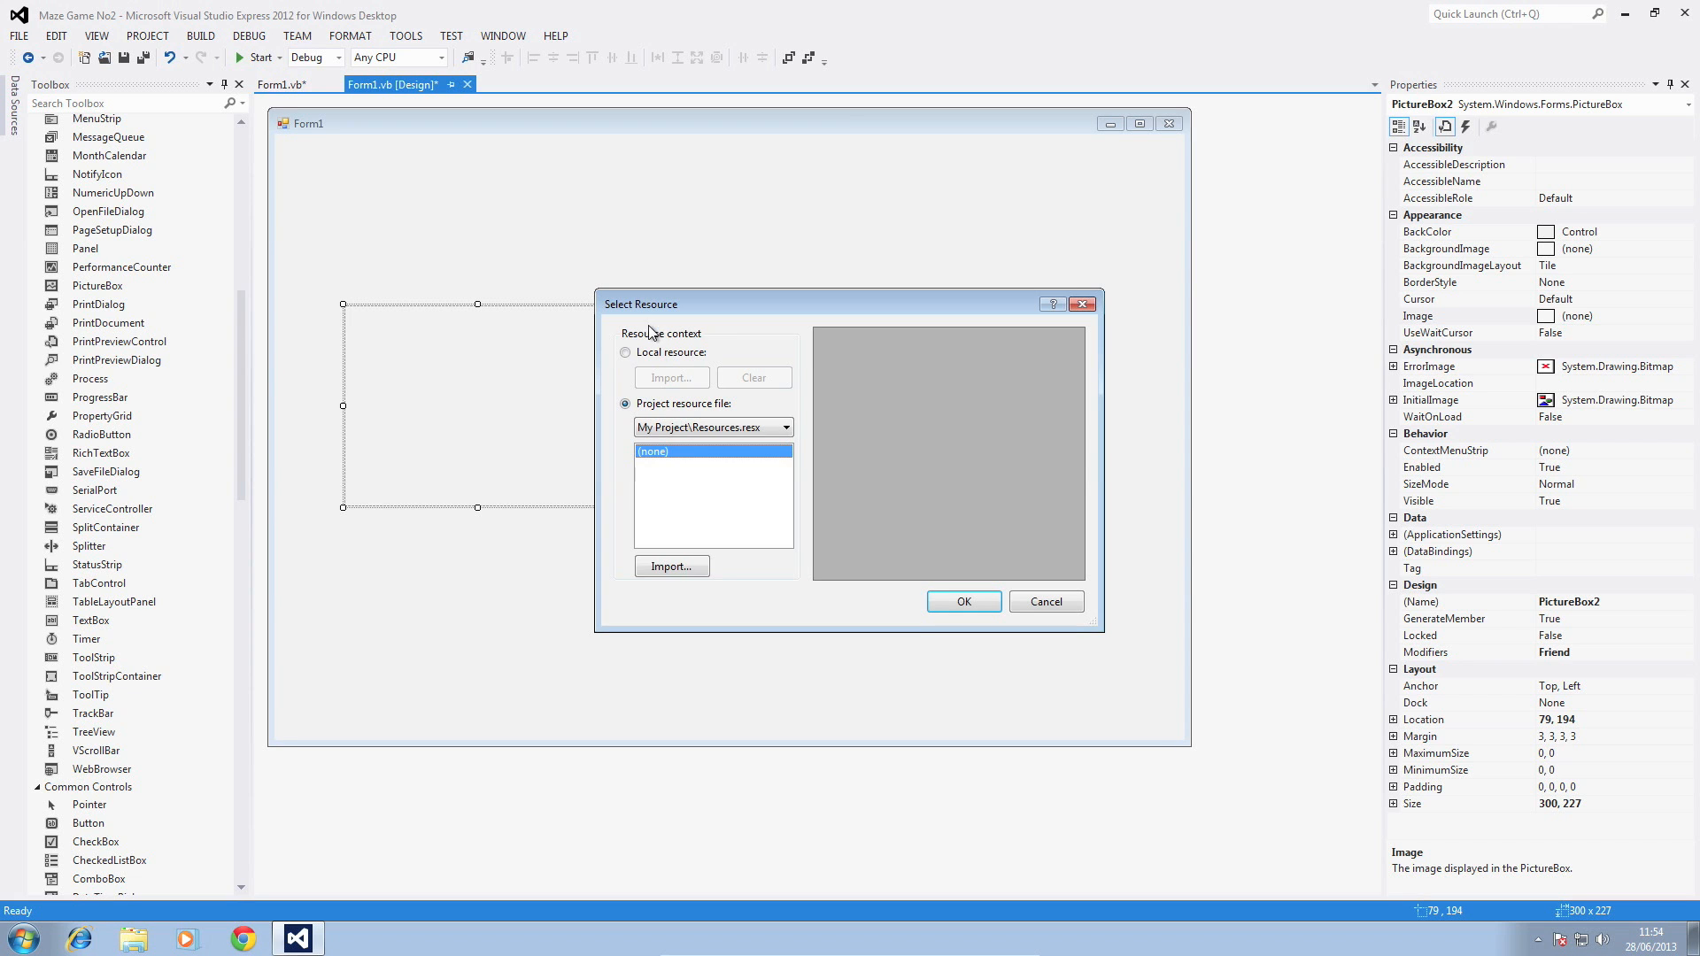
{"action": "left_click", "coordinate": [670, 566]}
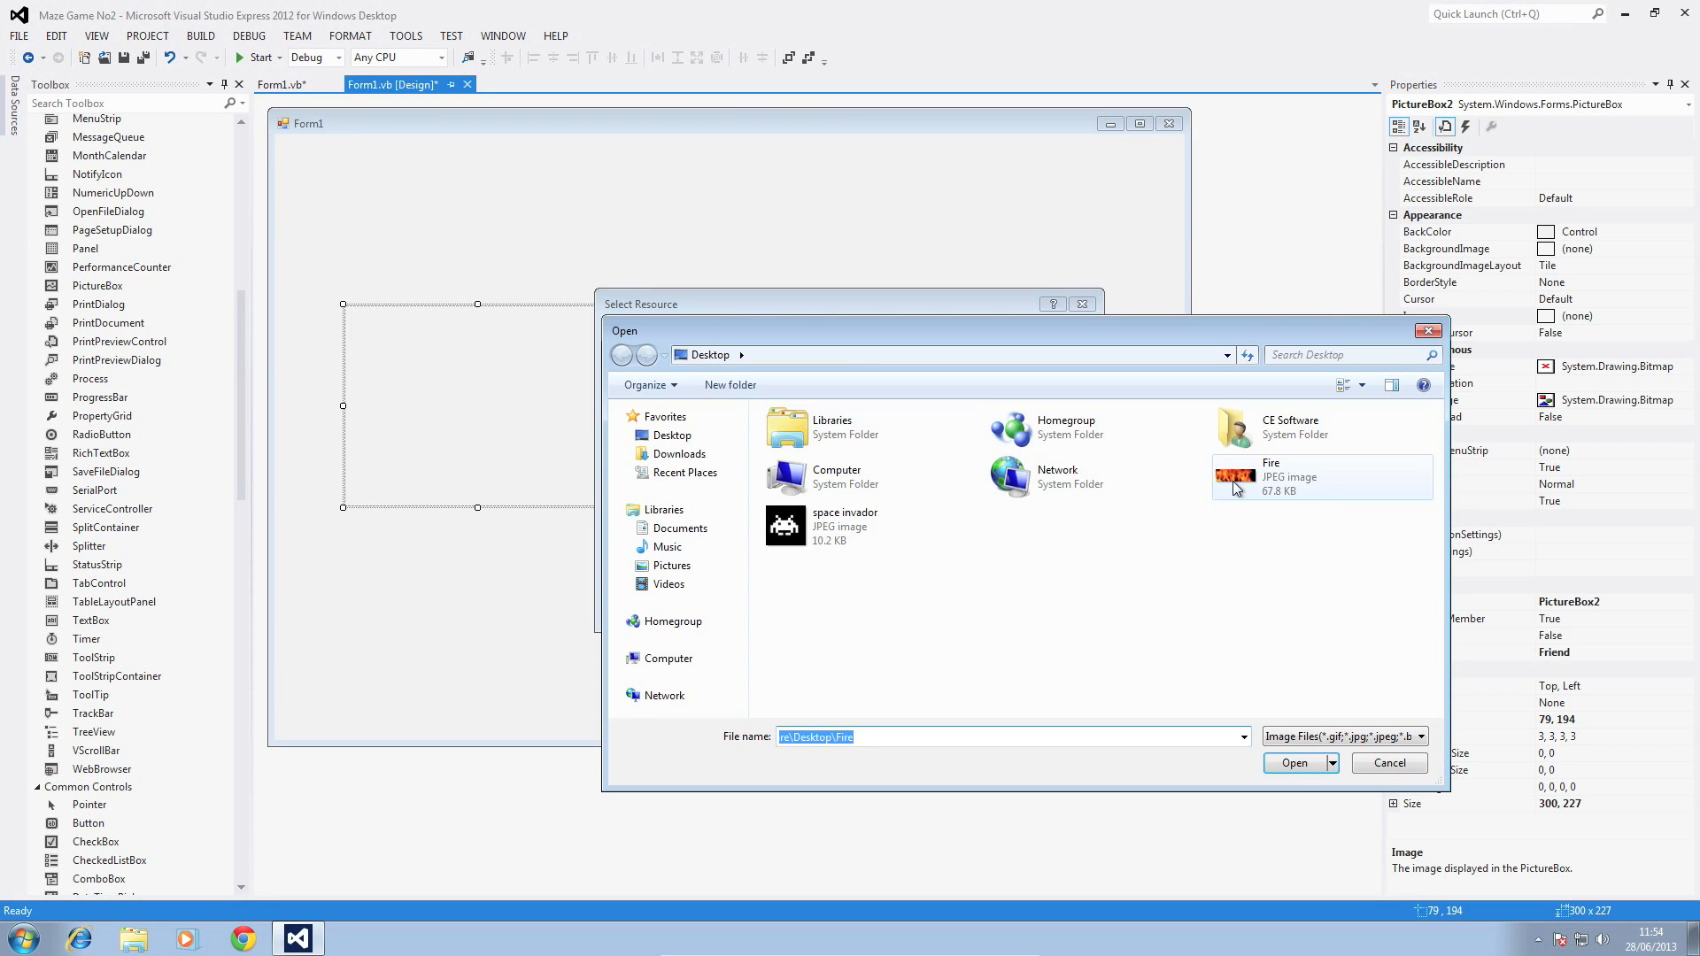
{"action": "left_click", "coordinate": [1293, 763]}
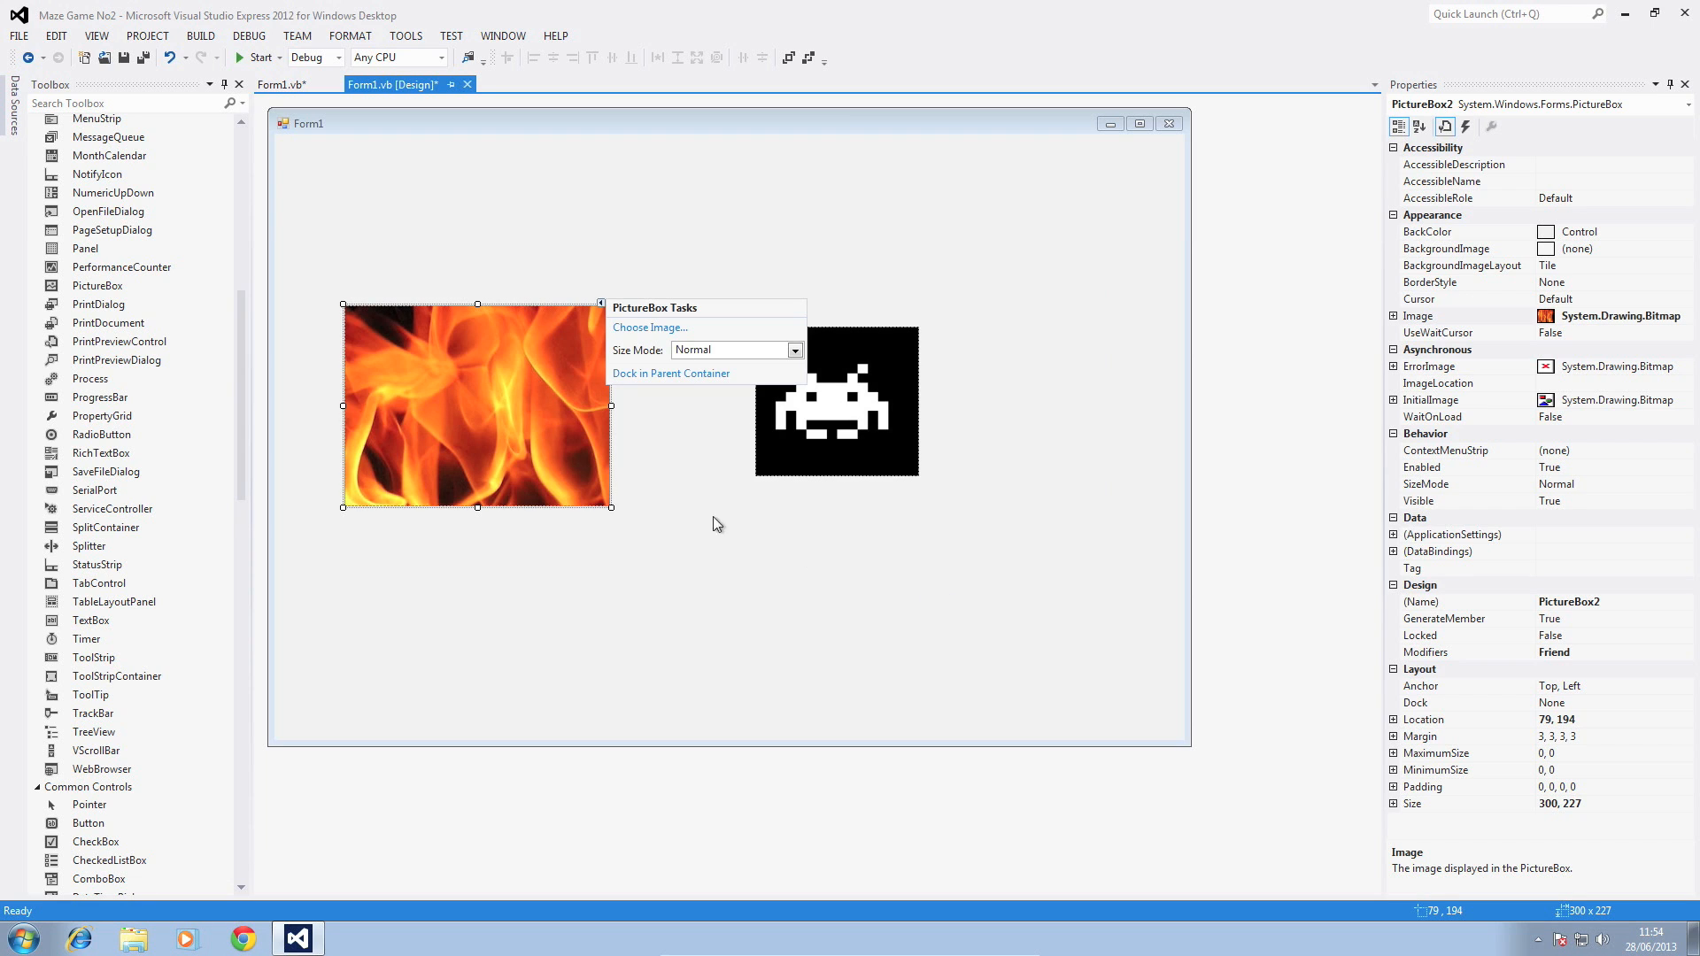
- Shrink the fire picture box to fit the image and deselect it
{"action": "left_click_drag", "start_coordinate": [611, 507], "coordinate": [621, 527]}
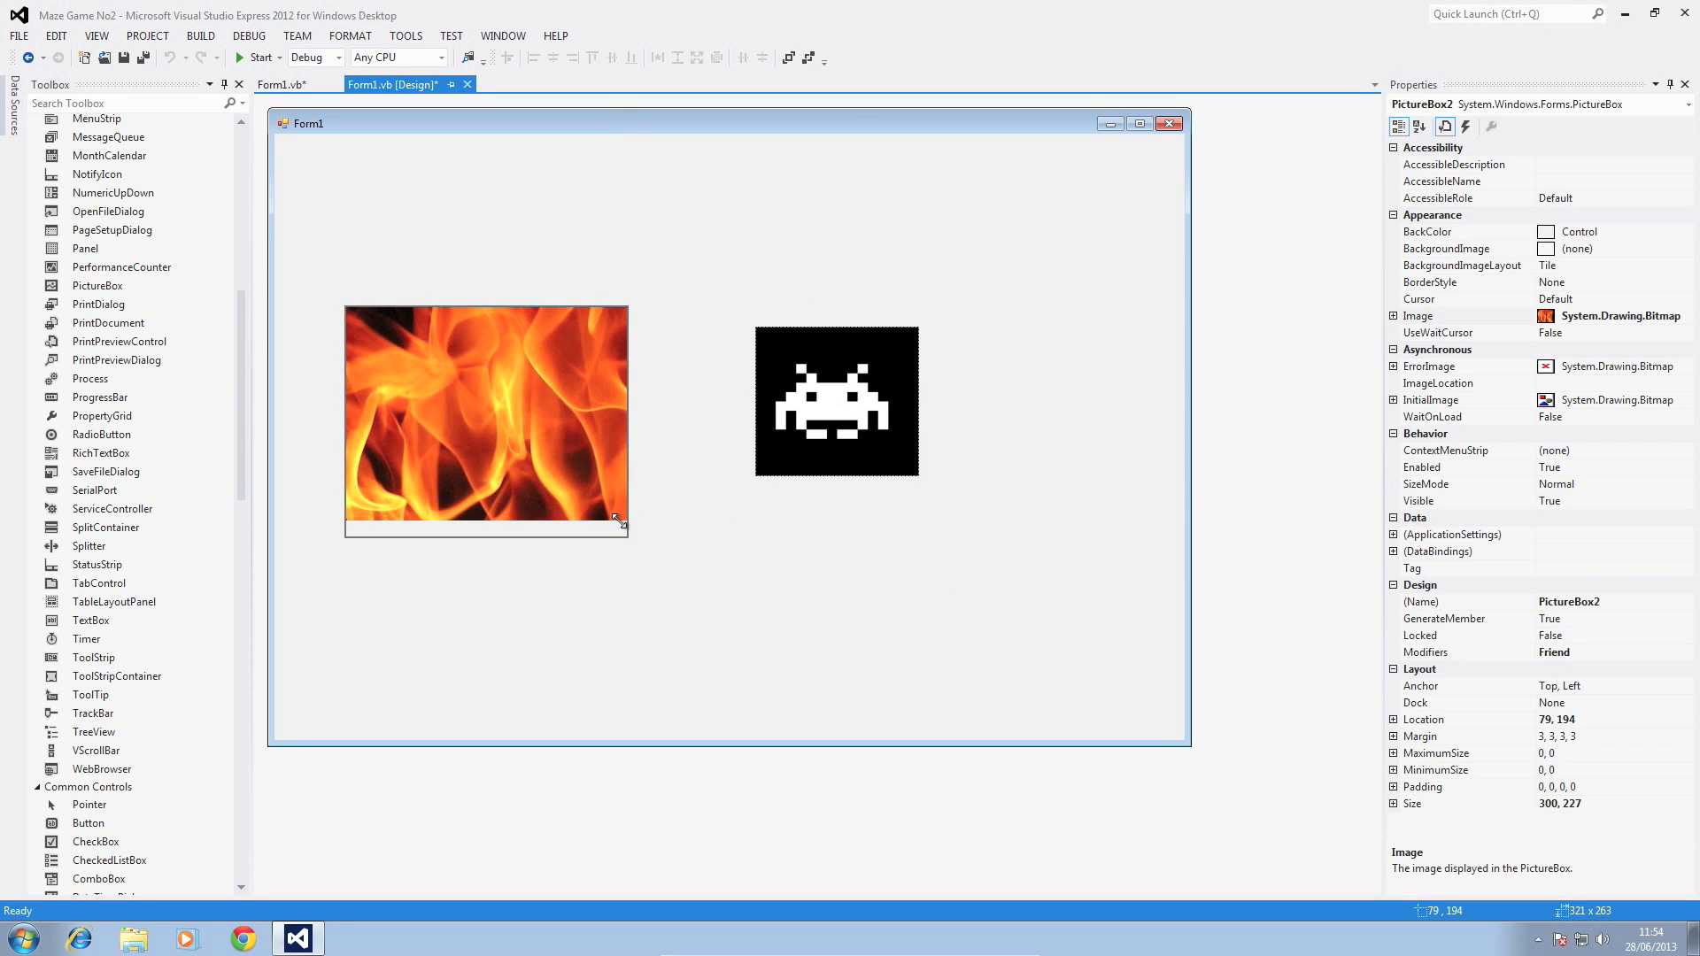
{"action": "left_click_drag", "start_coordinate": [621, 521], "coordinate": [577, 506]}
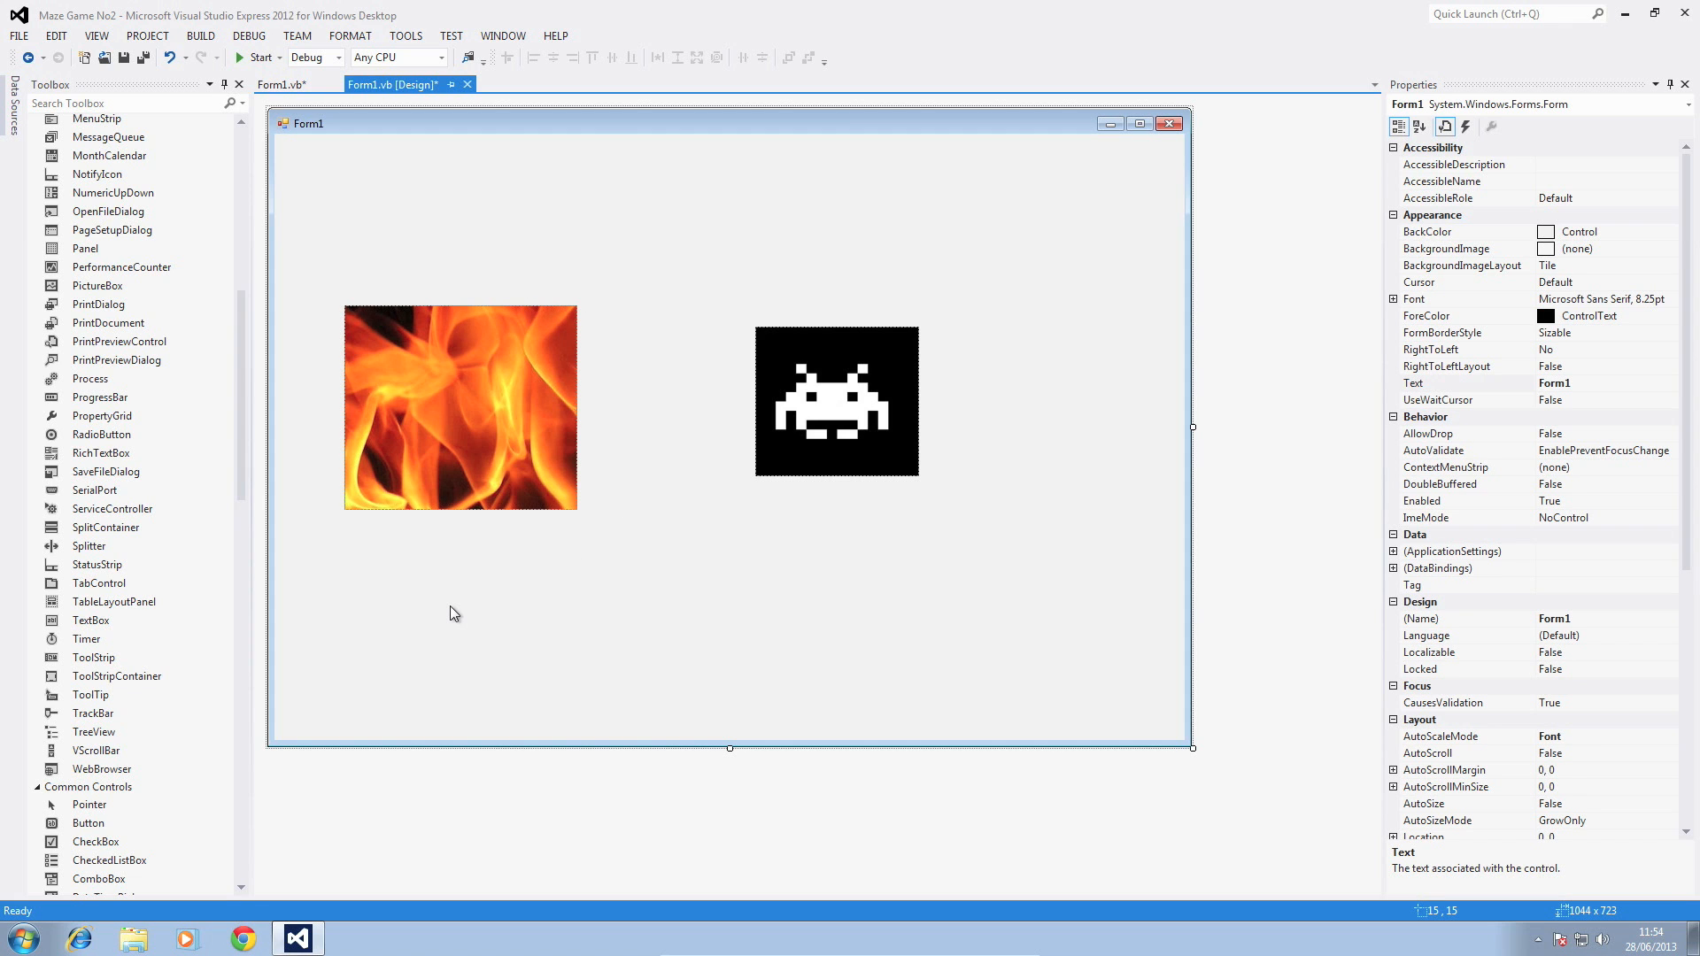
{"action": "left_click", "coordinate": [461, 407]}
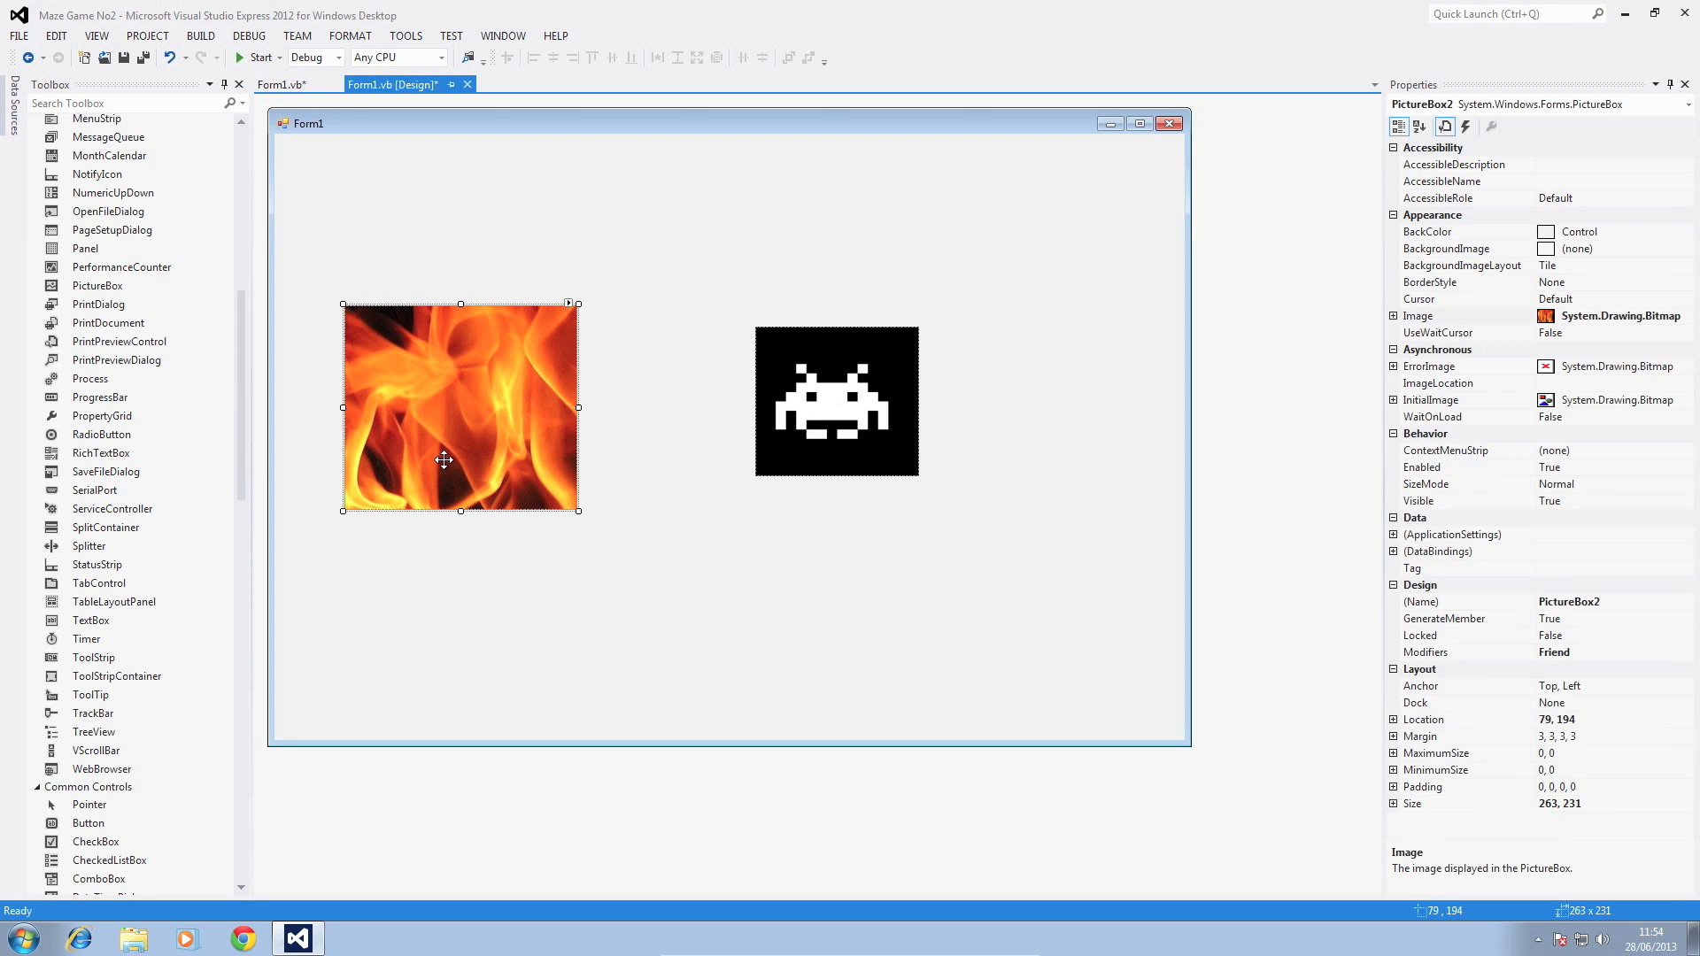
{"action": "left_click", "coordinate": [838, 402]}
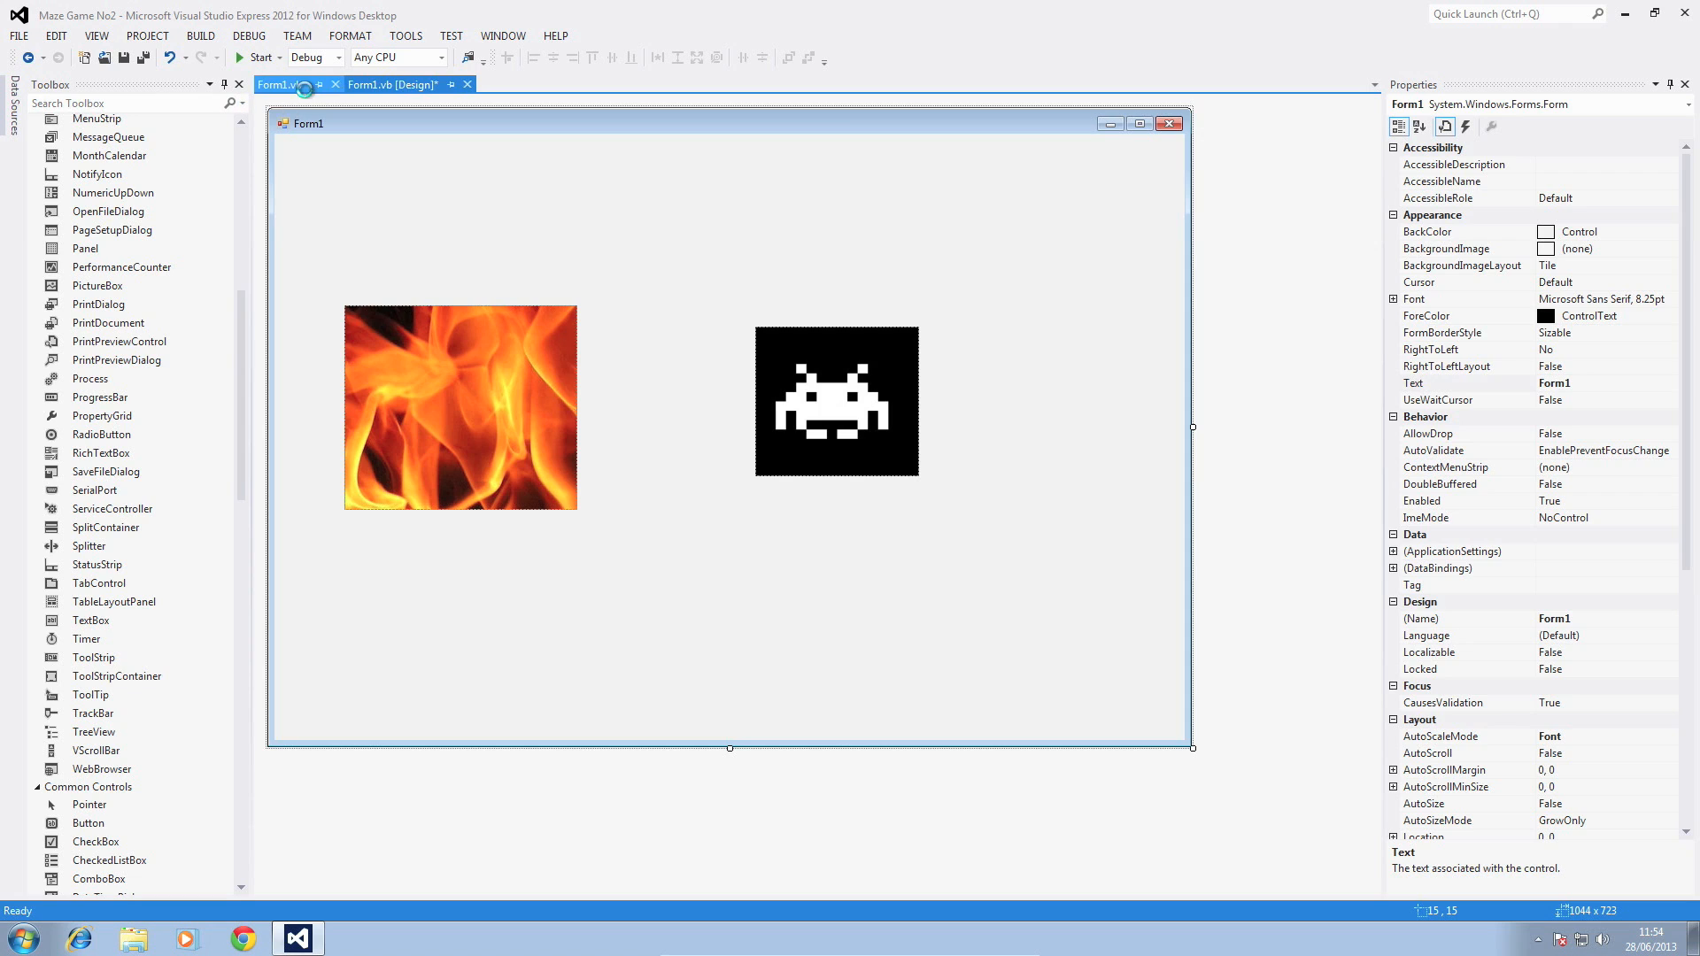
- In Form1.vb's KeyDown handler, add If PictureBox1.Bounds.IntersectsWith(PictureBox2.Bounds) Then
{"action": "left_click", "coordinate": [280, 85]}
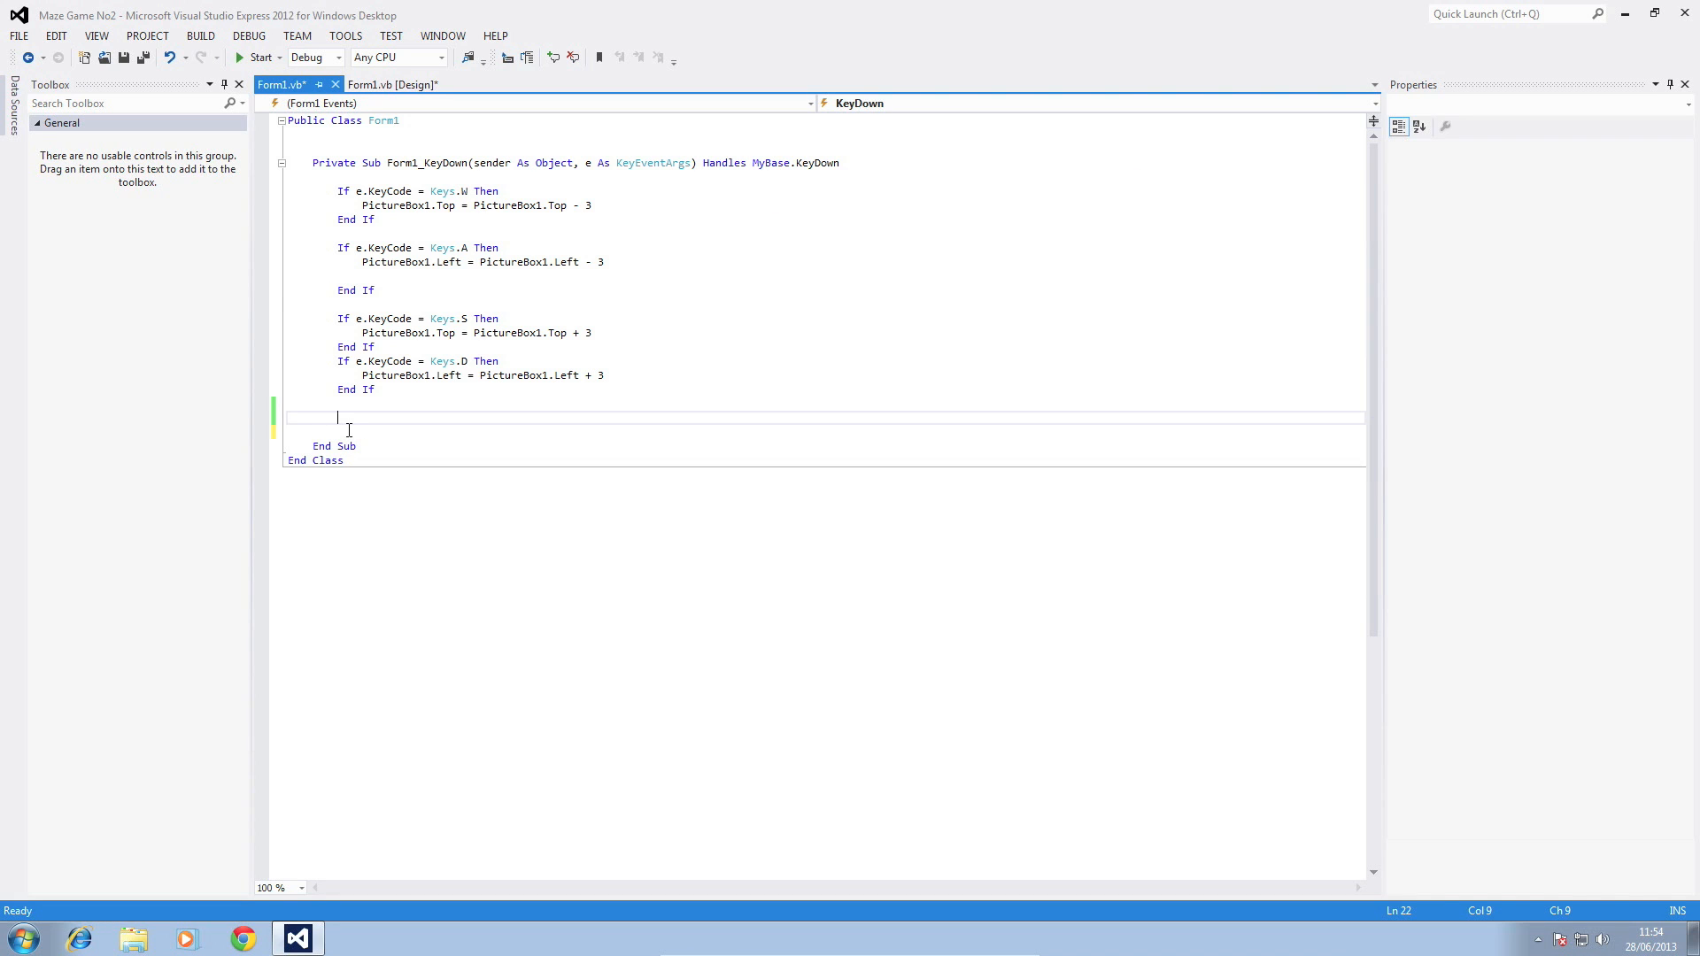
{"action": "mouse_move", "coordinate": [350, 421]}
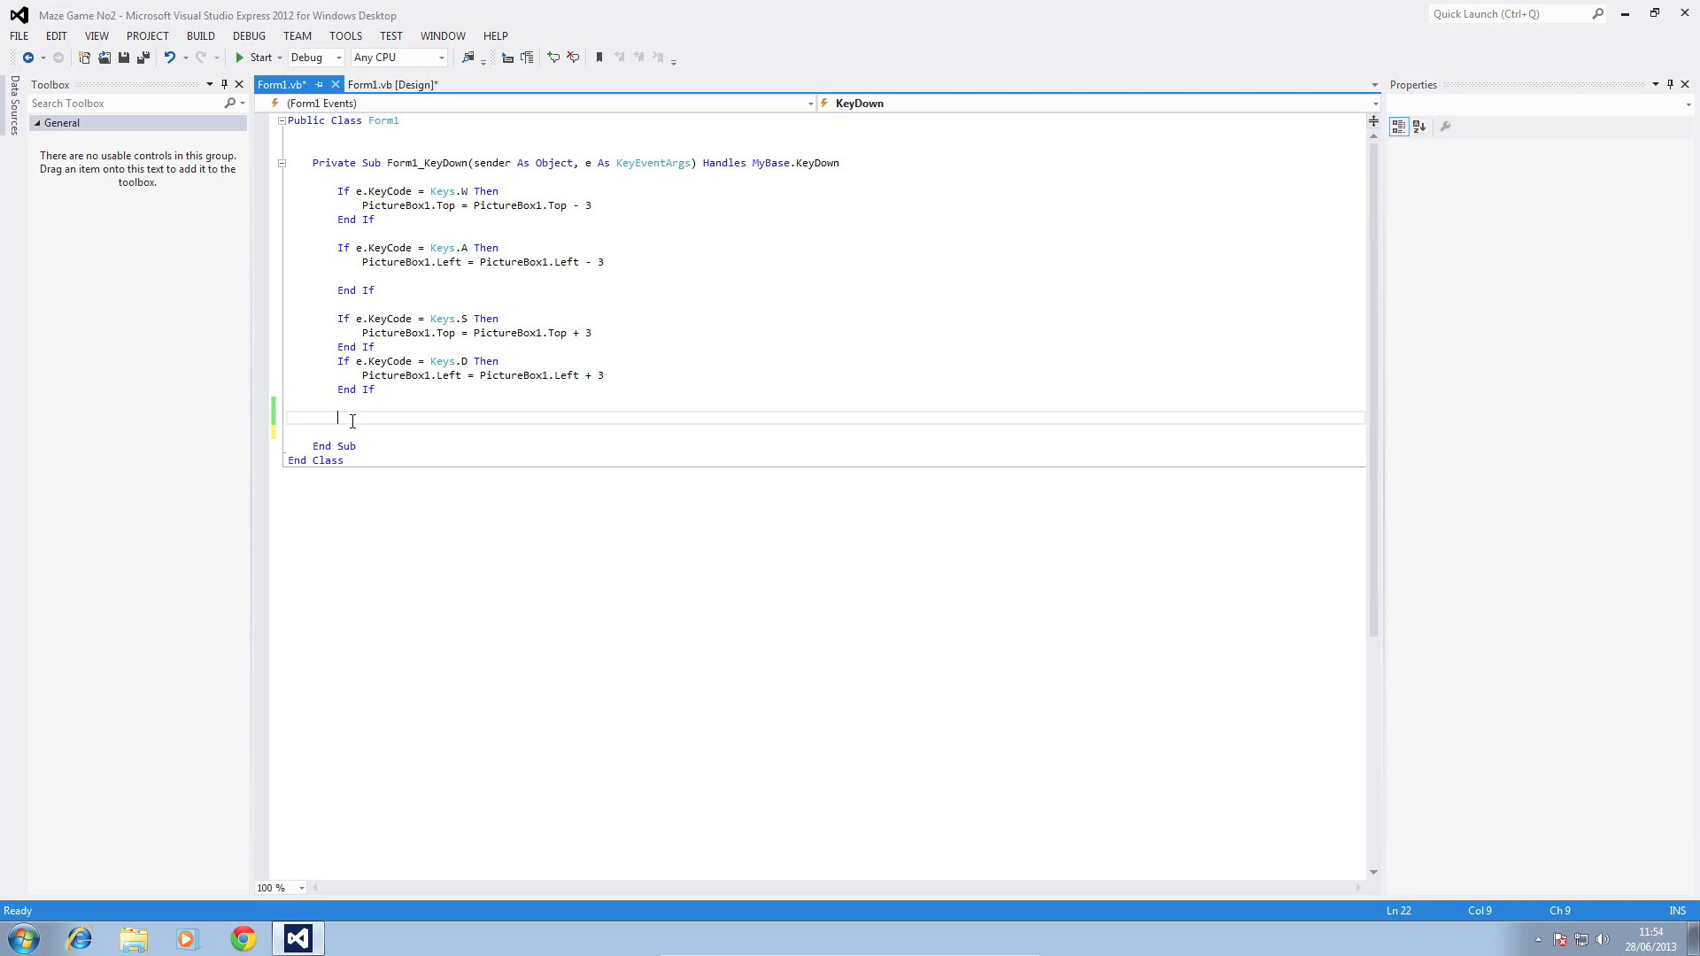
{"action": "key", "text": "enter"}
{"action": "type", "text": "If P"}
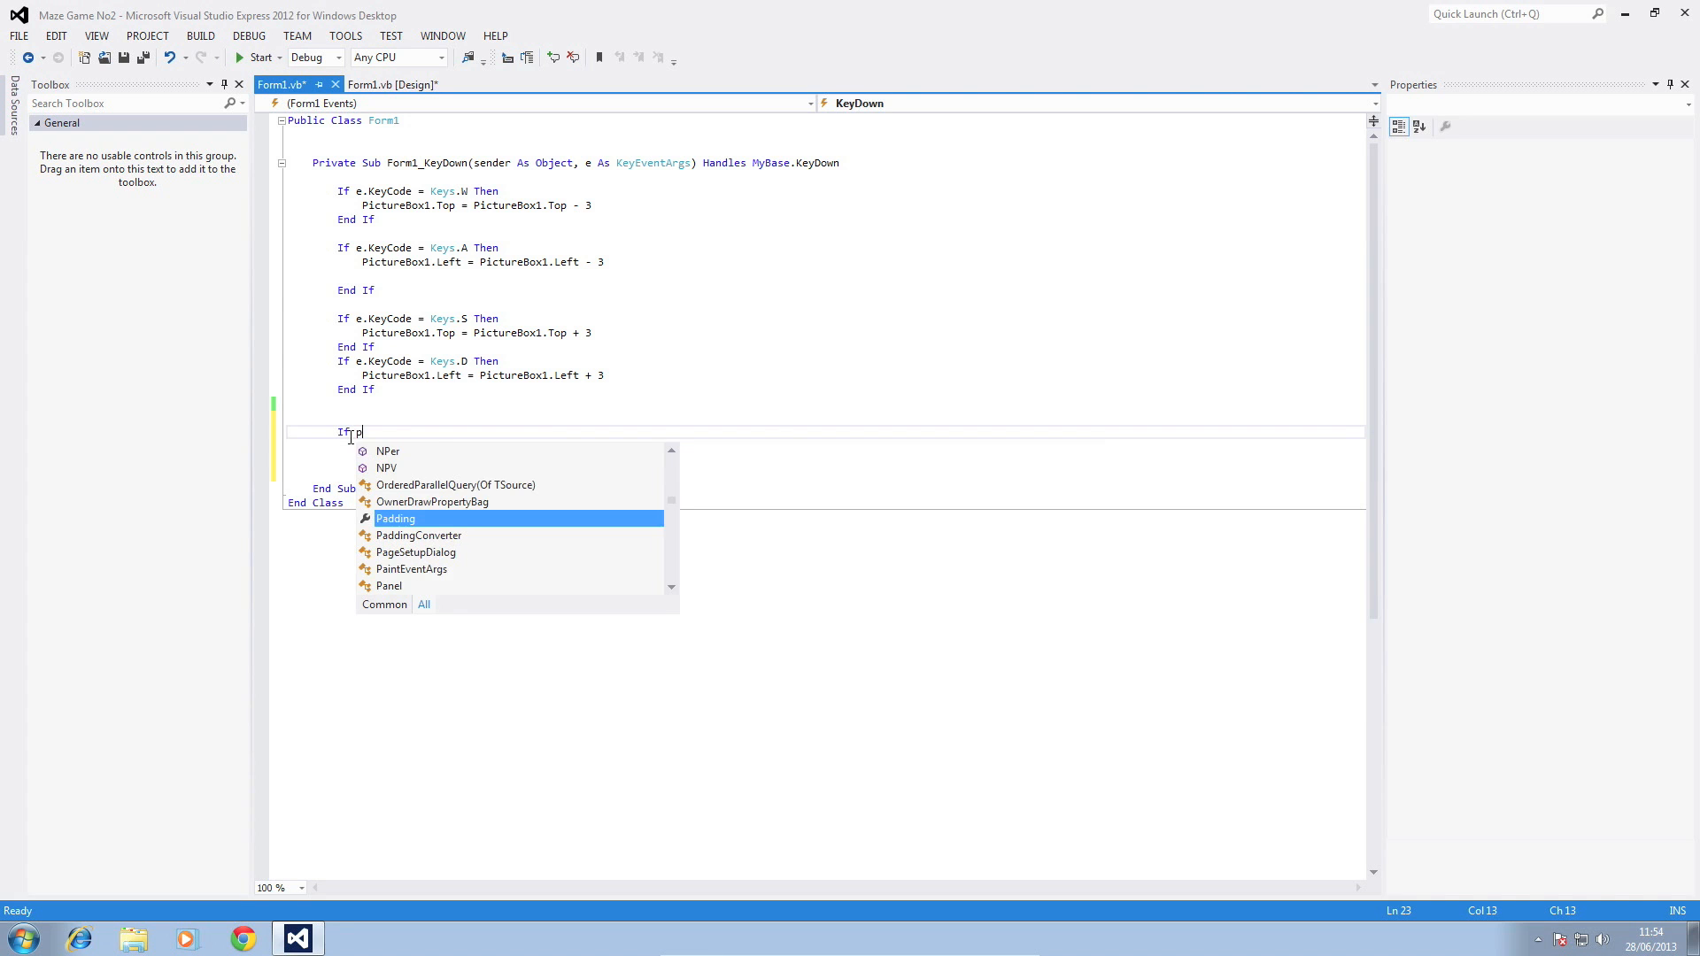
{"action": "type", "text": "ictureBox1"}
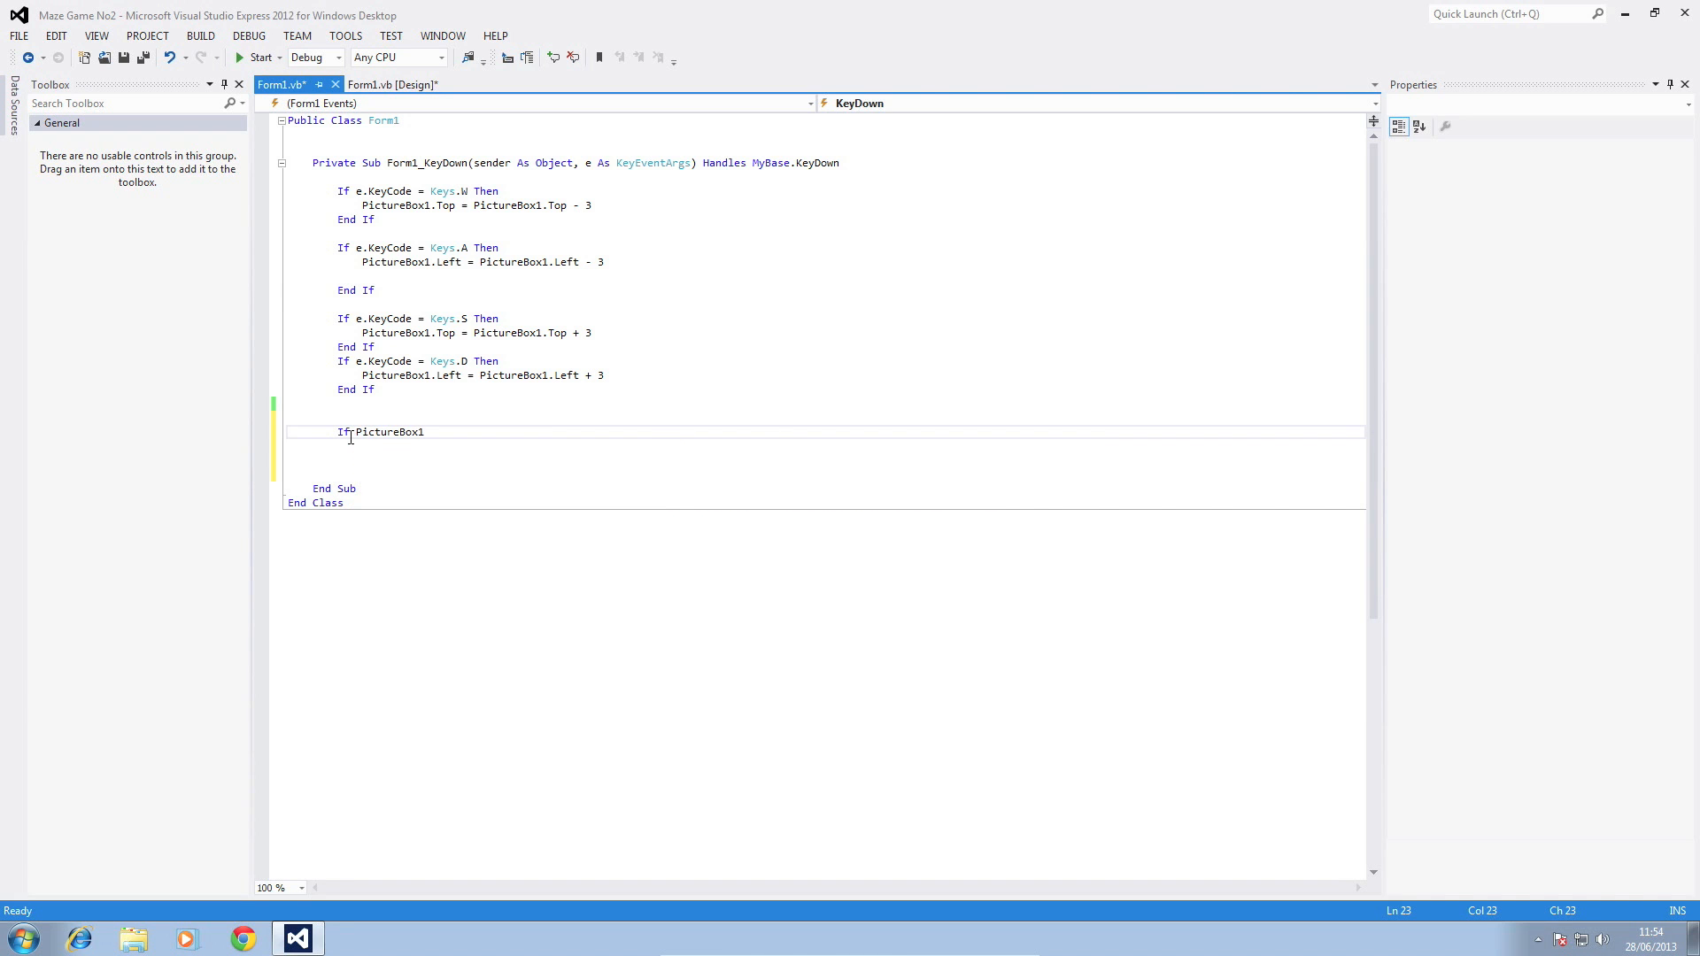
{"action": "type", "text": "."}
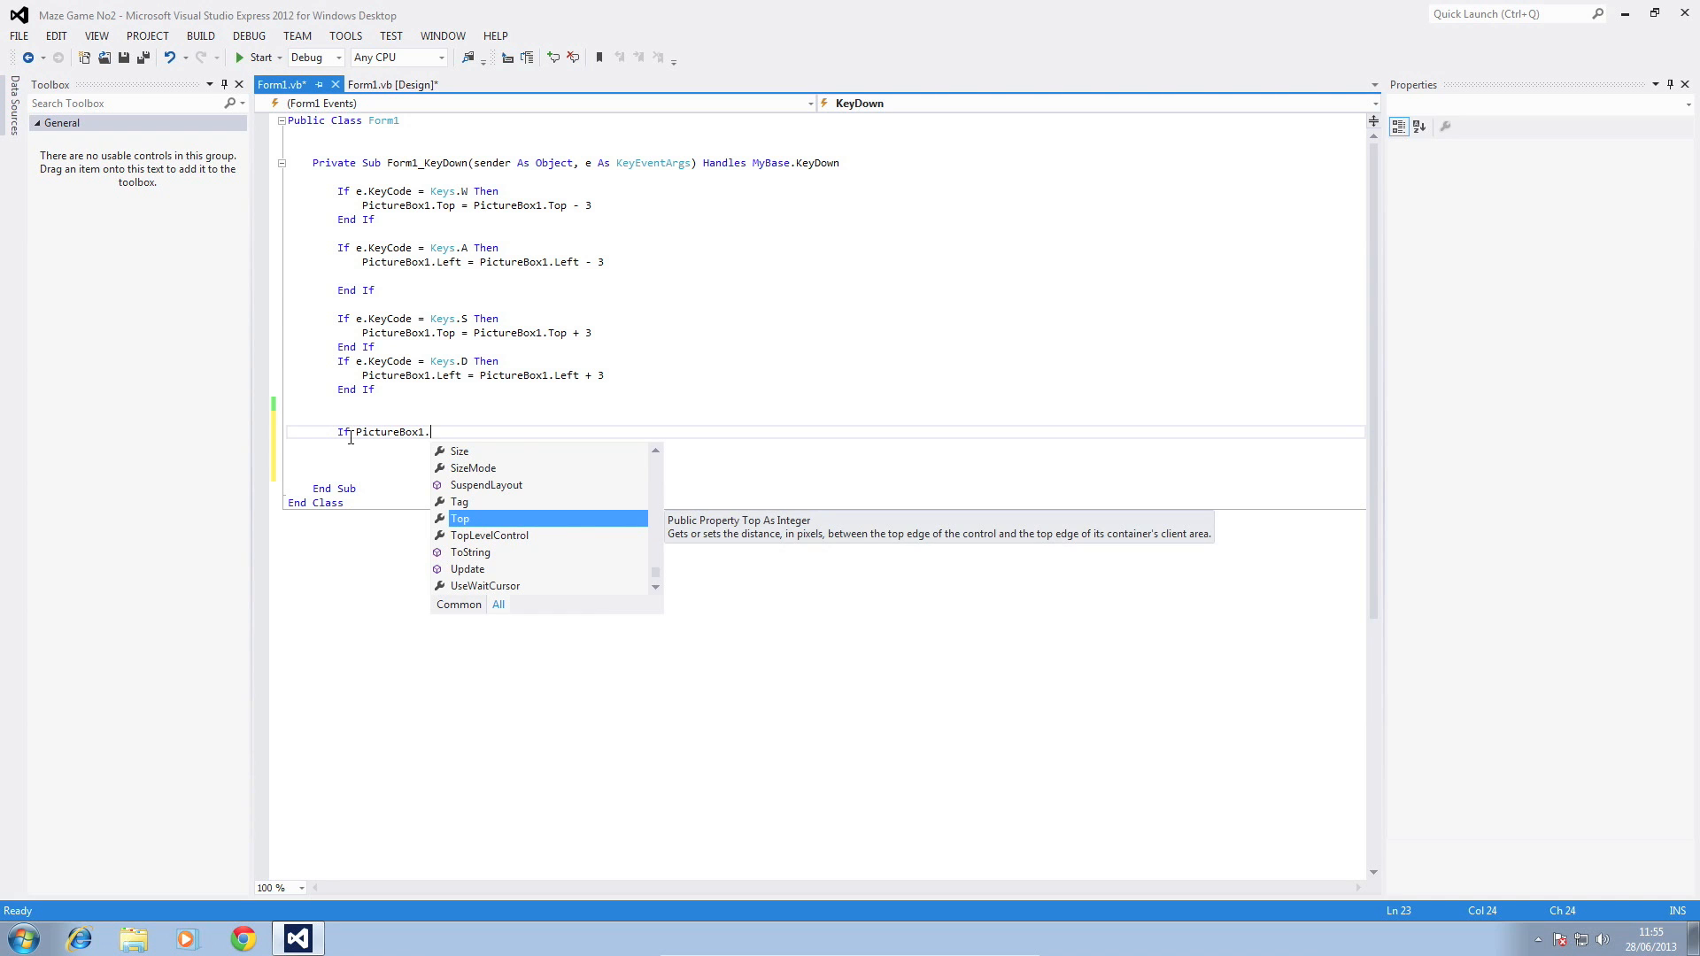
{"action": "type", "text": "Bounds"}
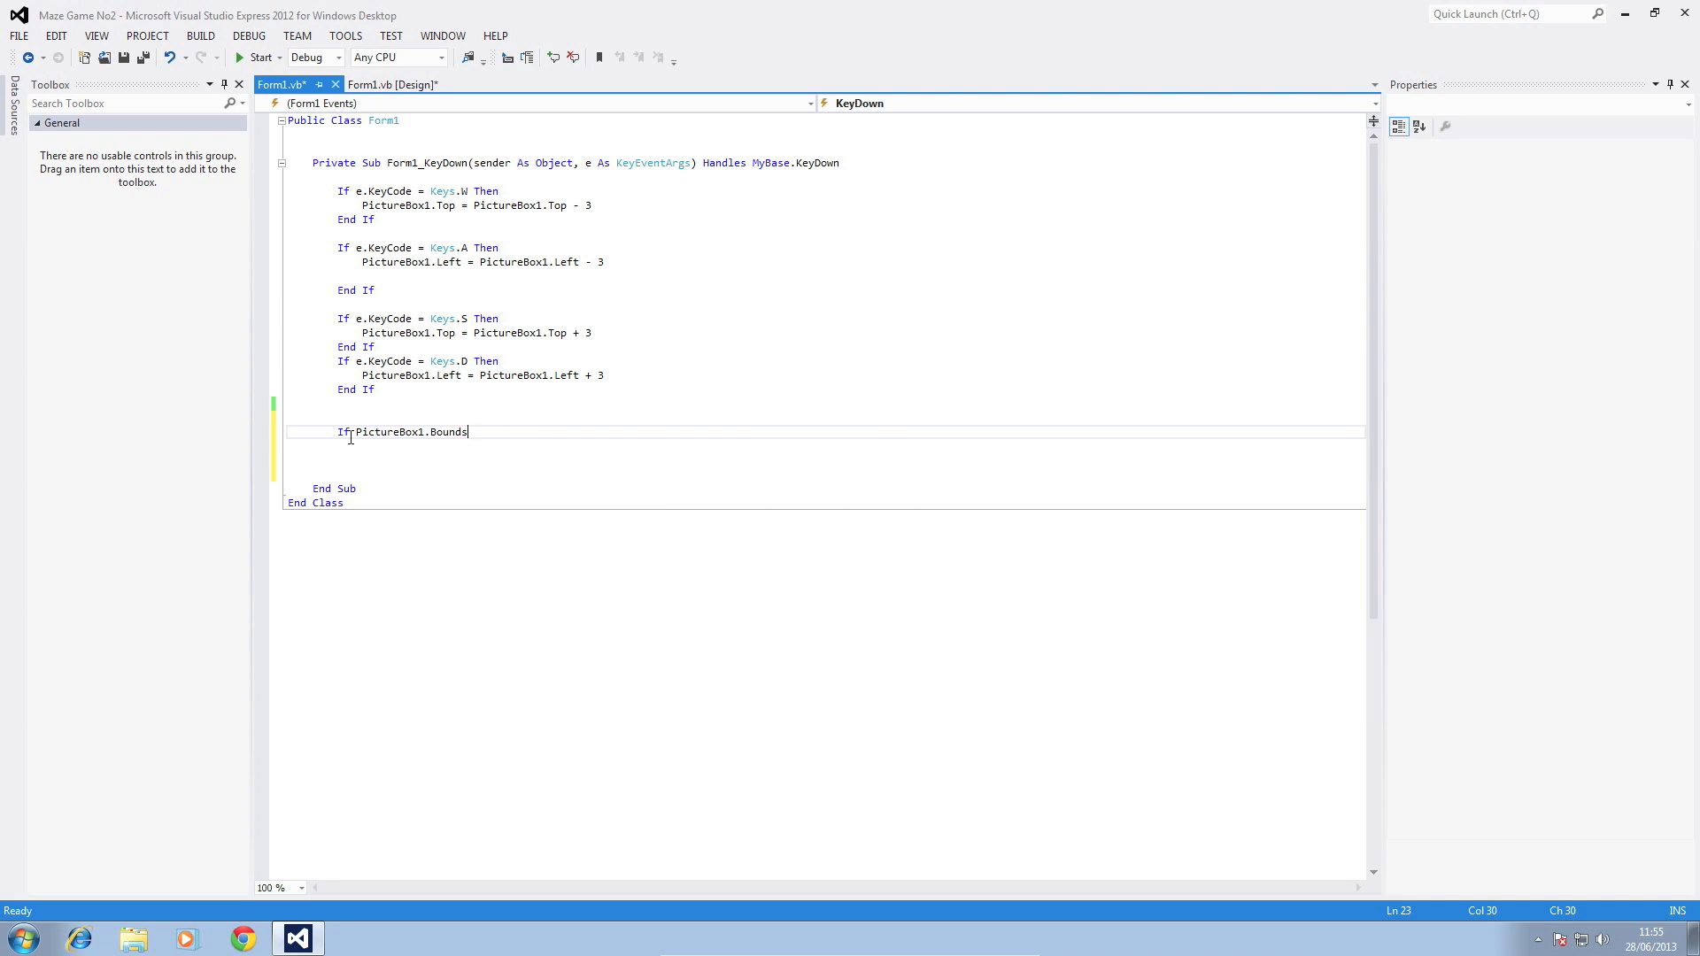
{"action": "type", "text": ".IntersectsWith"}
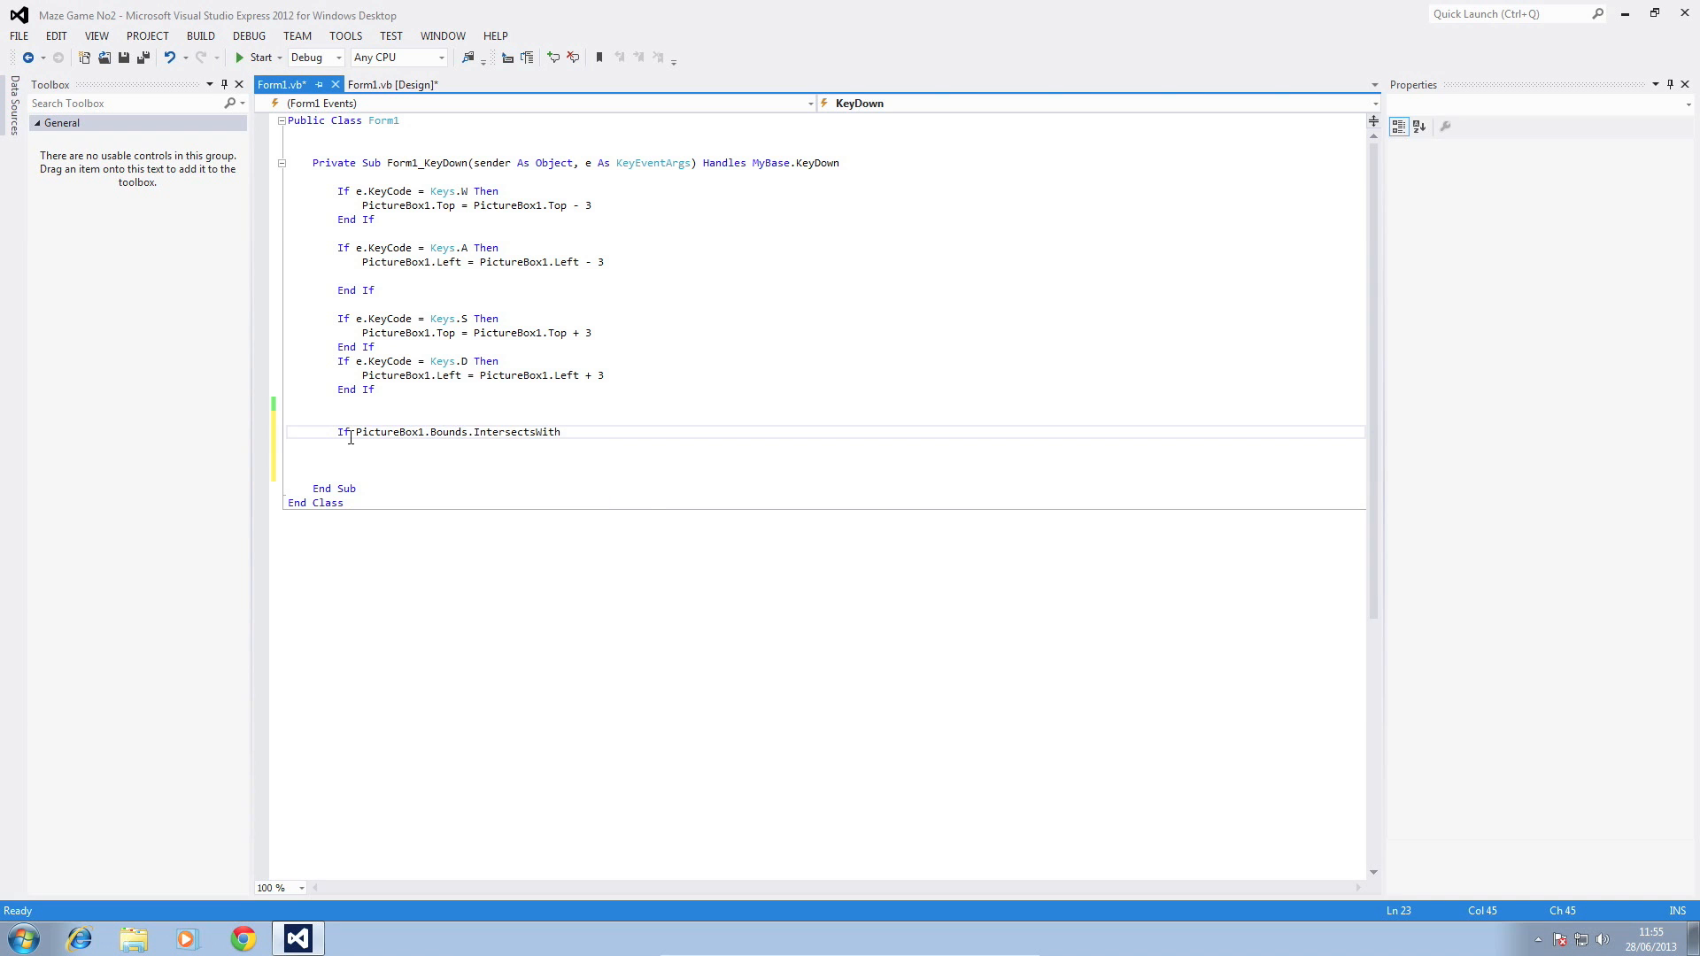
{"action": "type", "text": "("}
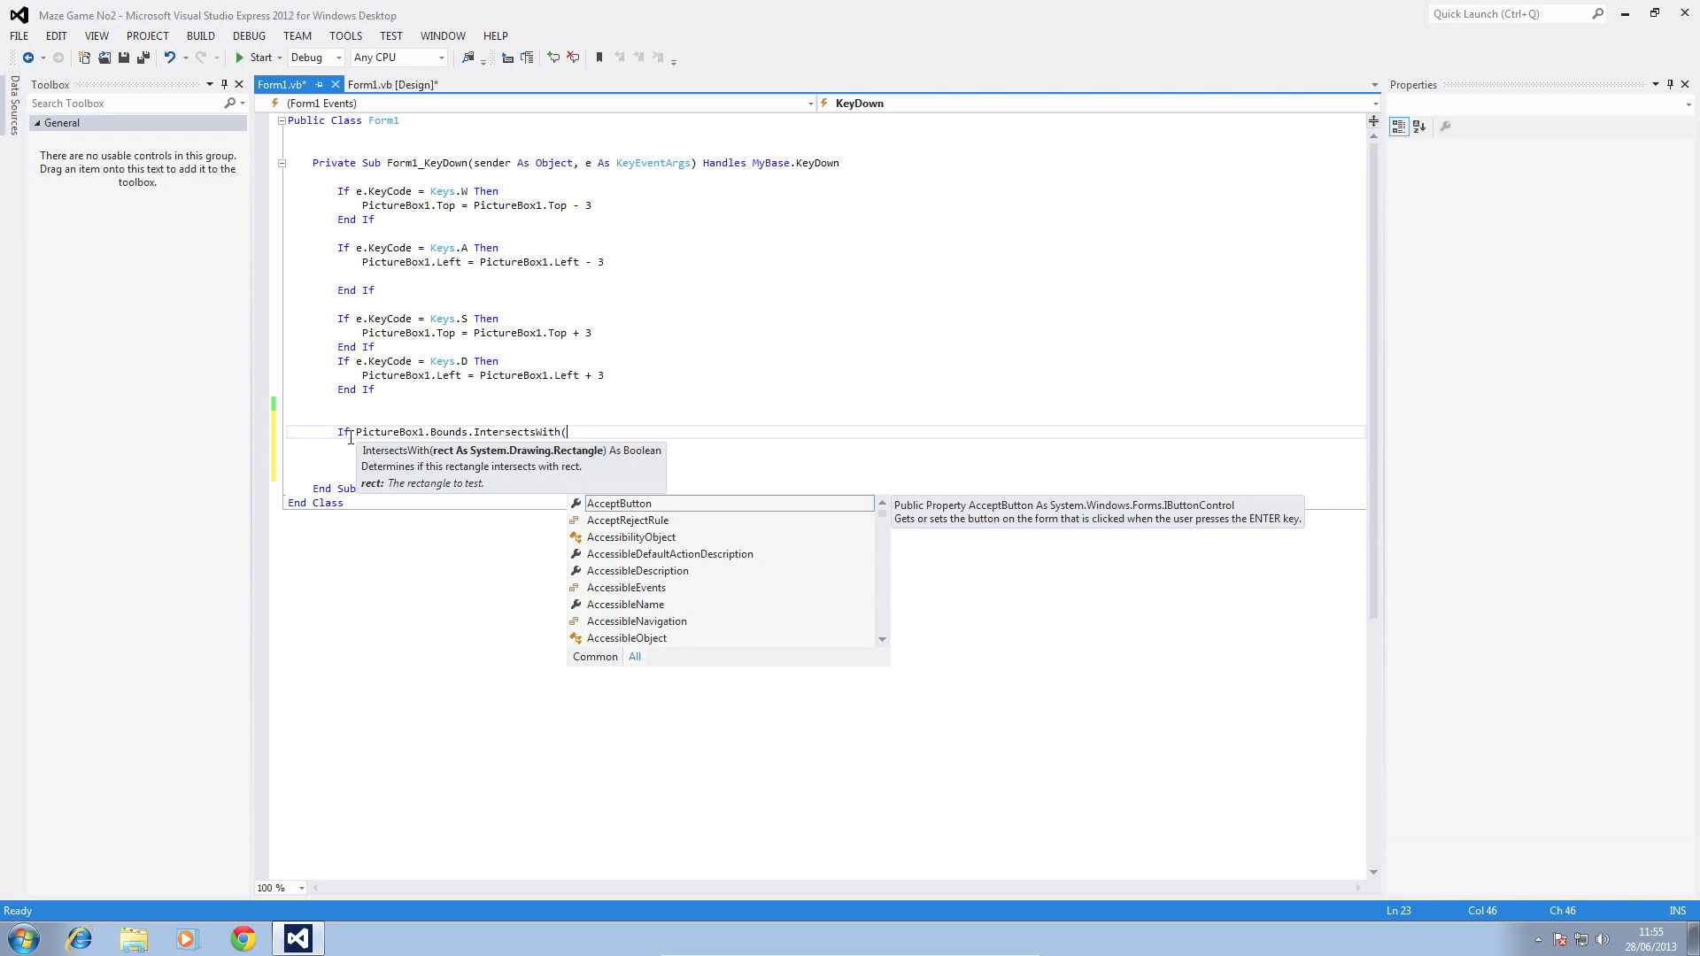
{"action": "type", "text": "PictureBox2"}
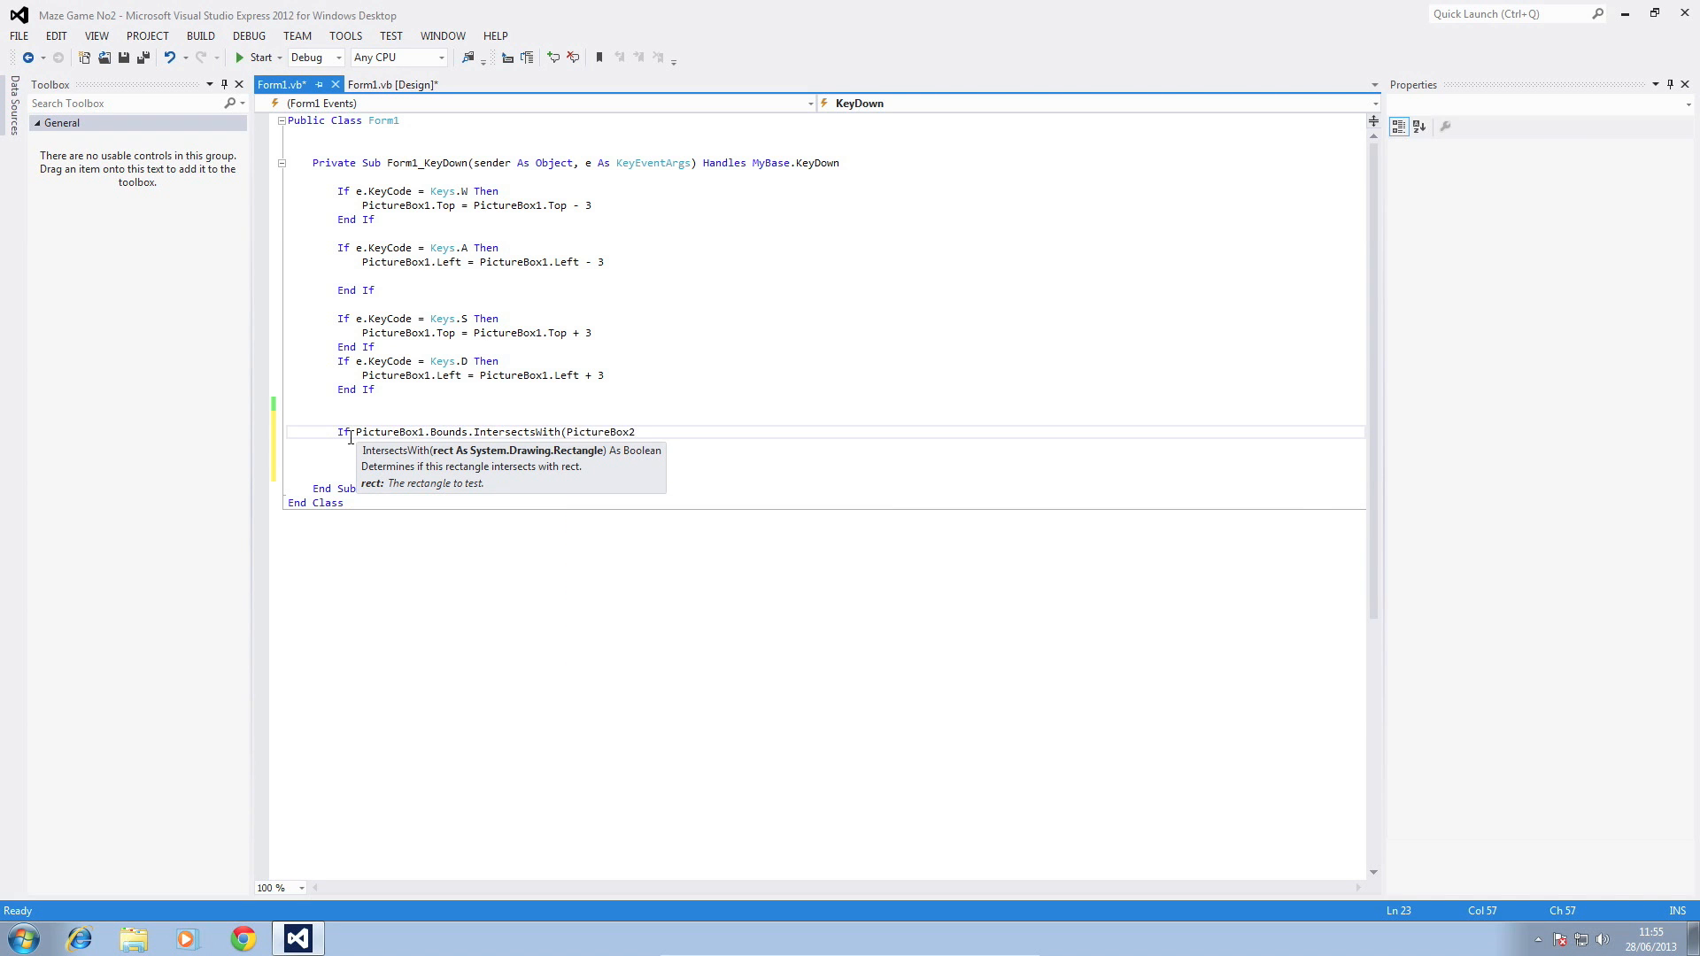
{"action": "type", "text": ".Bounds) Then"}
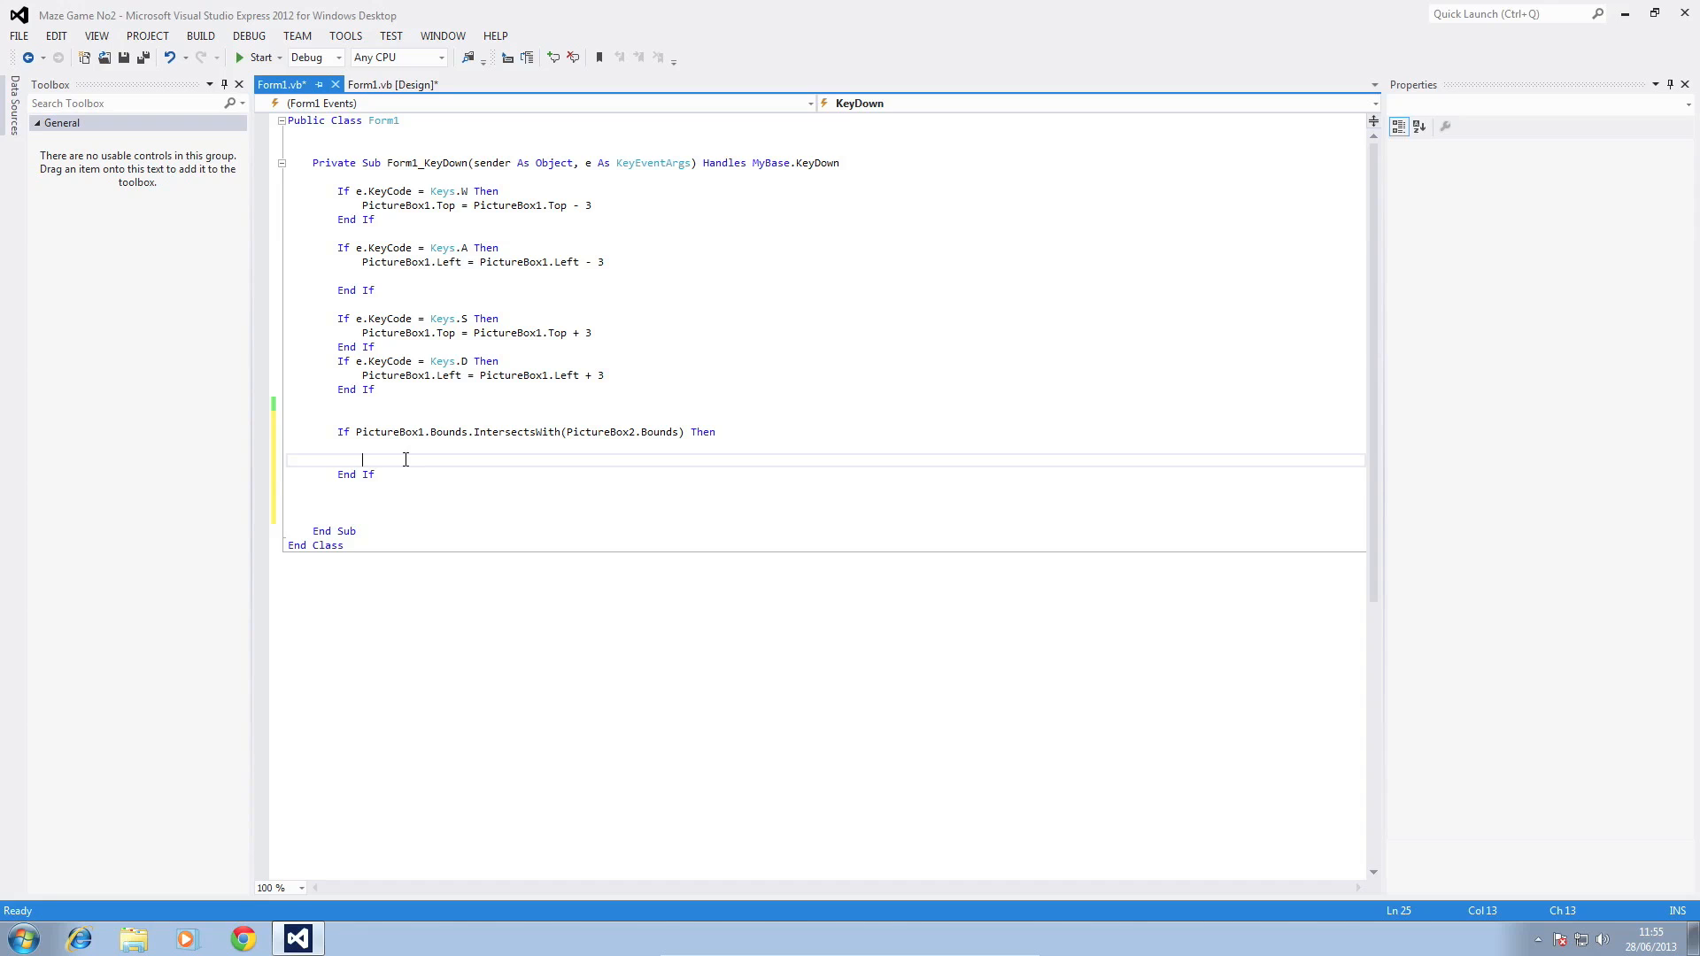
- Inside the If block, reset PictureBox1.Top and Left to 10
{"action": "type", "text": "pi"}
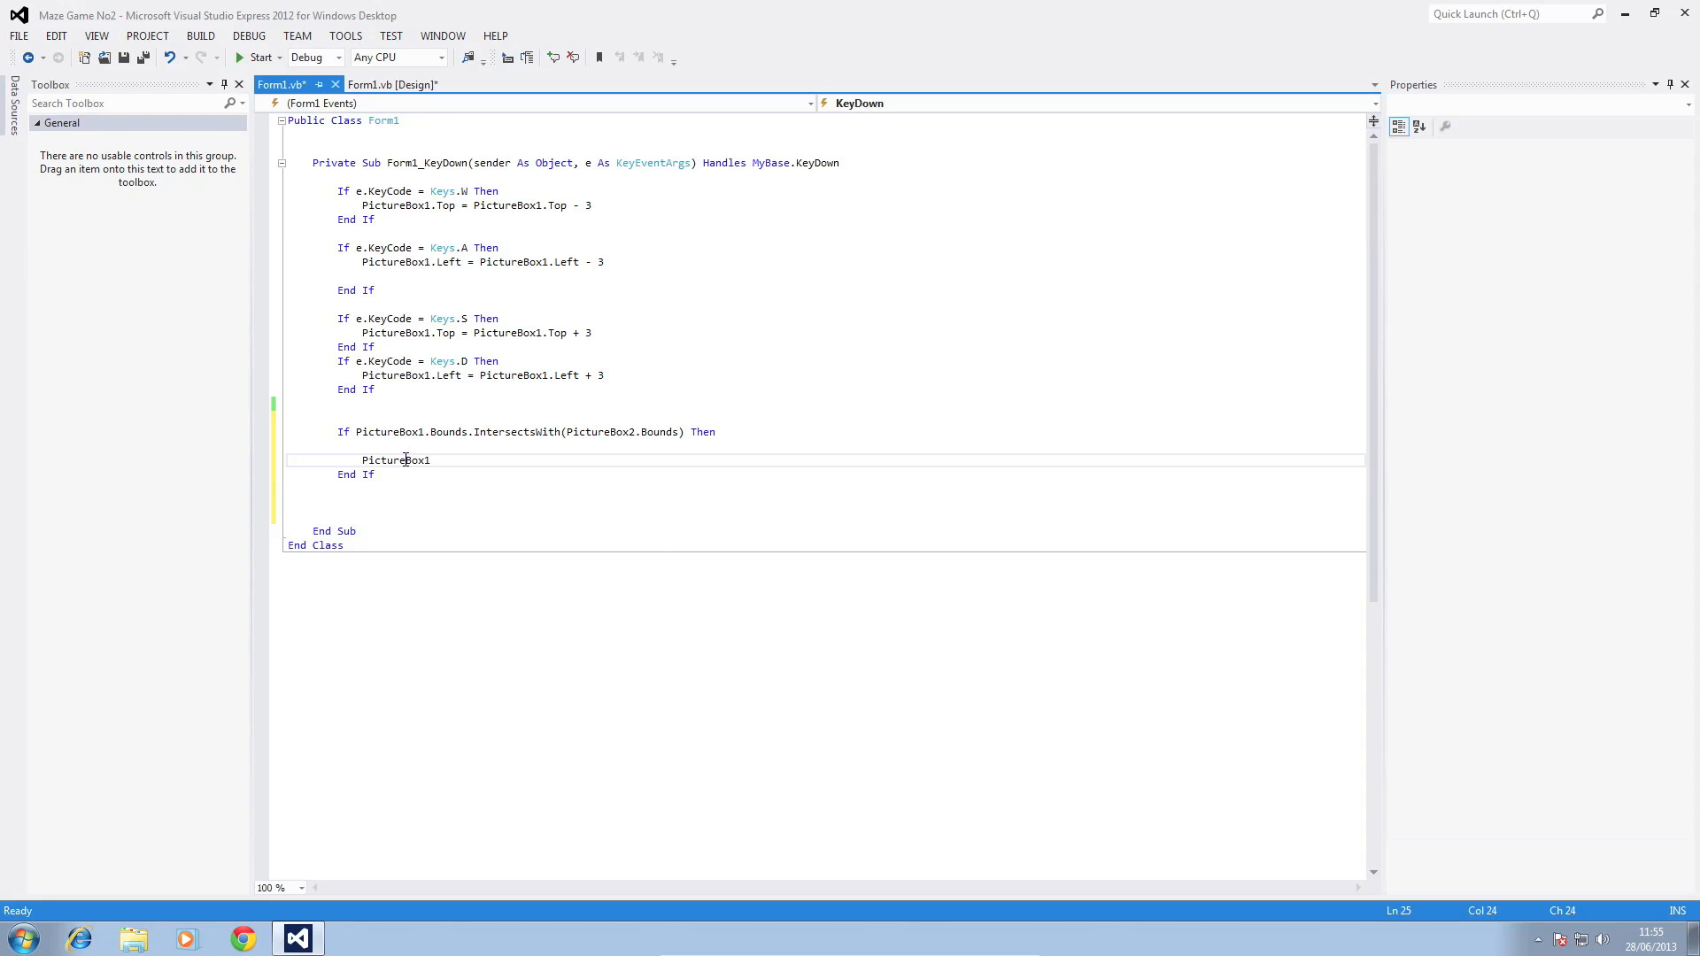
{"action": "type", "text": ".t"}
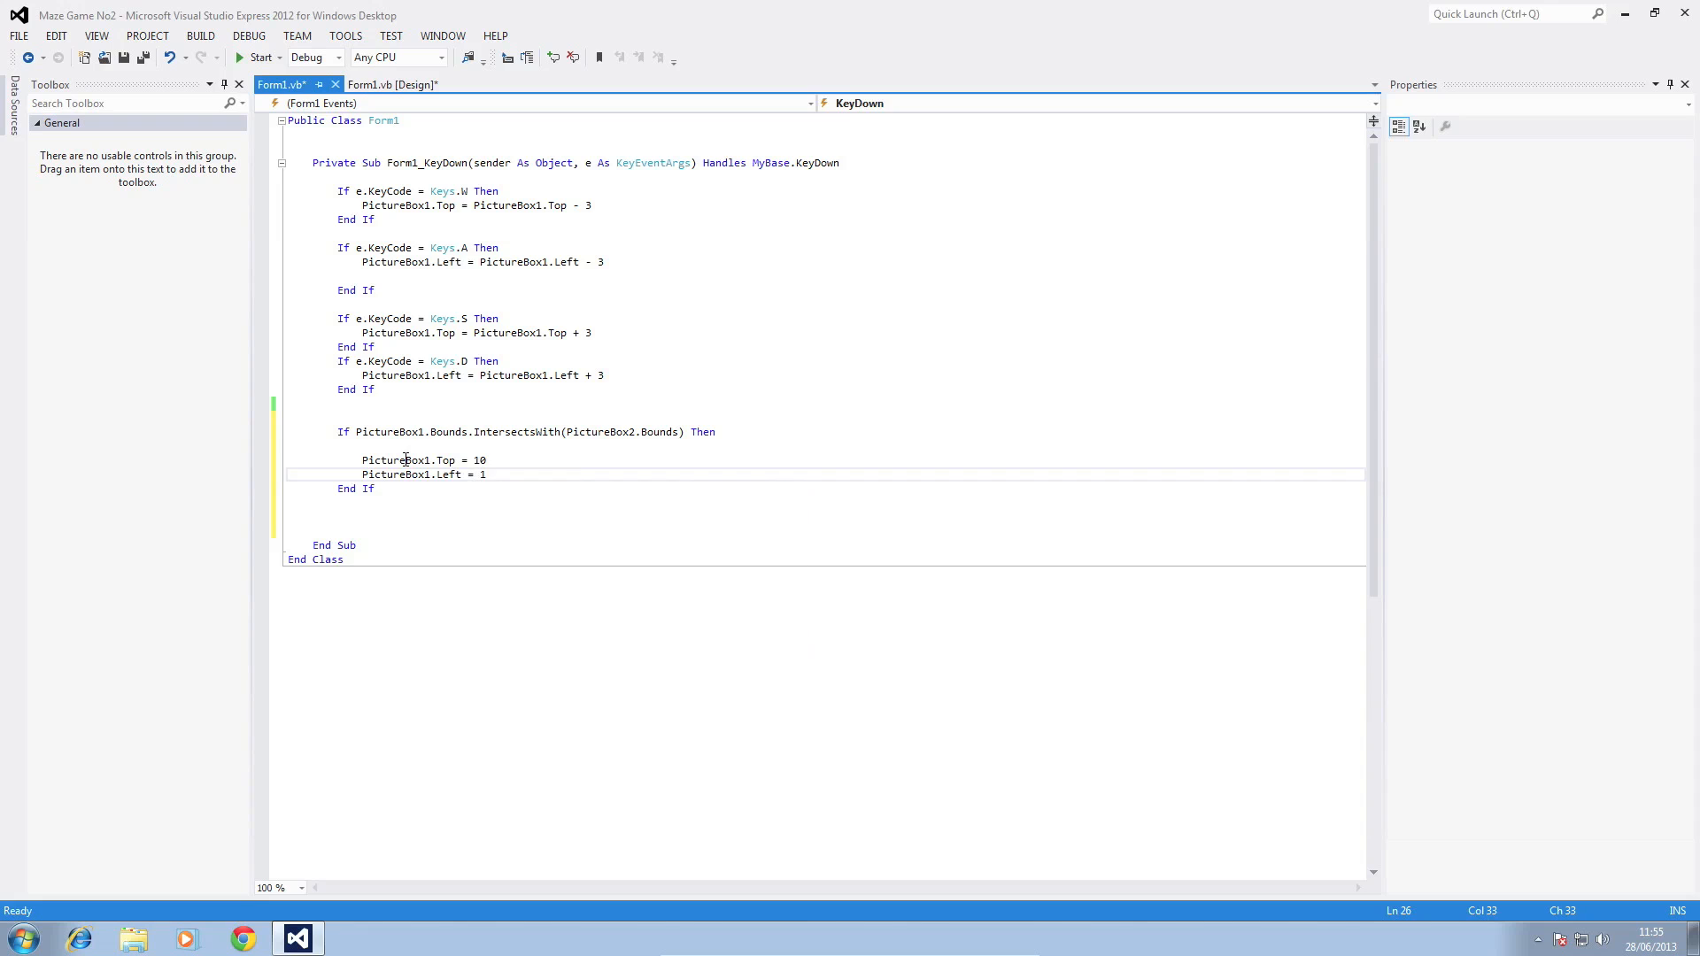
{"action": "type", "text": "0"}
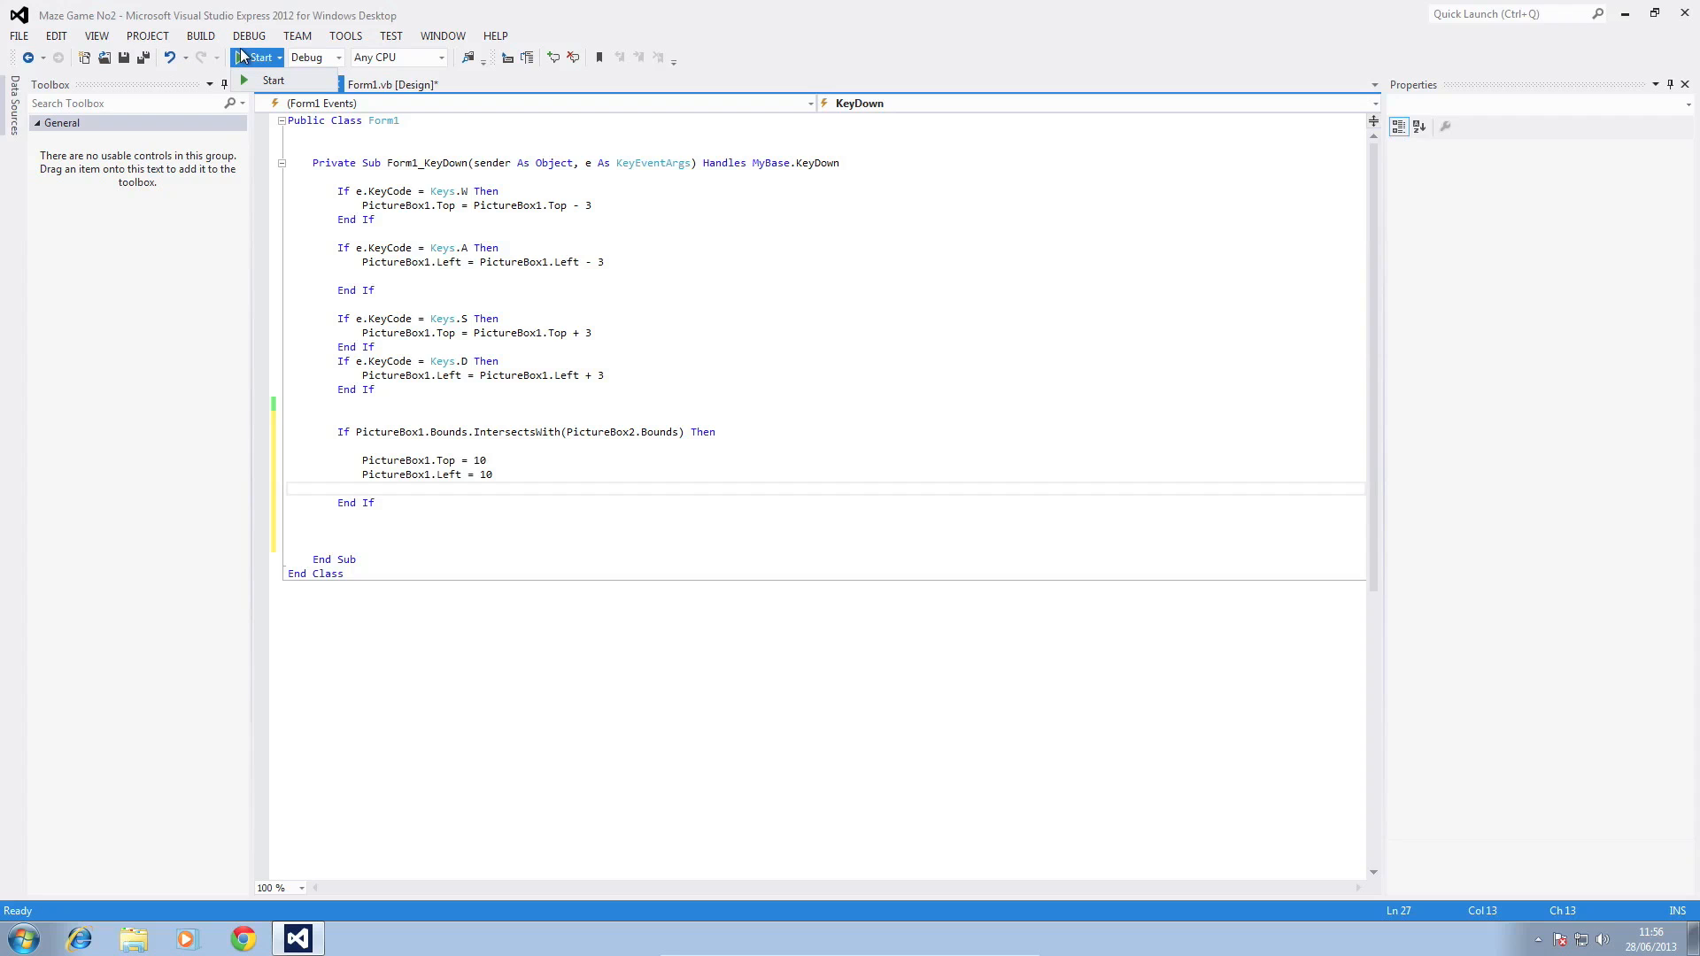
- Run the game, move the invader into the fire to test the reset, then close the game window
{"action": "left_click", "coordinate": [257, 56]}
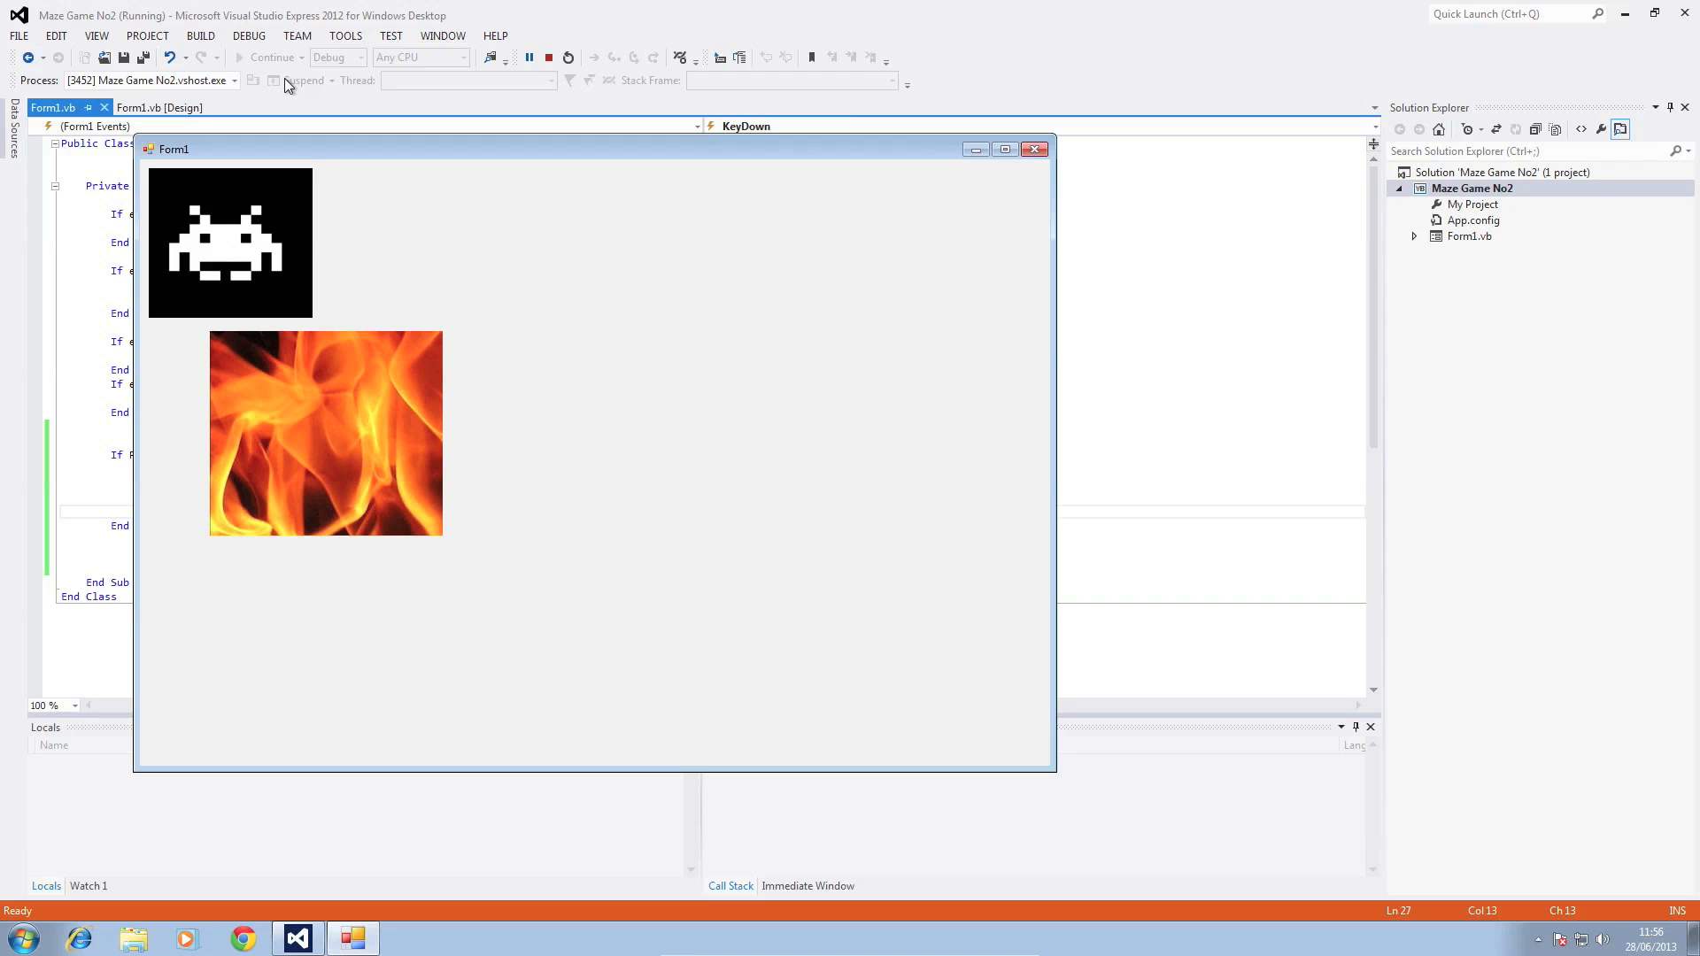
{"action": "key", "text": "Right"}
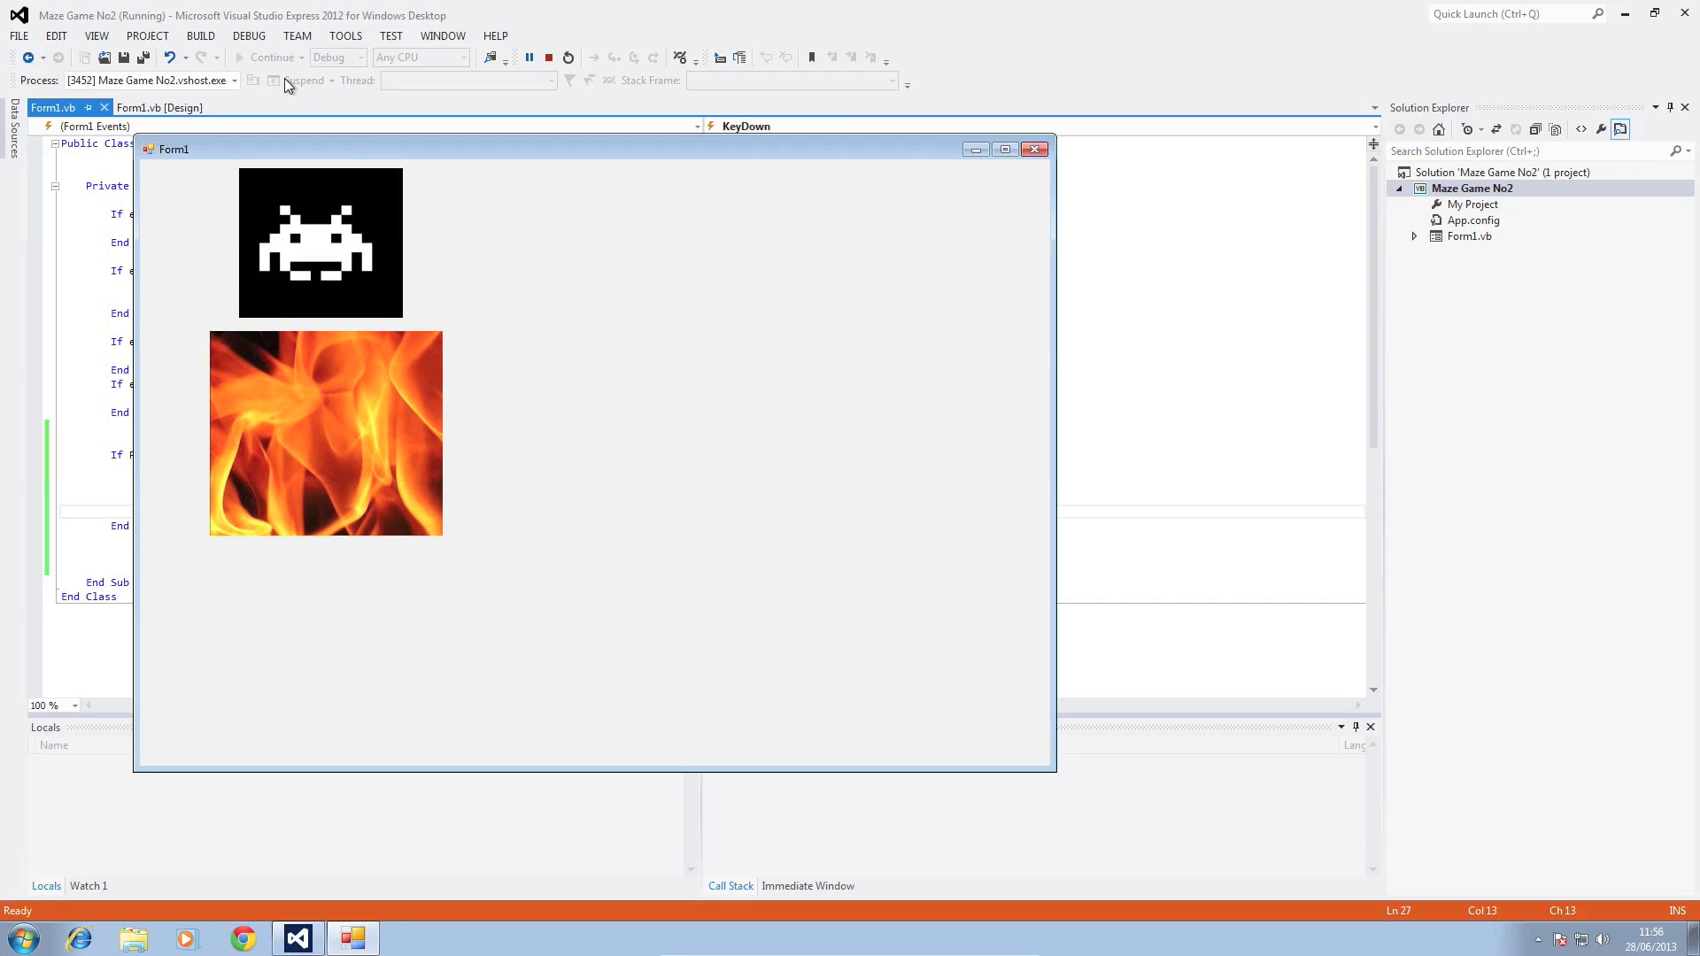
{"action": "key", "text": "Left"}
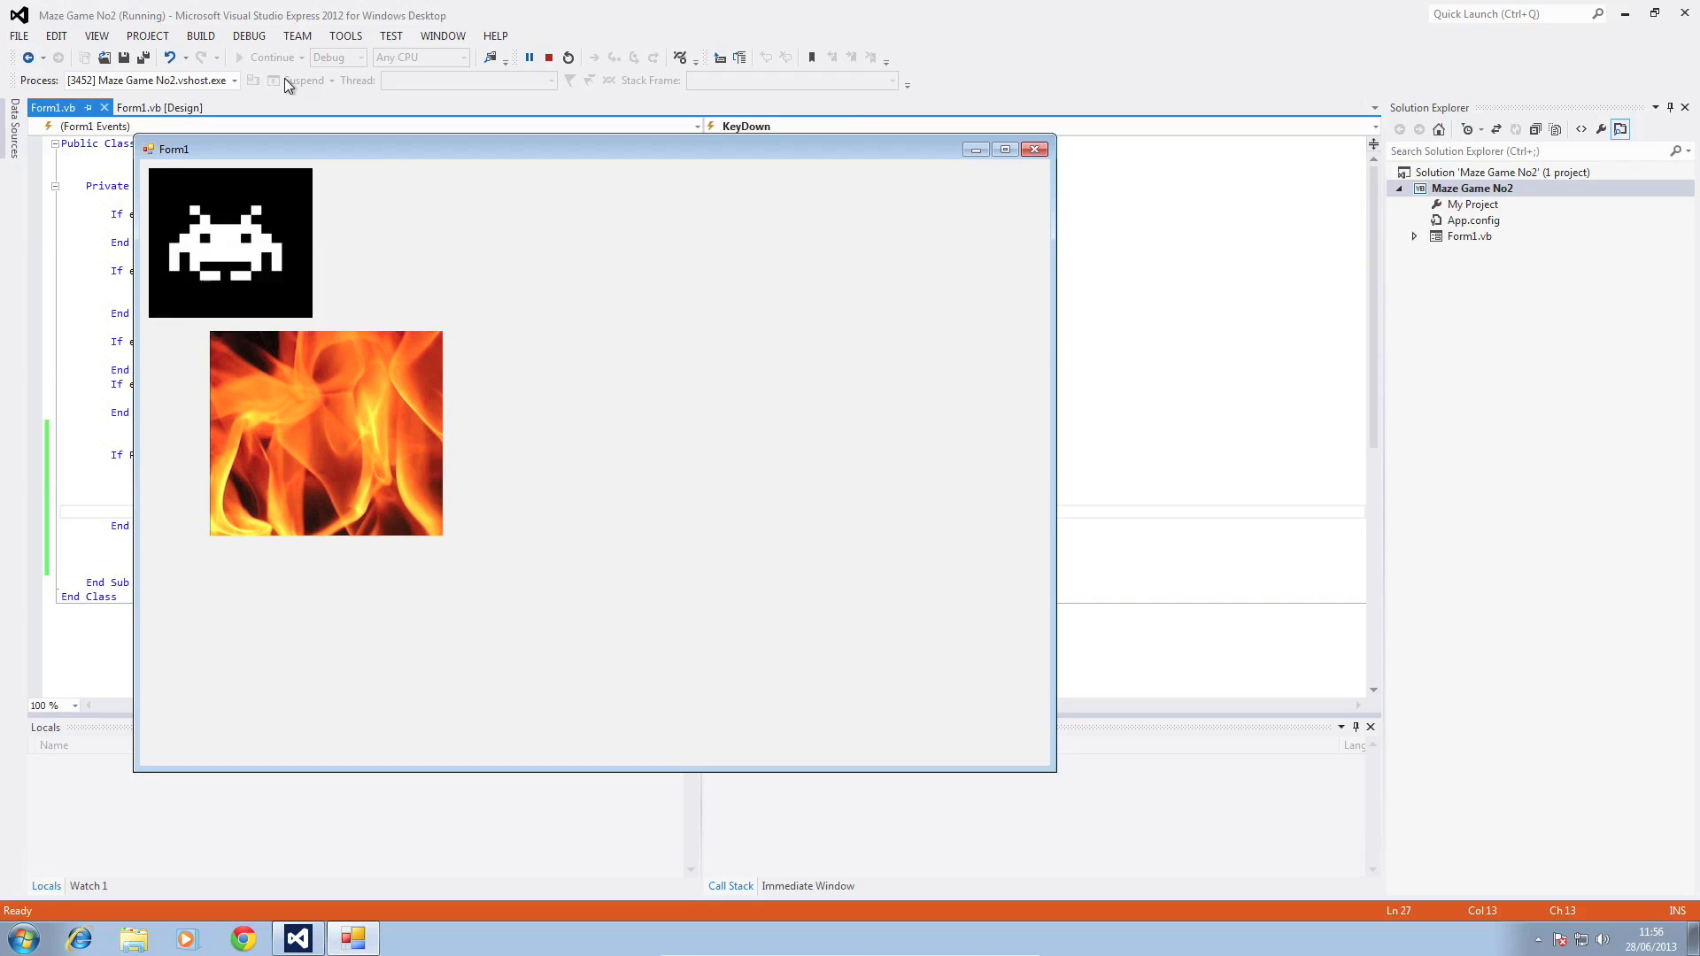
{"action": "mouse_move", "coordinate": [1041, 175]}
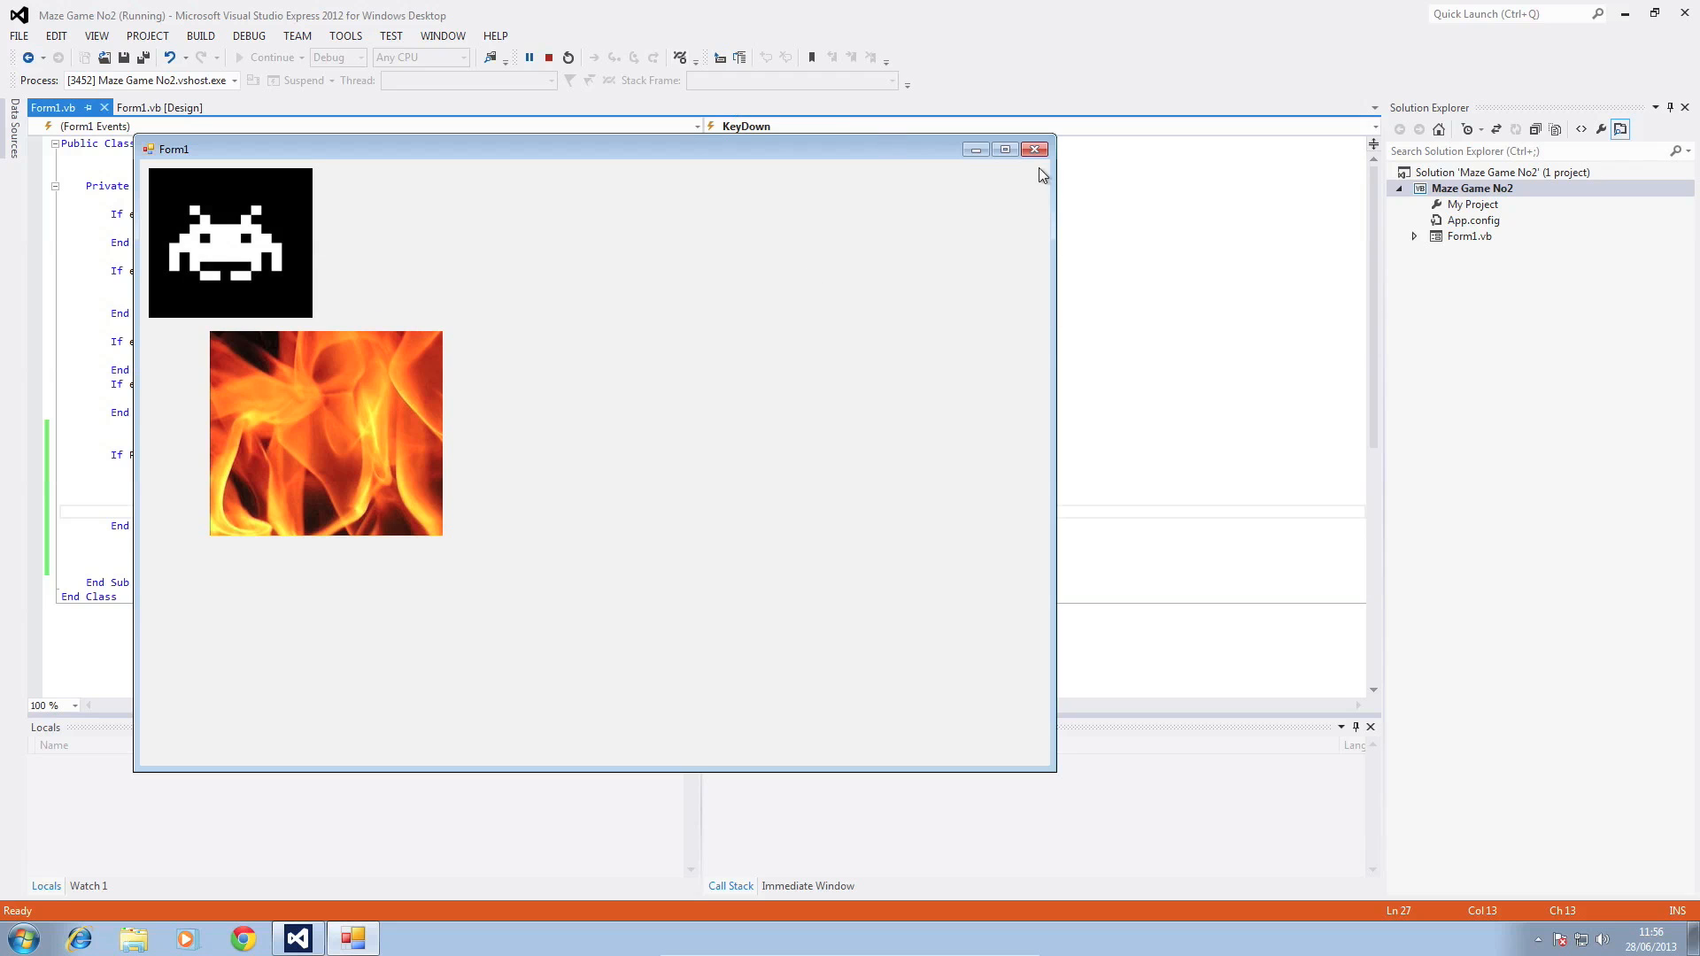
{"action": "left_click", "coordinate": [1033, 149]}
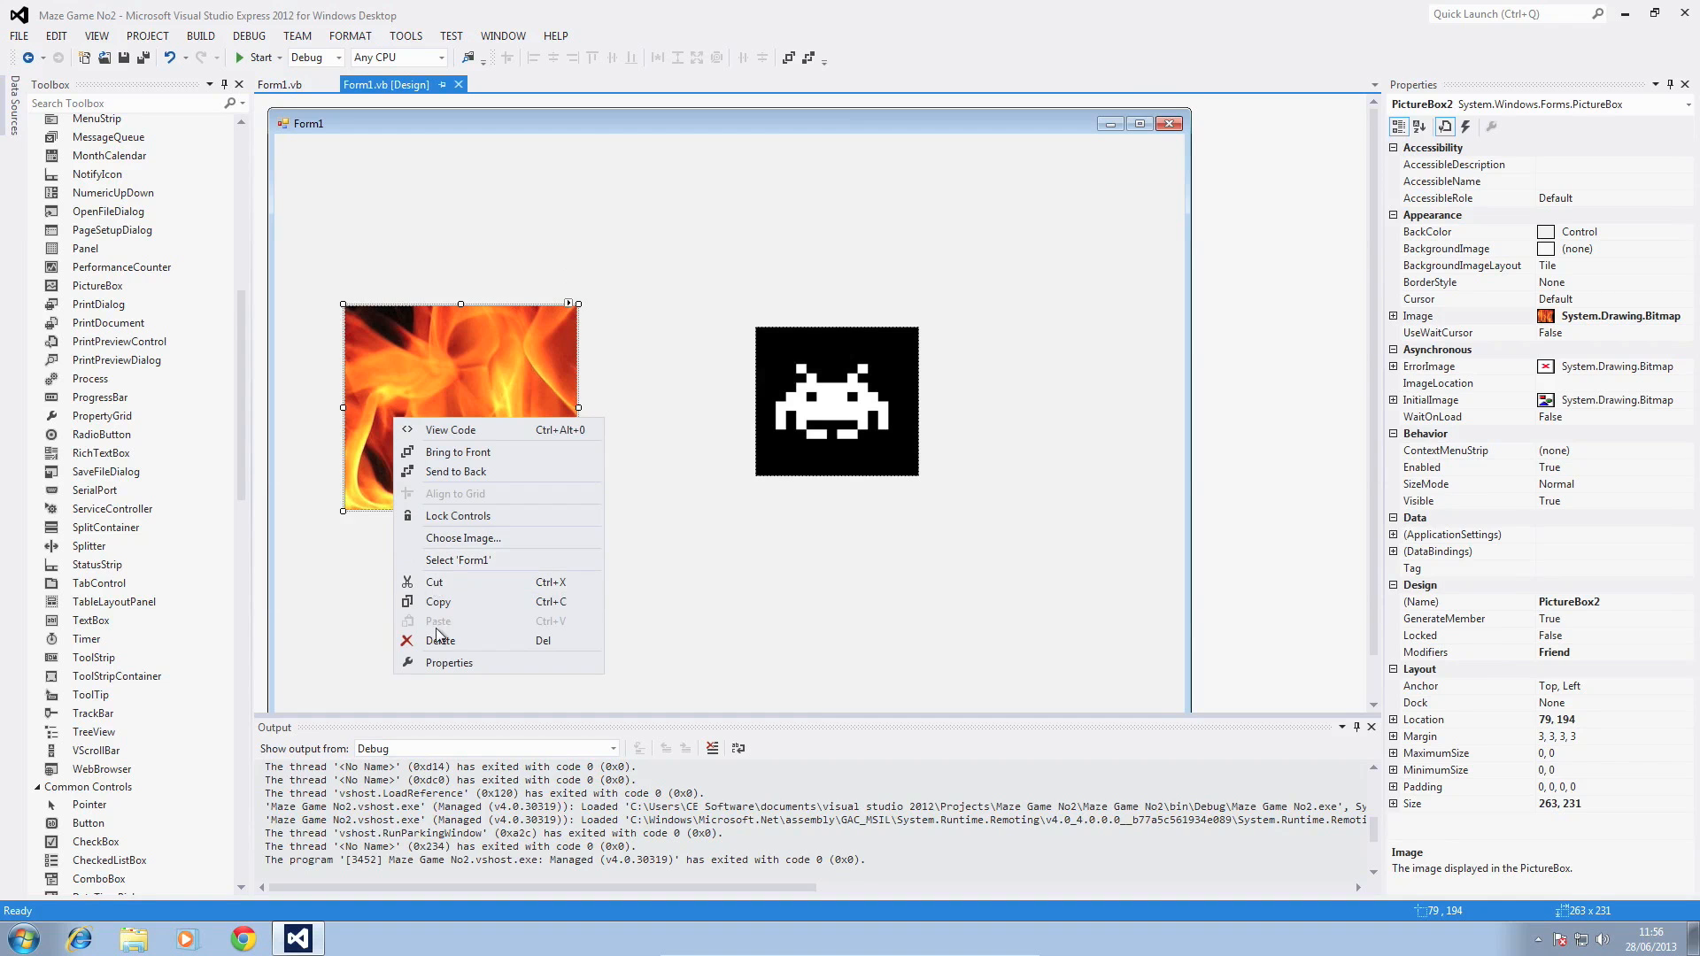
- Delete the fire picture, add a label with no text and AutoSize False, stretched into a tall orange wall
{"action": "left_click", "coordinate": [441, 640]}
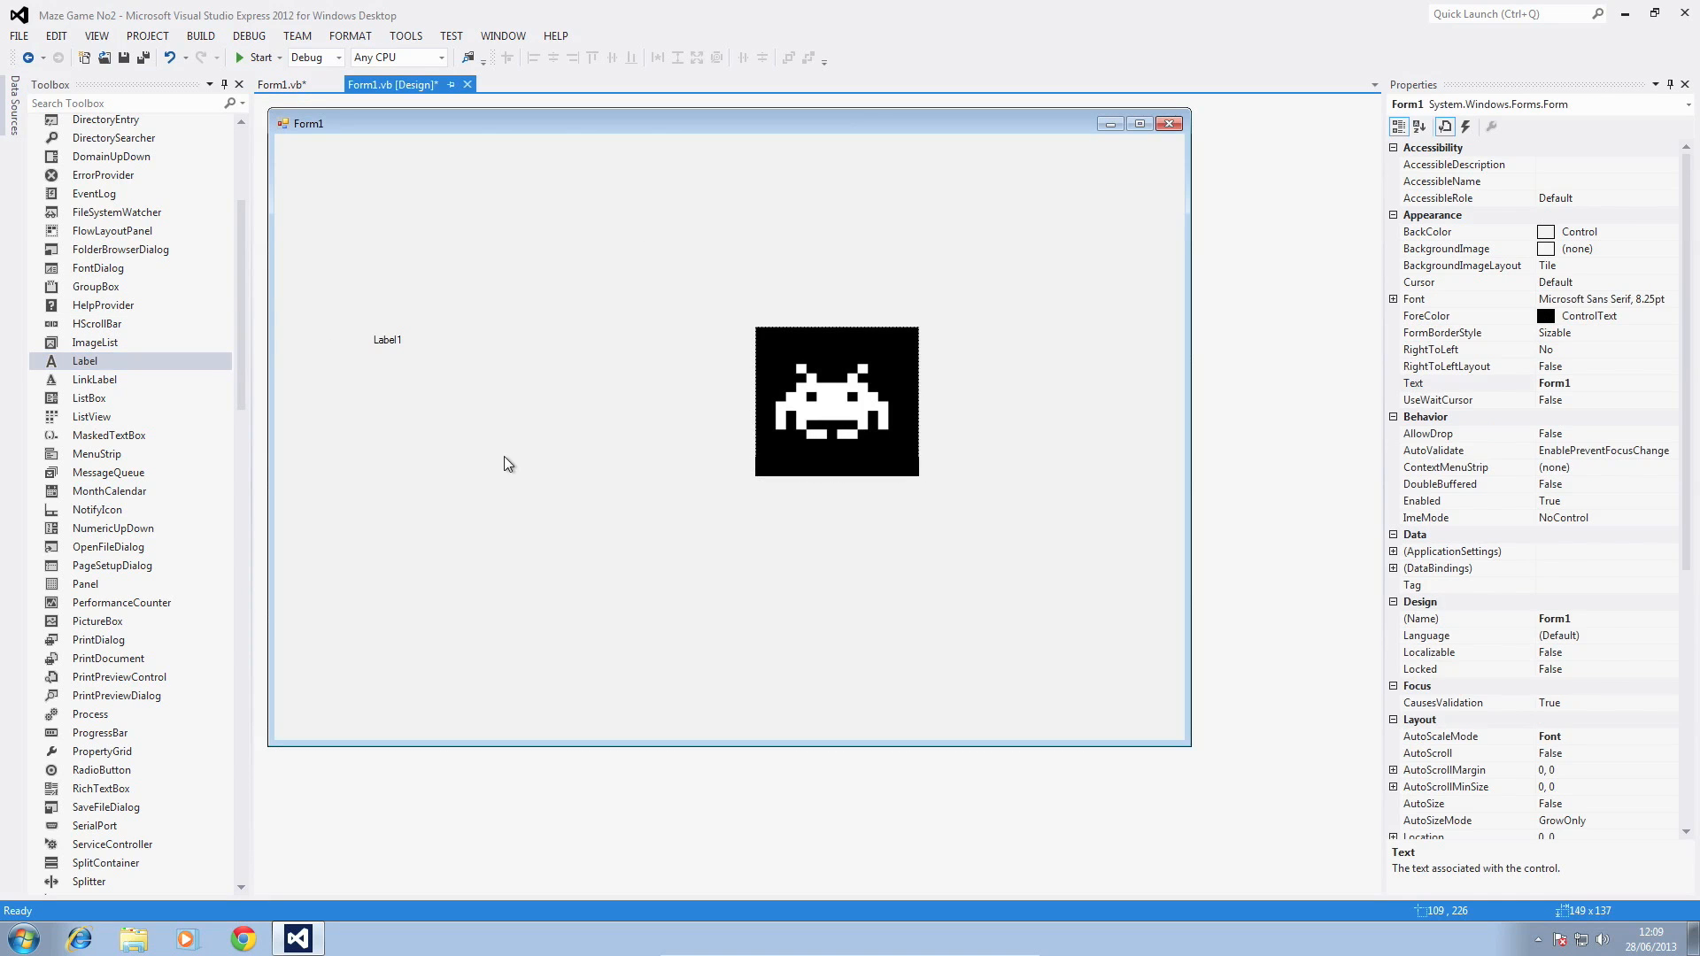
{"action": "left_click", "coordinate": [388, 340]}
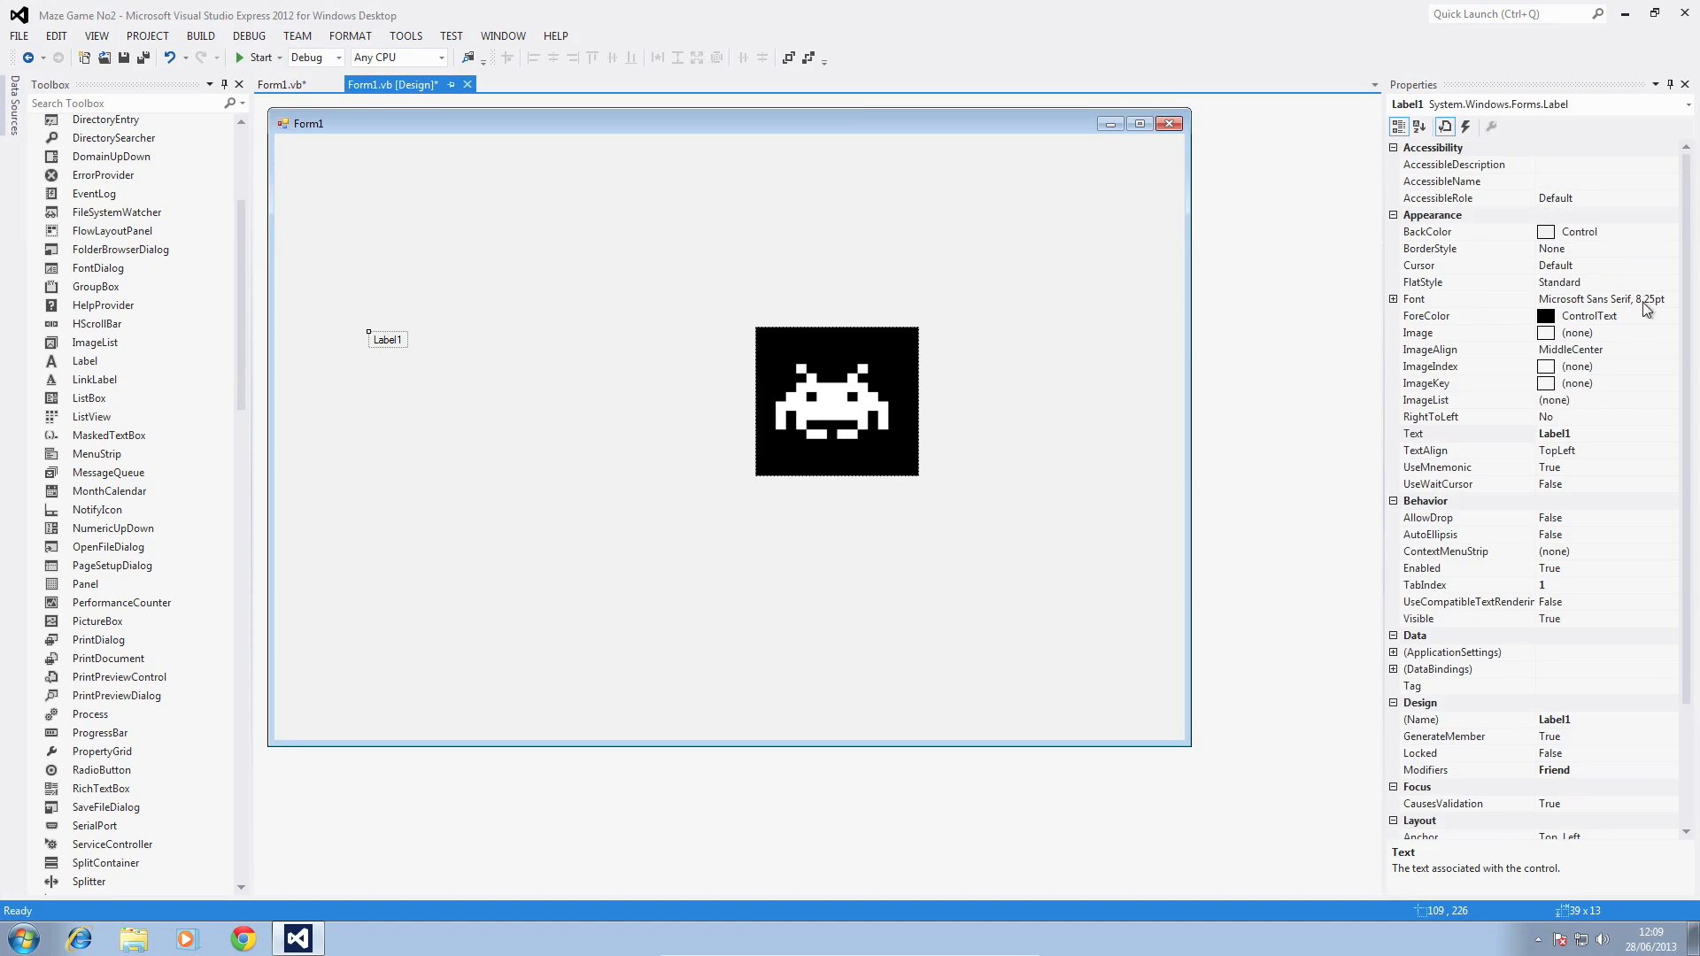
{"action": "left_click", "coordinate": [1673, 230]}
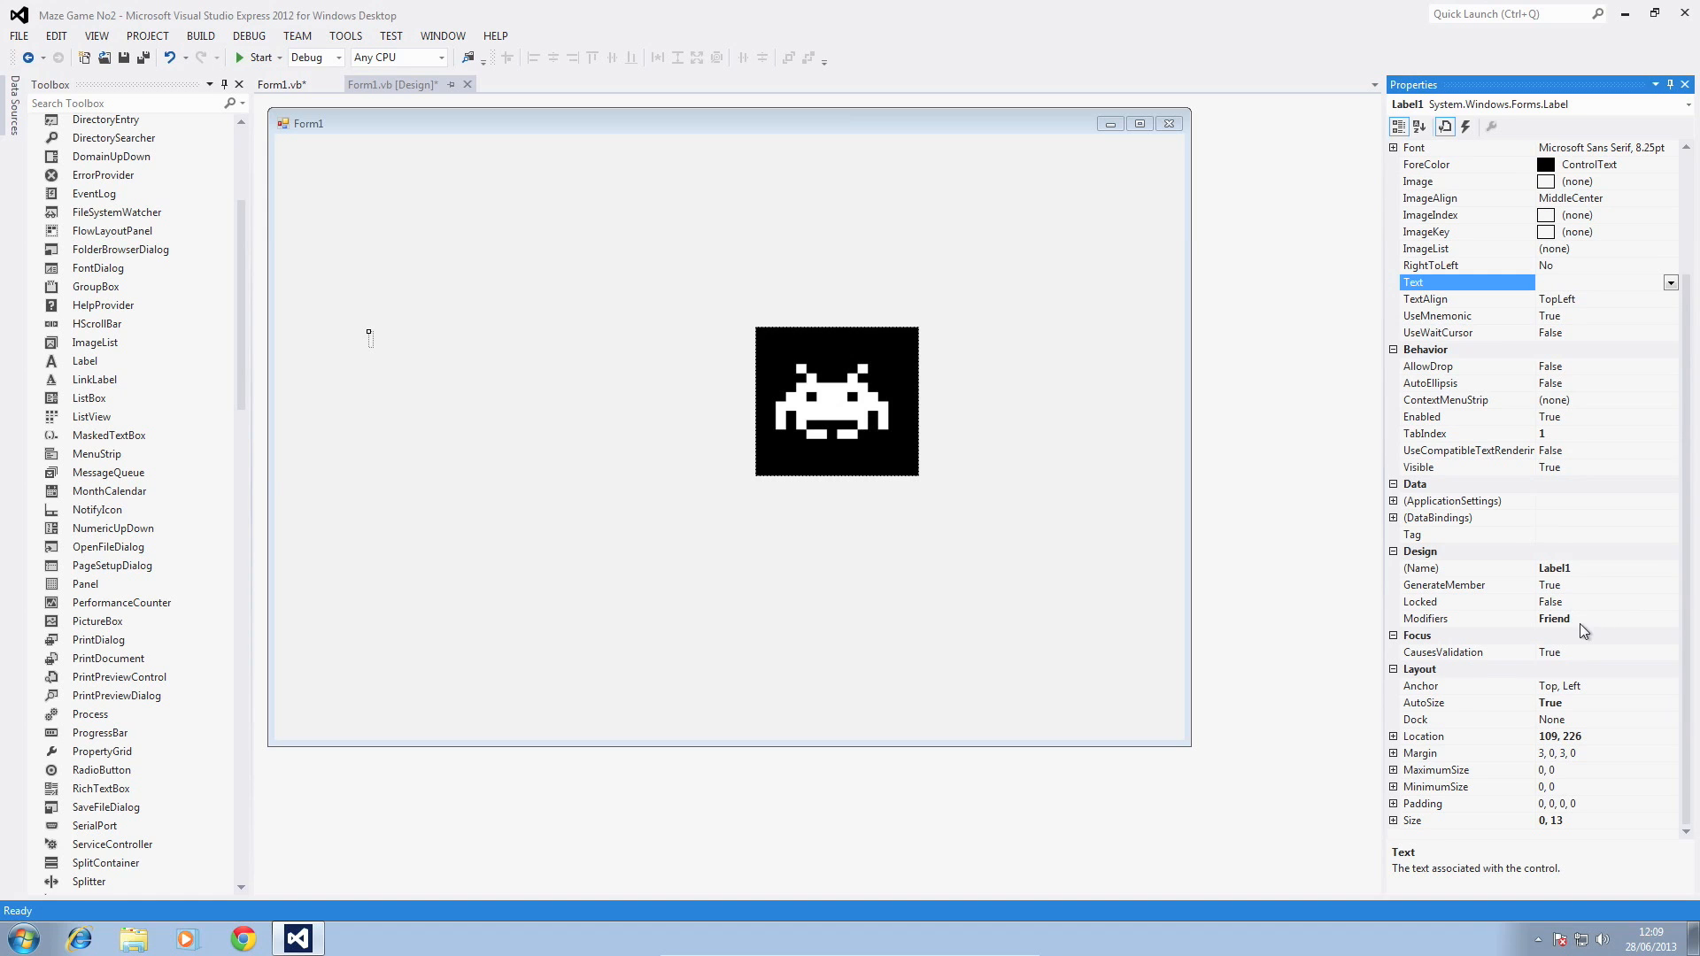
{"action": "left_click", "coordinate": [1466, 703]}
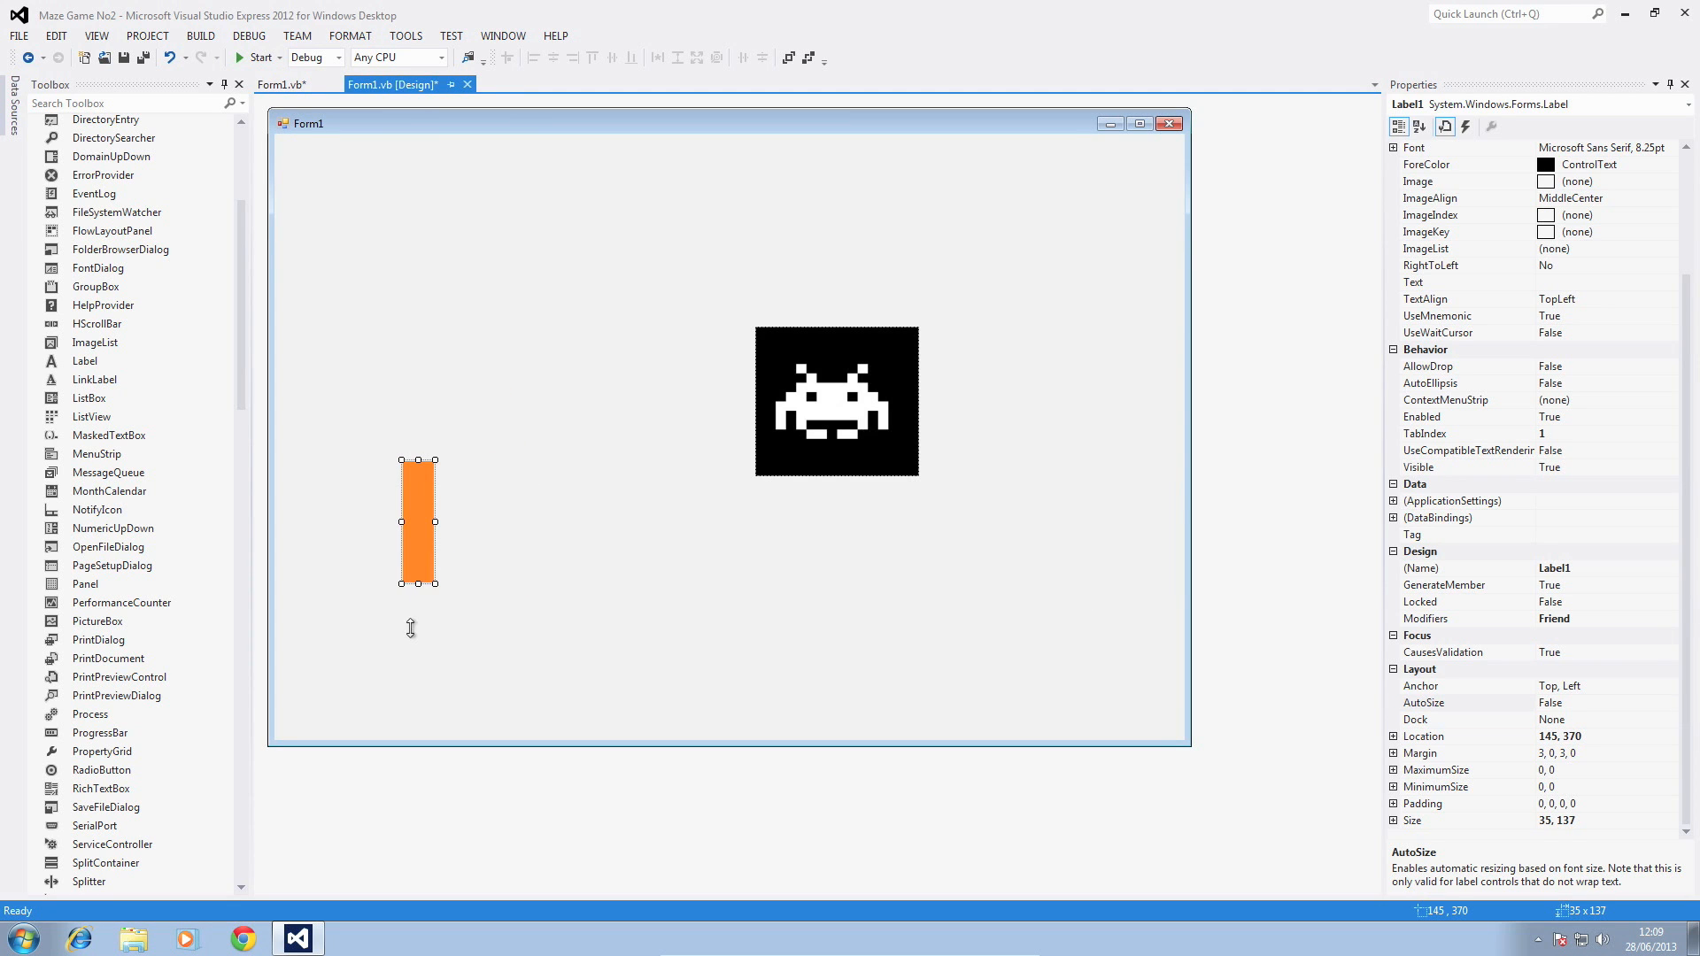
{"action": "left_click_drag", "start_coordinate": [418, 521], "coordinate": [532, 489]}
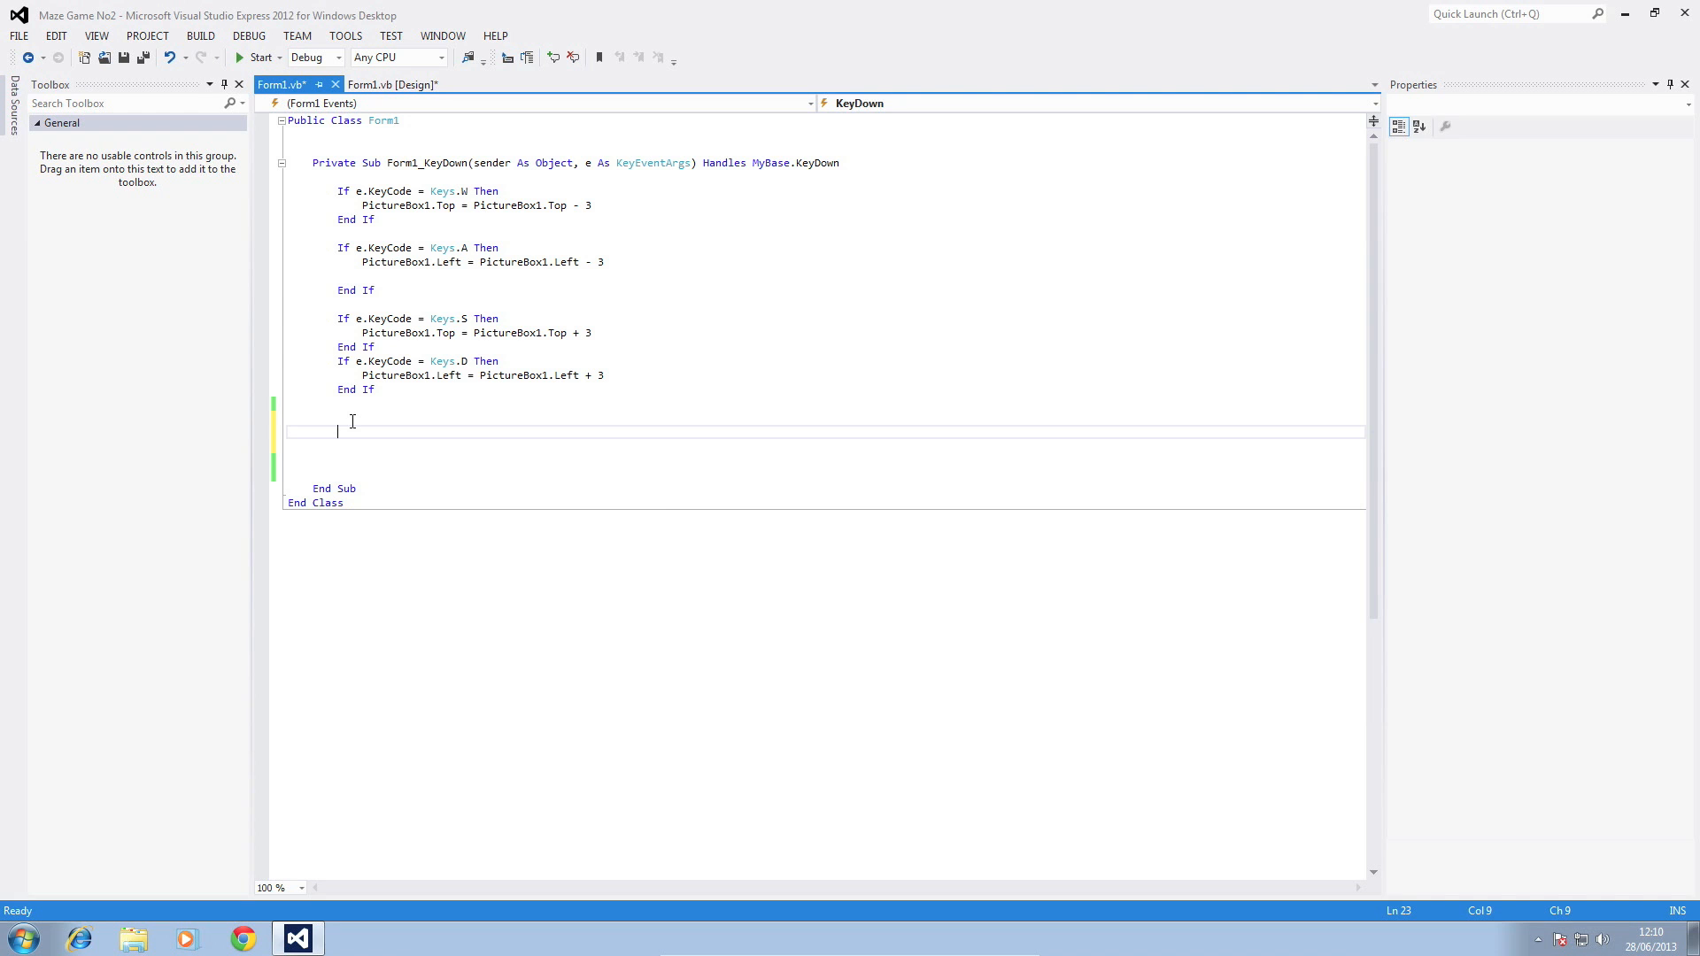
- Write If PictureBox1.Bounds.IntersectsWith(Label1.Bounds) Then in the KeyDown handler
{"action": "type", "text": "If pictureBox1."}
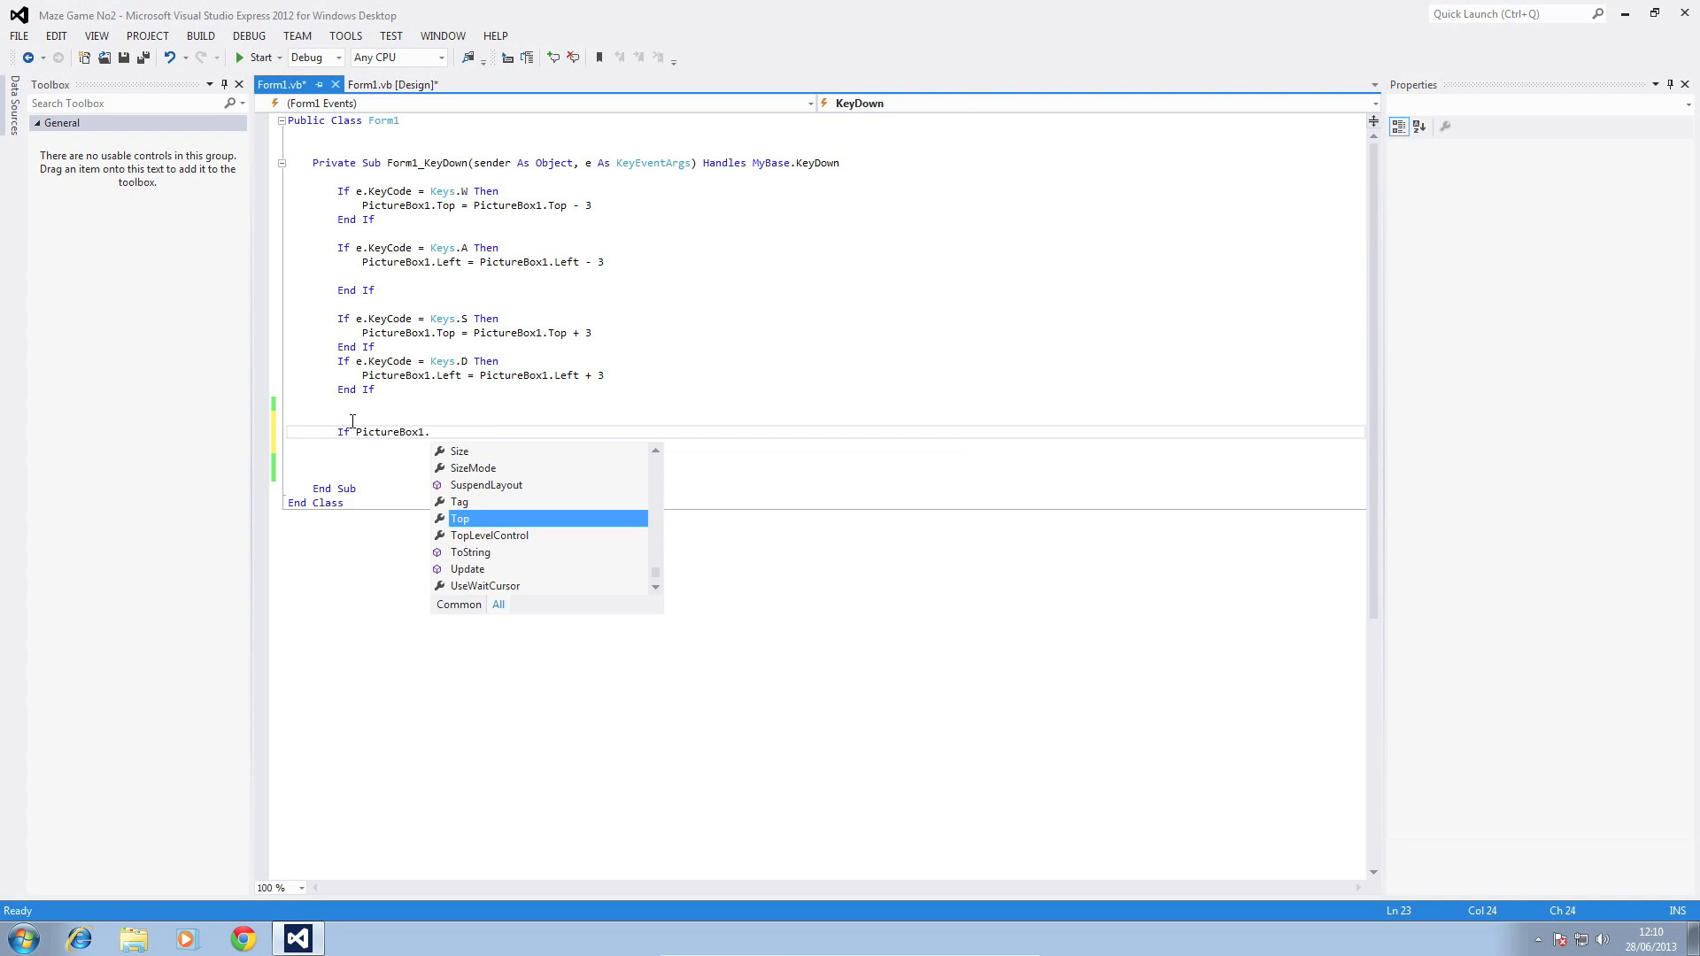
{"action": "type", "text": "Bounds"}
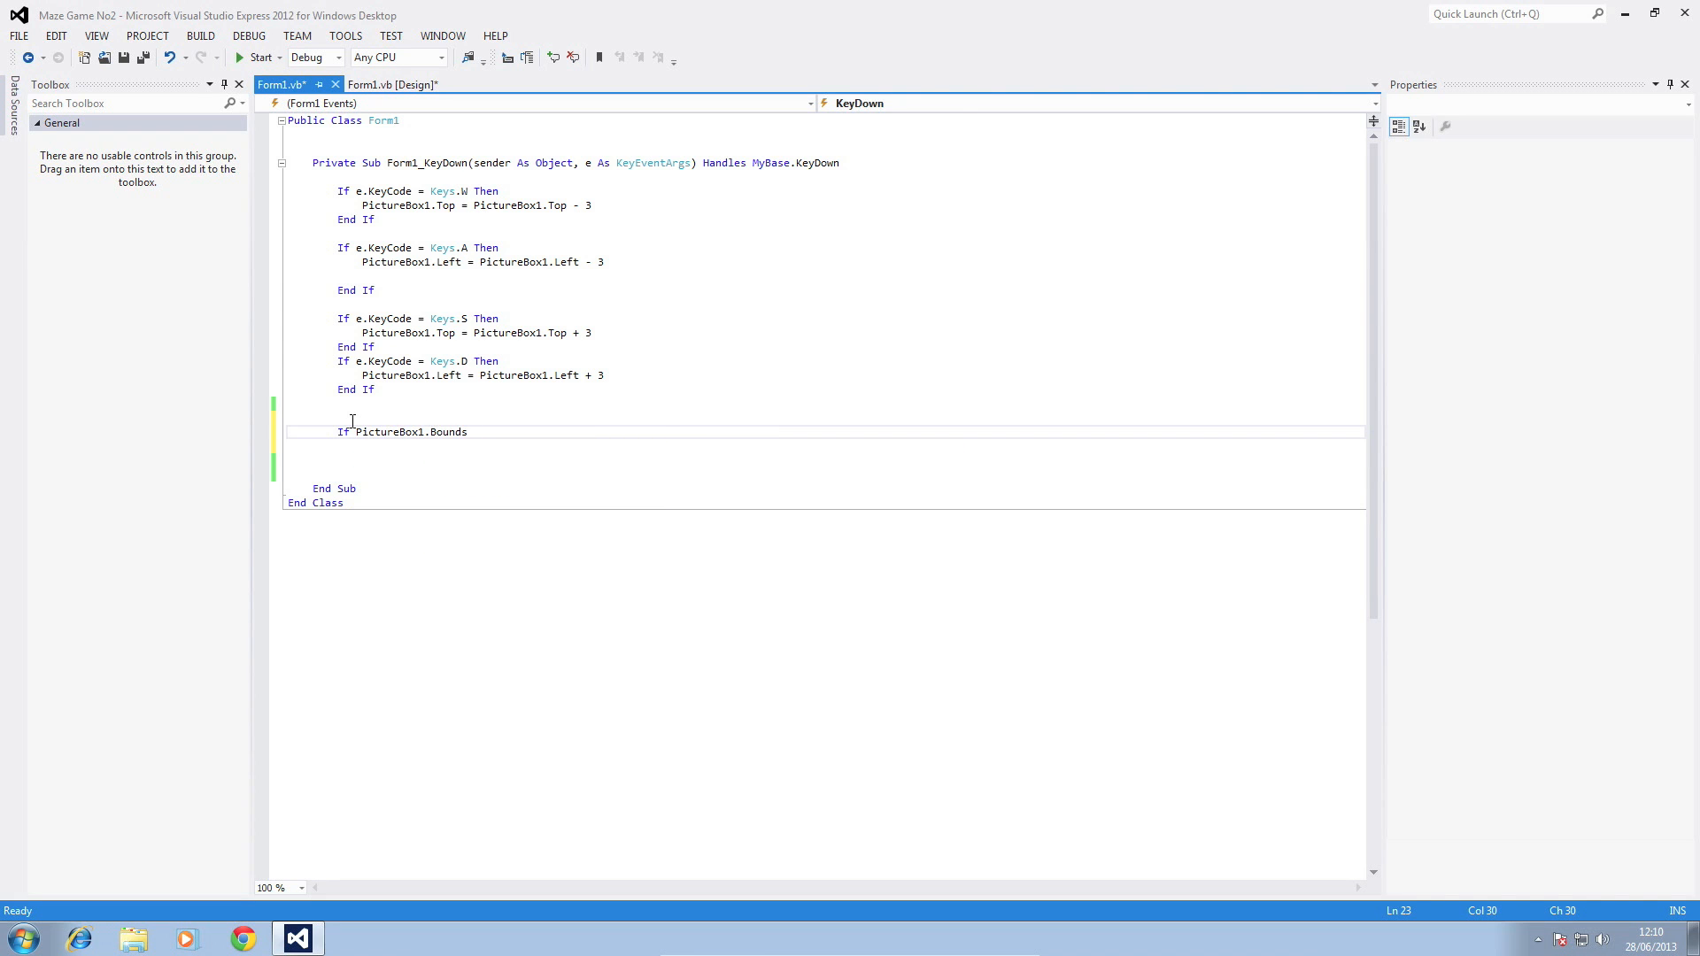
{"action": "type", "text": ".IntersectsWith"}
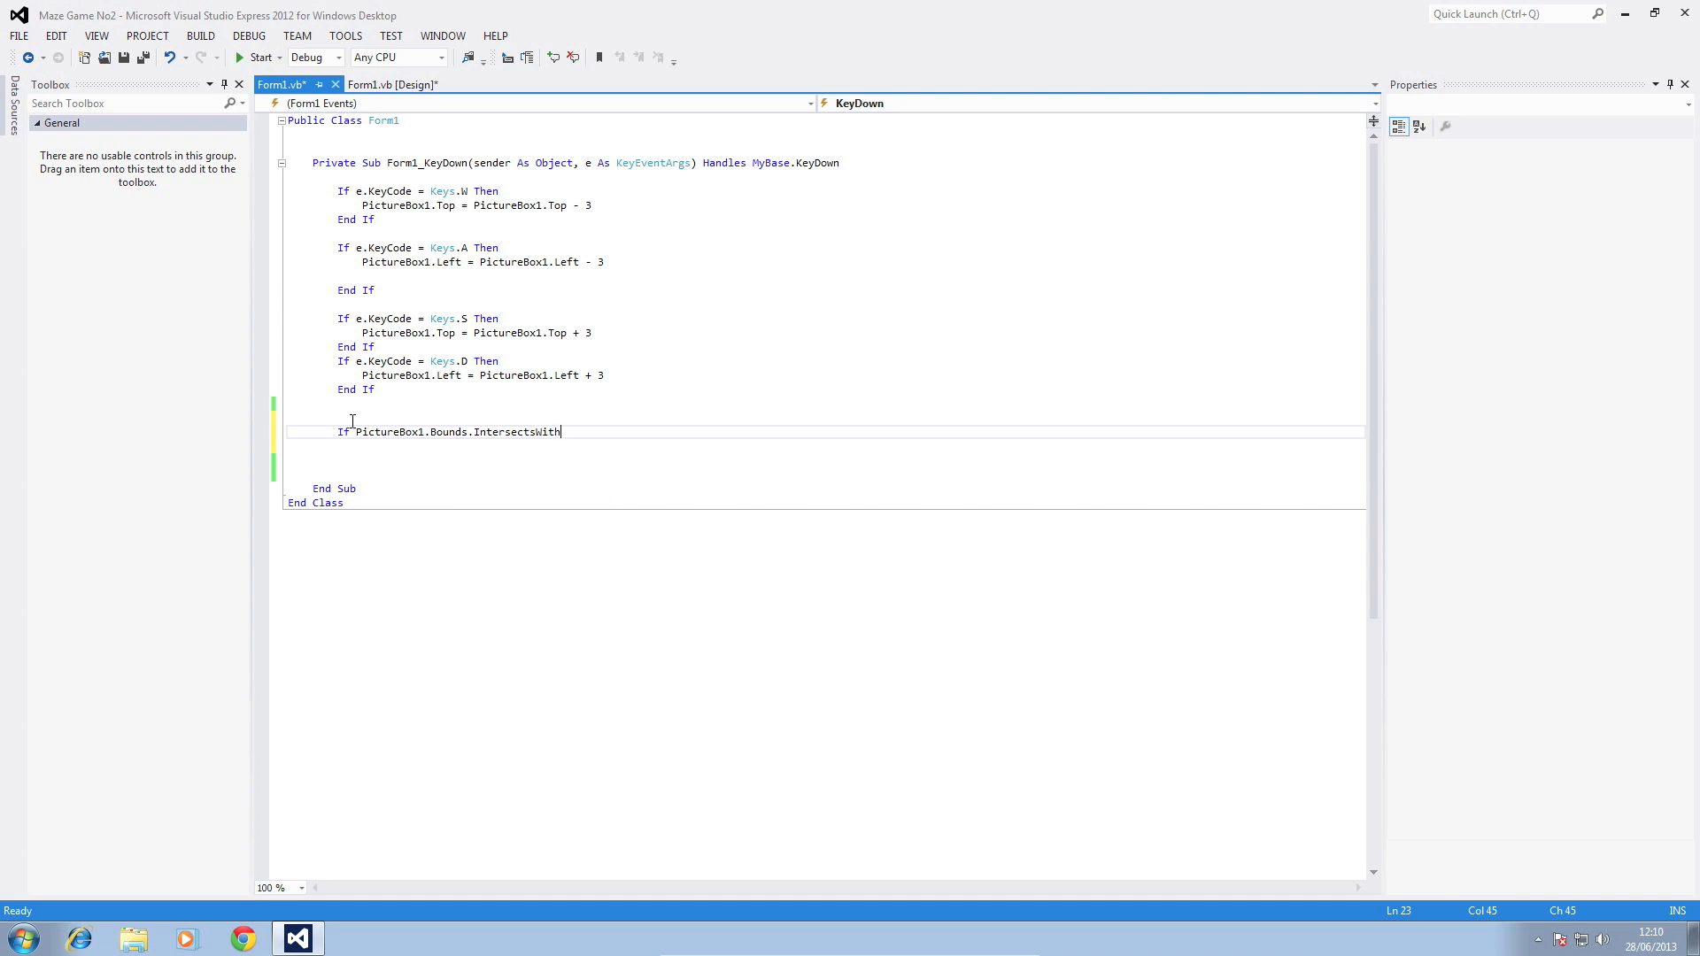
{"action": "type", "text": "(l"}
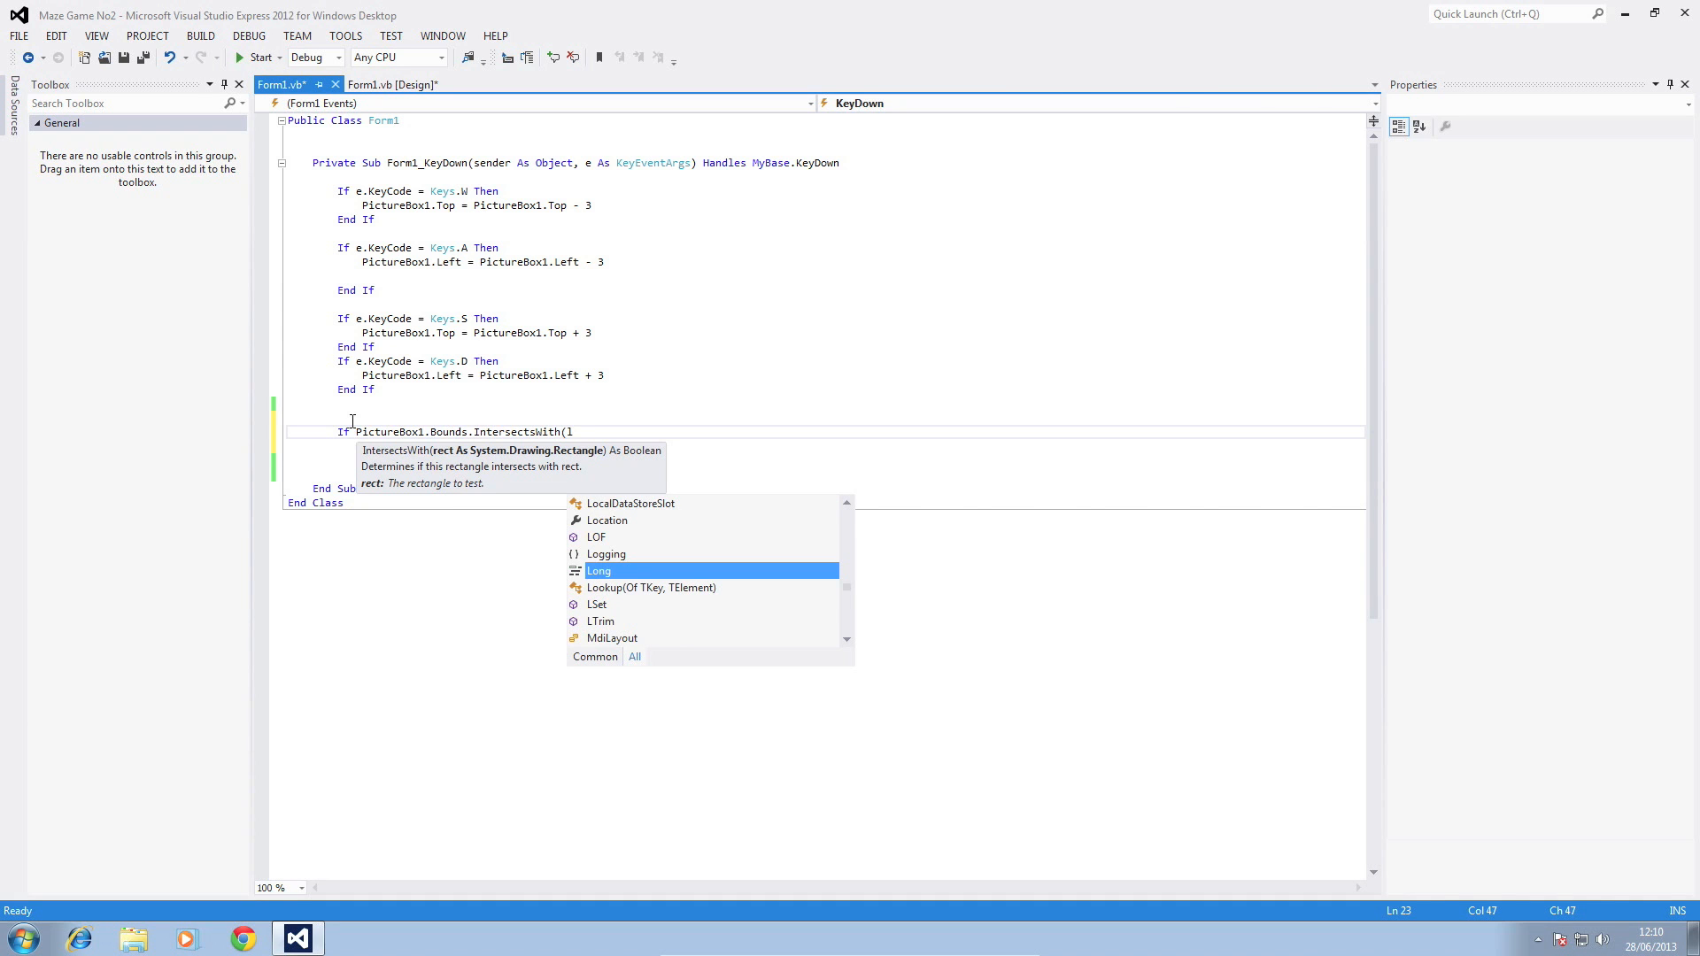
{"action": "type", "text": "abel"}
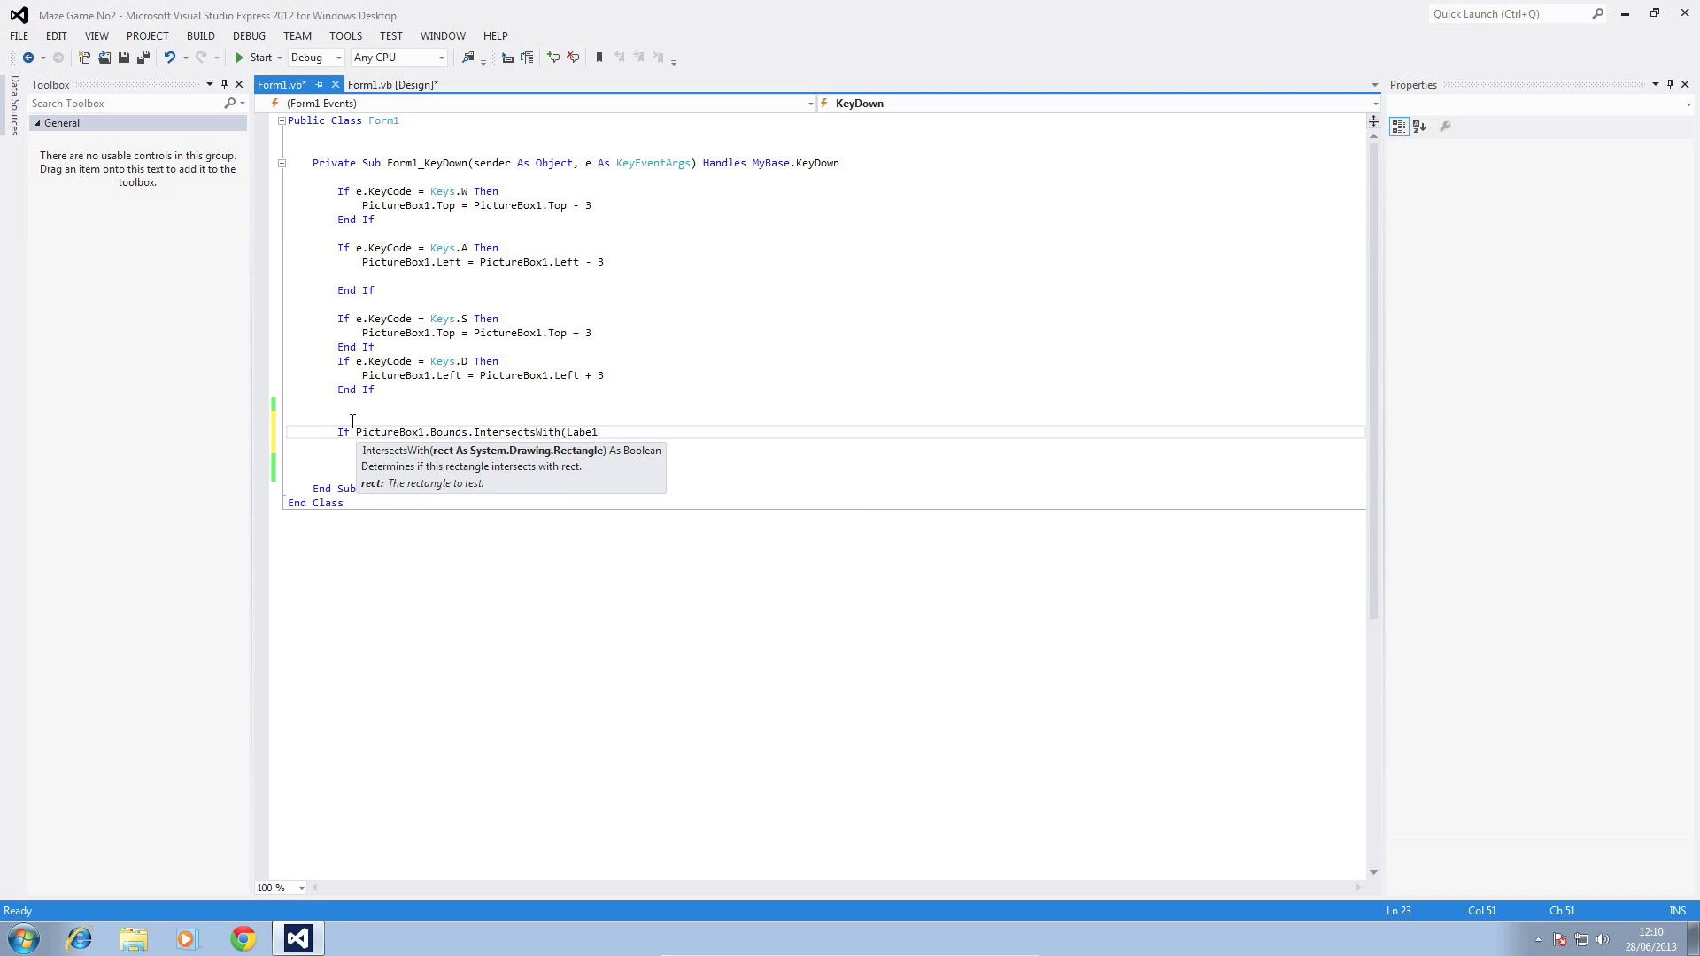
{"action": "type", "text": "1"}
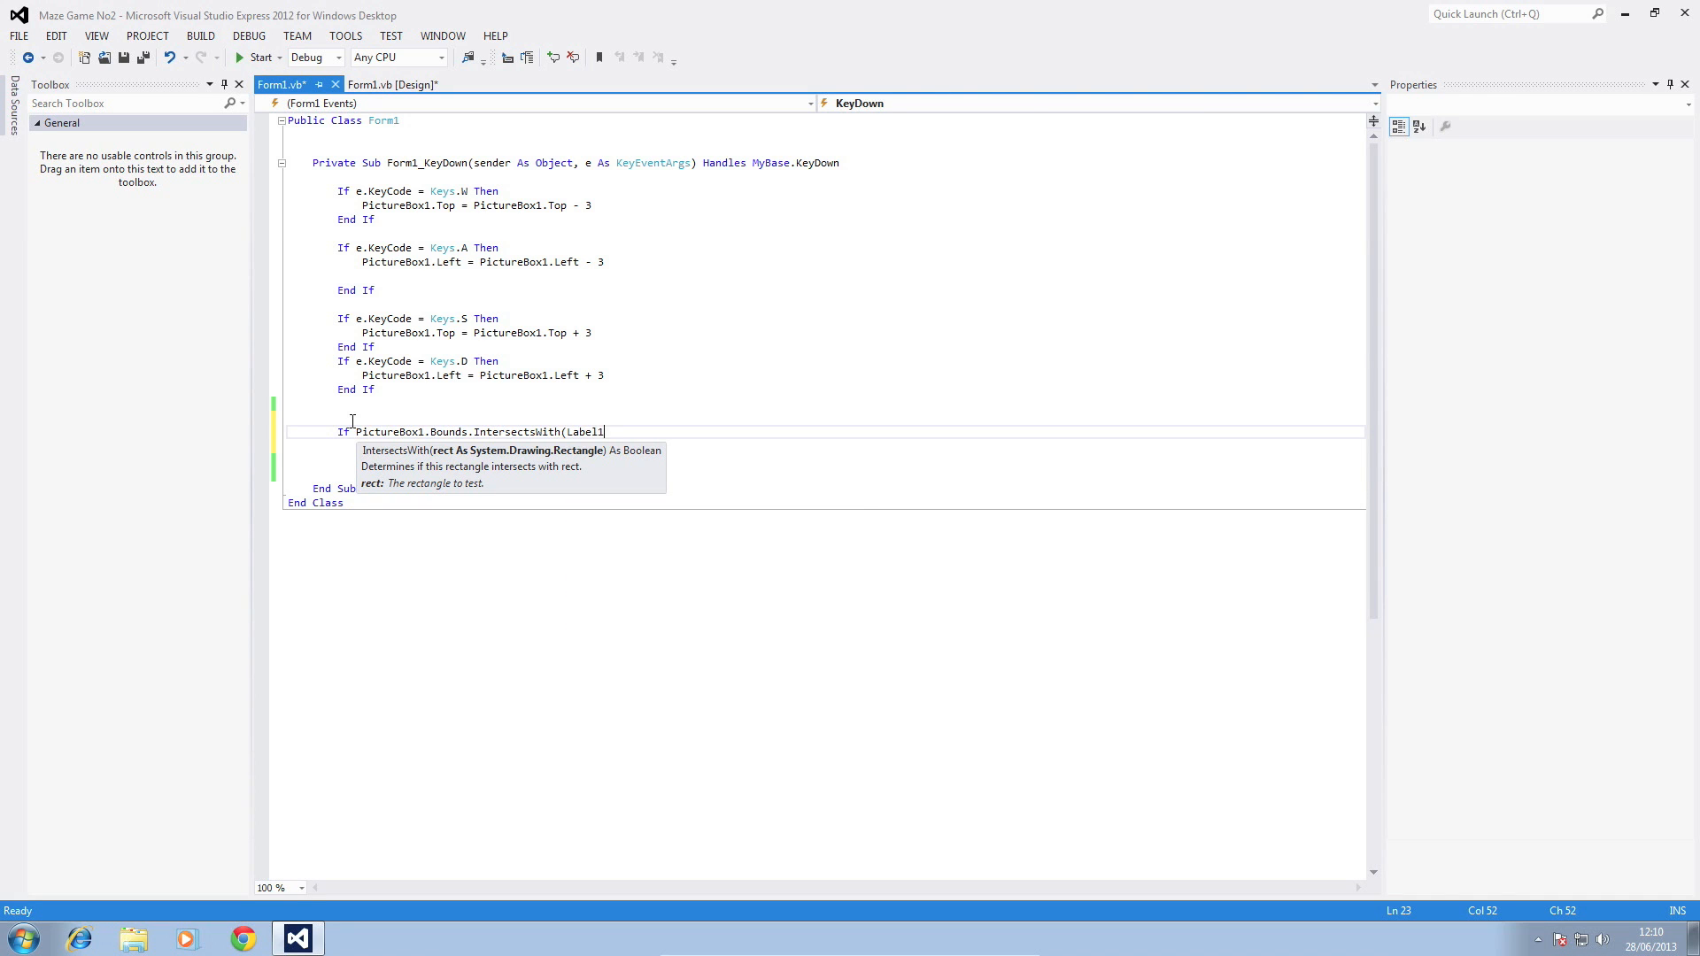
{"action": "type", "text": ".Bounds) Then"}
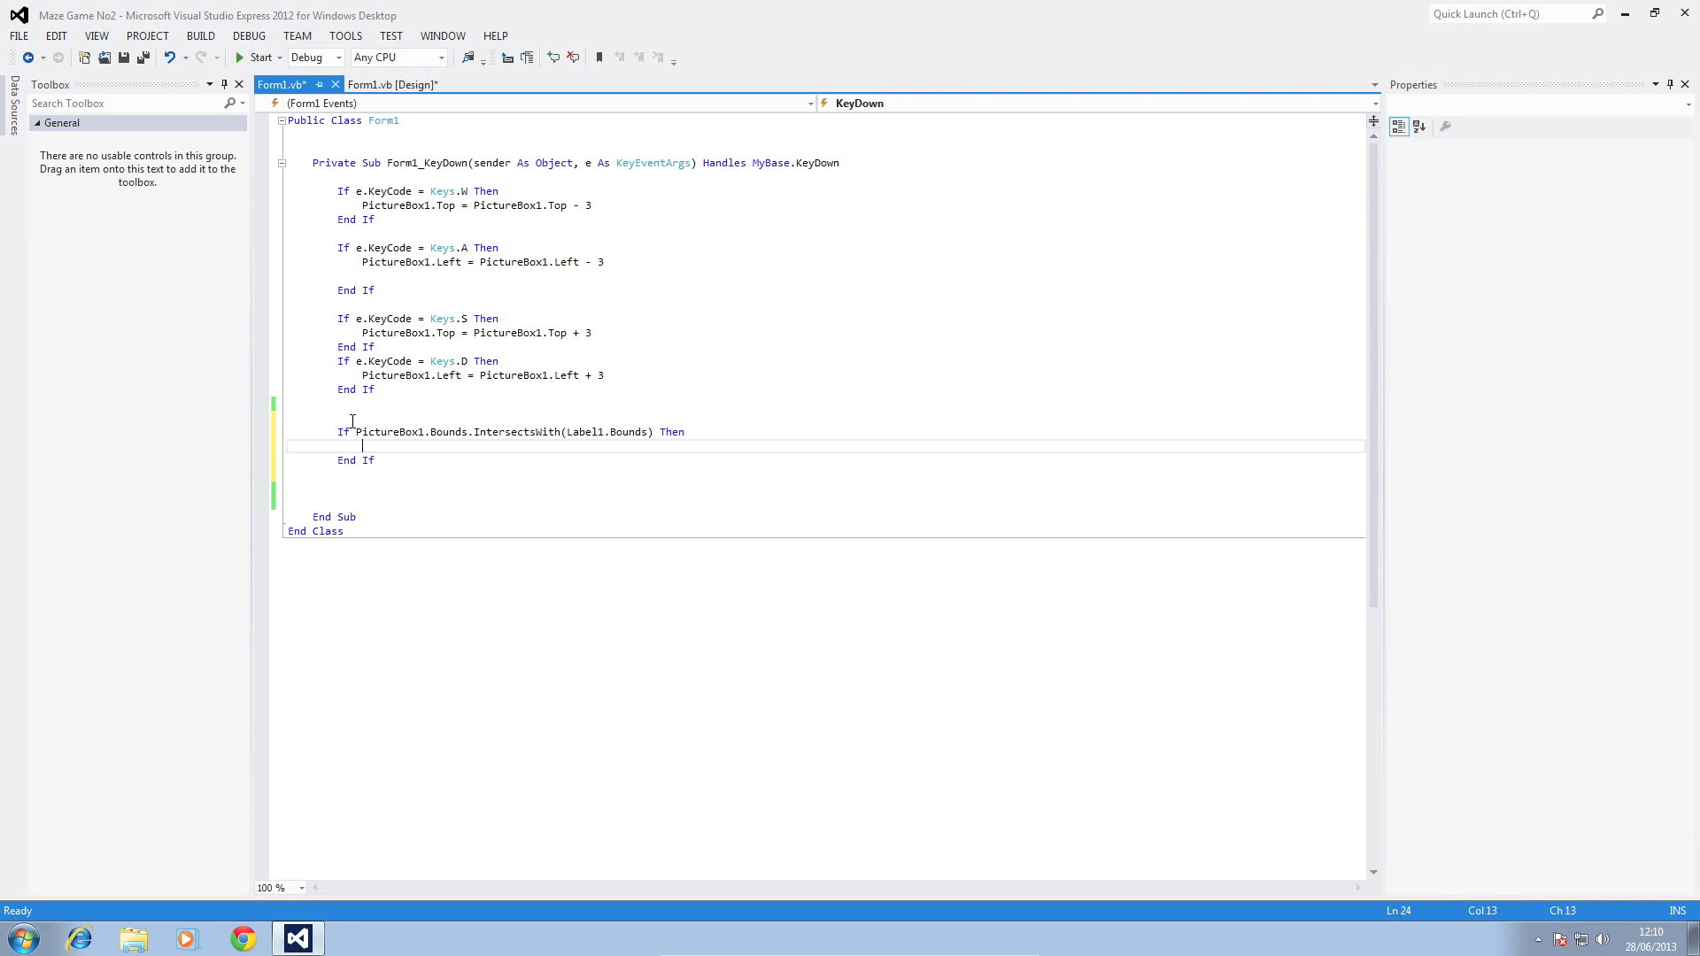
- Reset PictureBox1.Top and Left to 10 inside the If block, then start the game
{"action": "key", "text": "enter"}
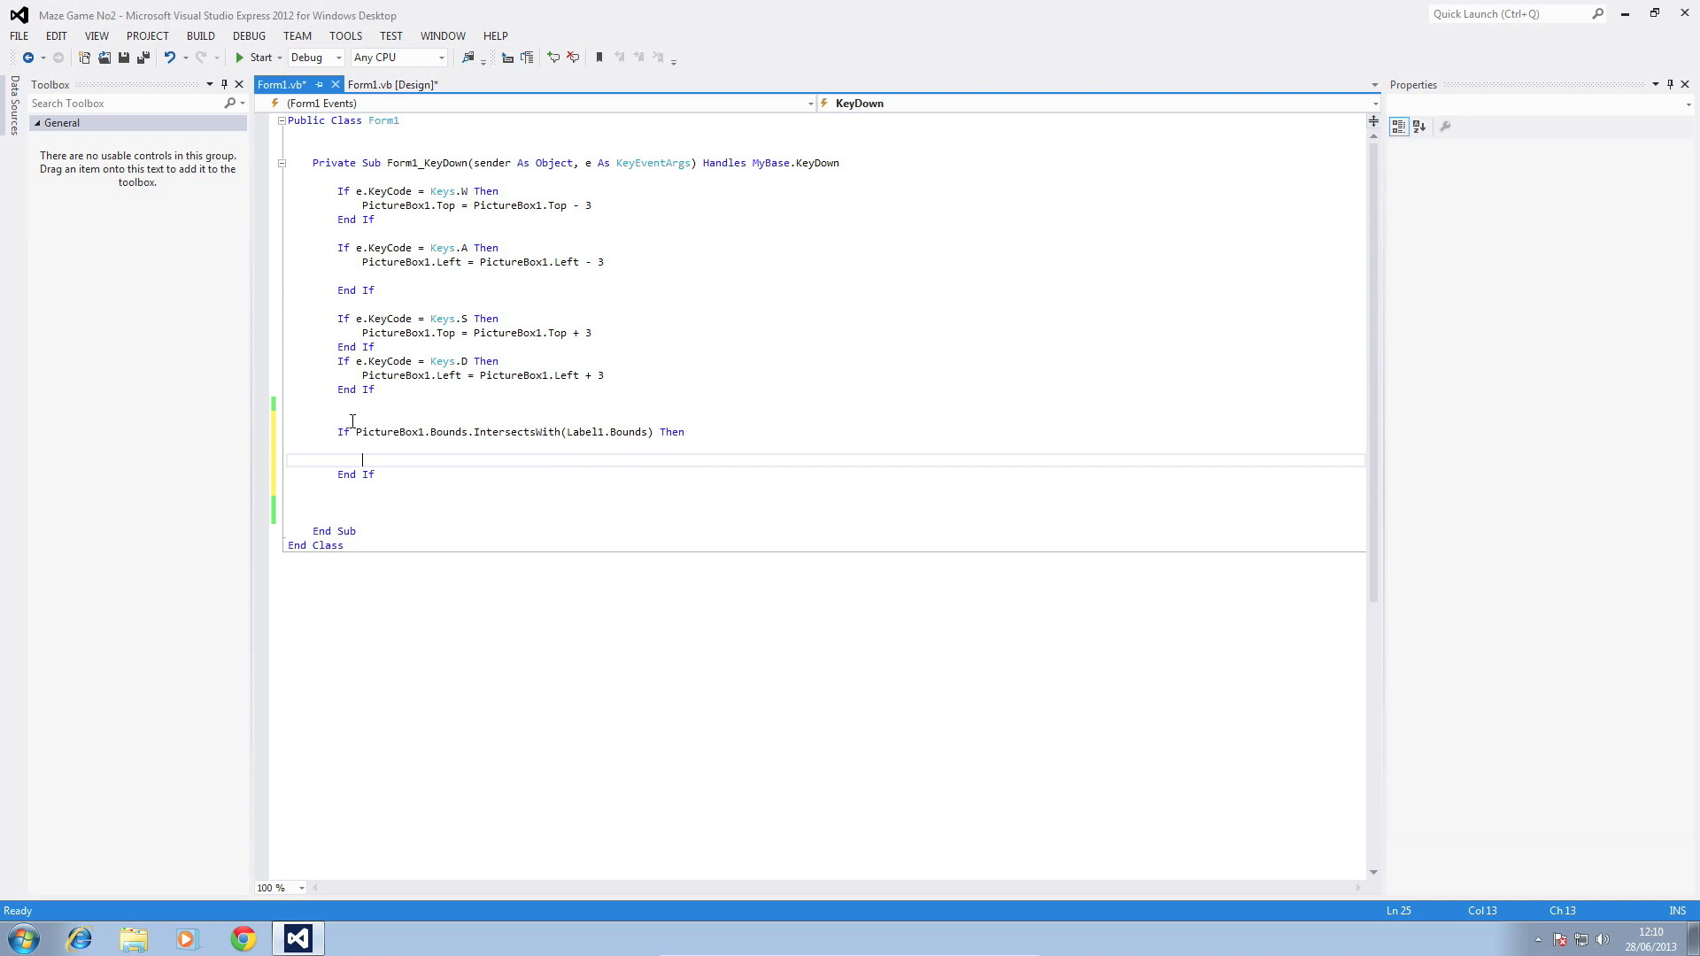
{"action": "type", "text": "pict"}
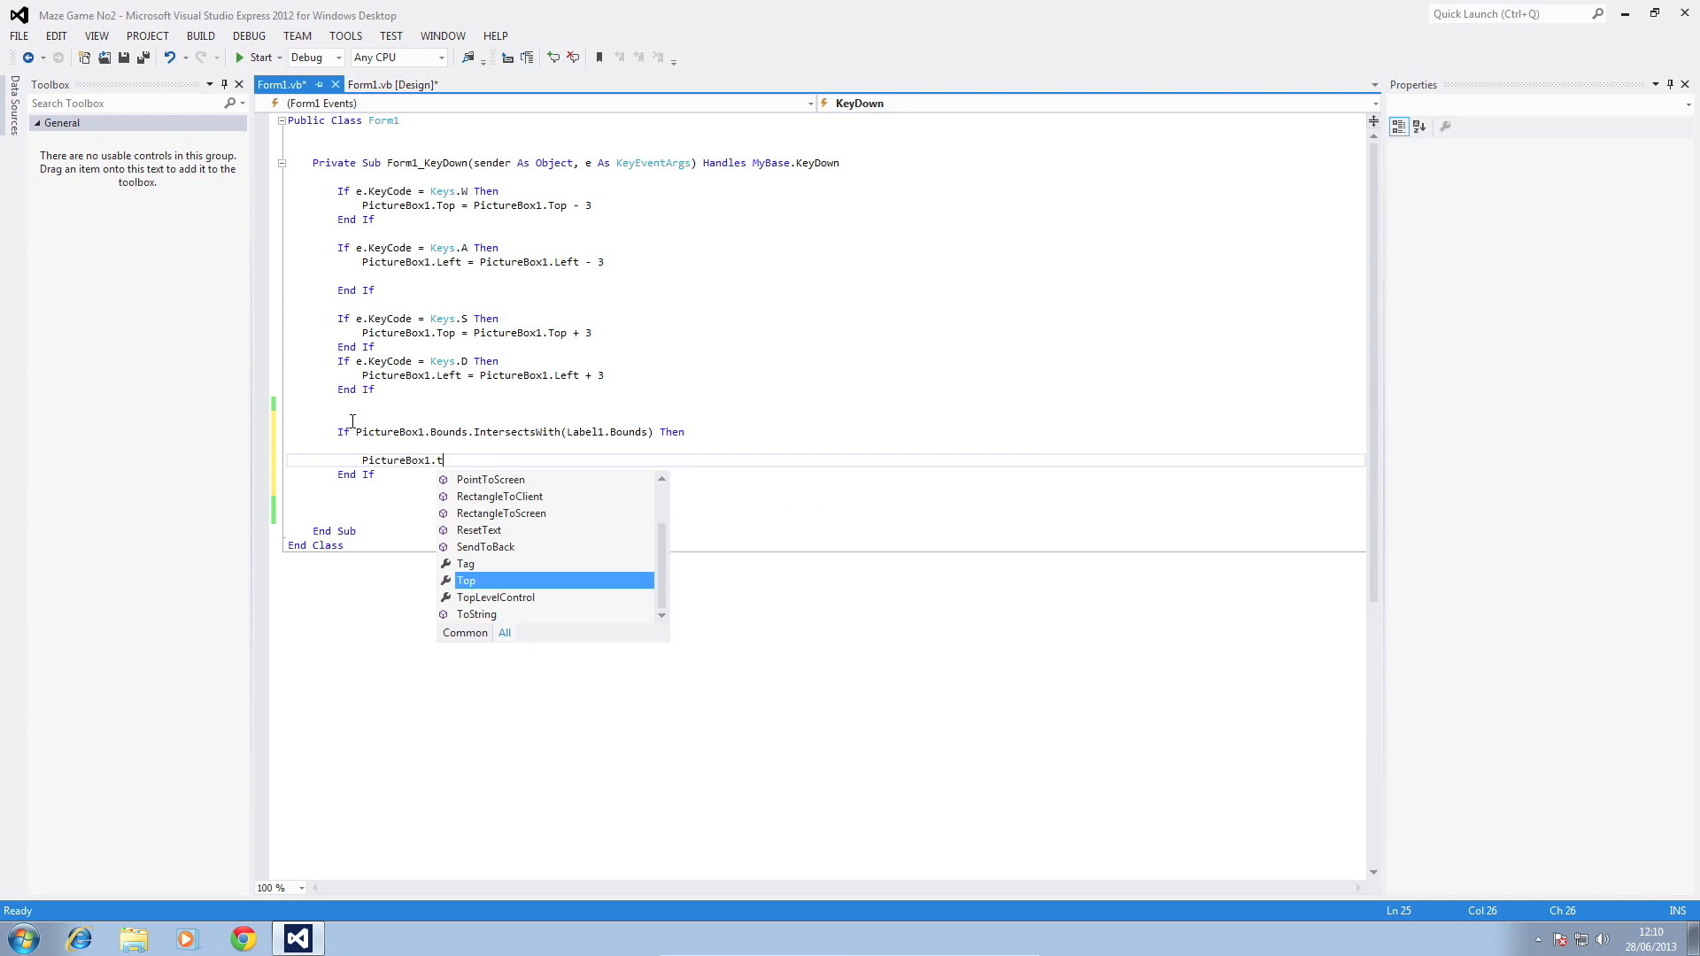
{"action": "type", "text": "op = 10"}
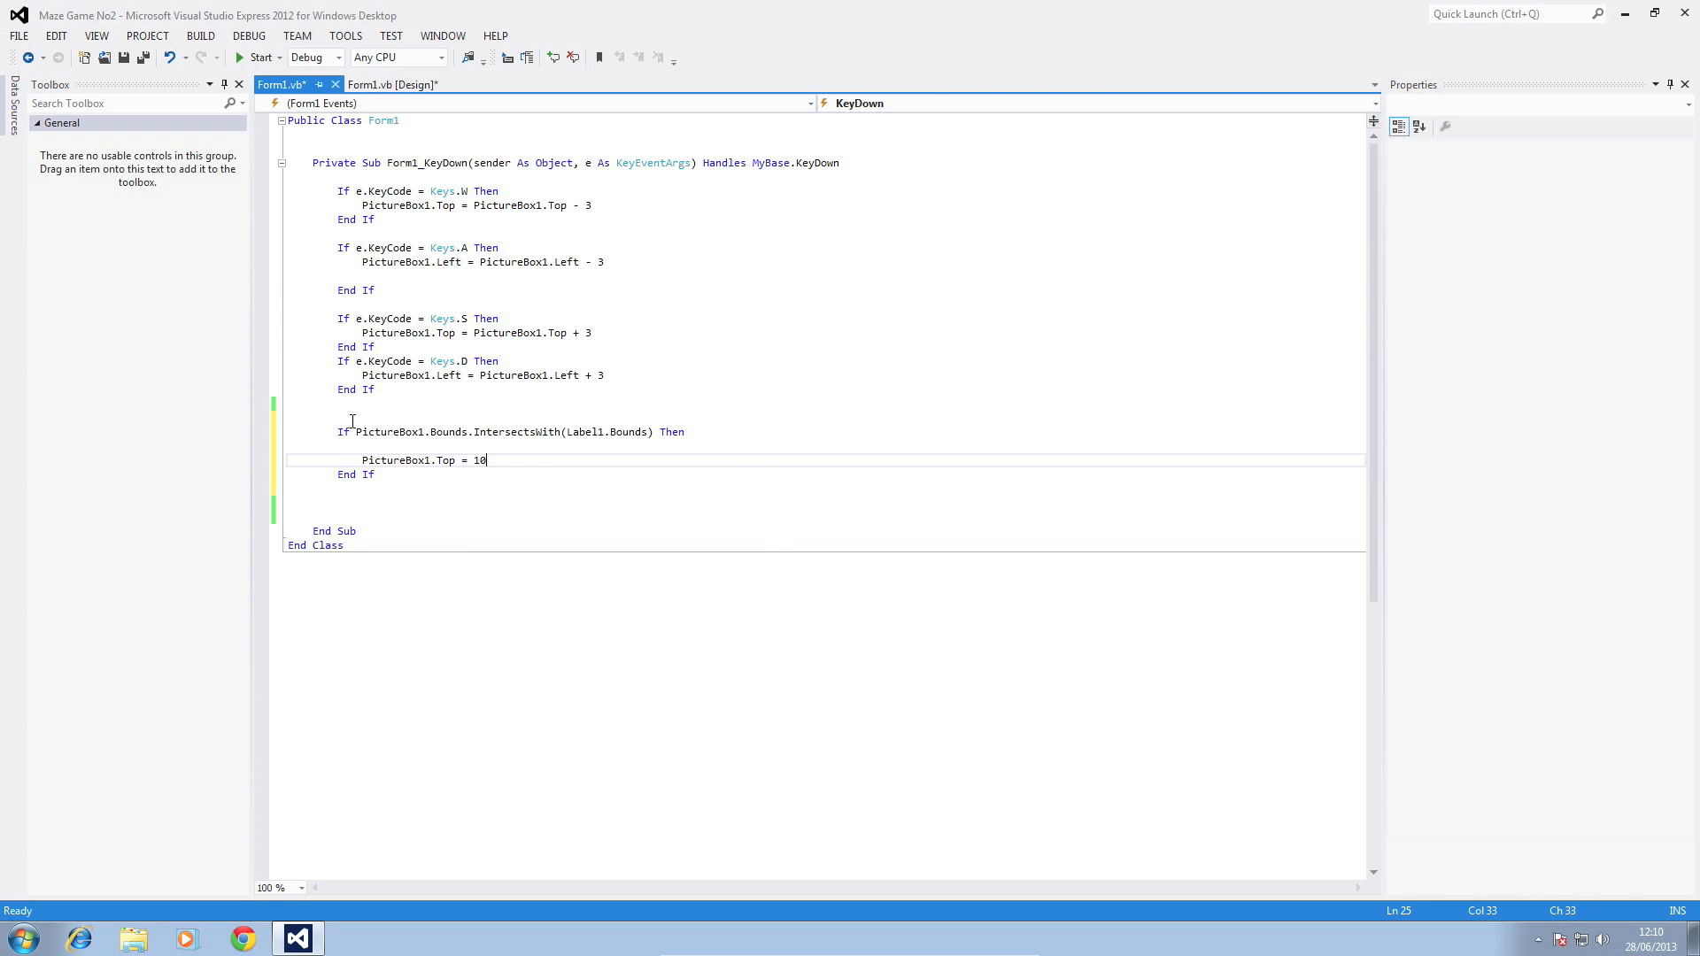
{"action": "type", "text": "pict"}
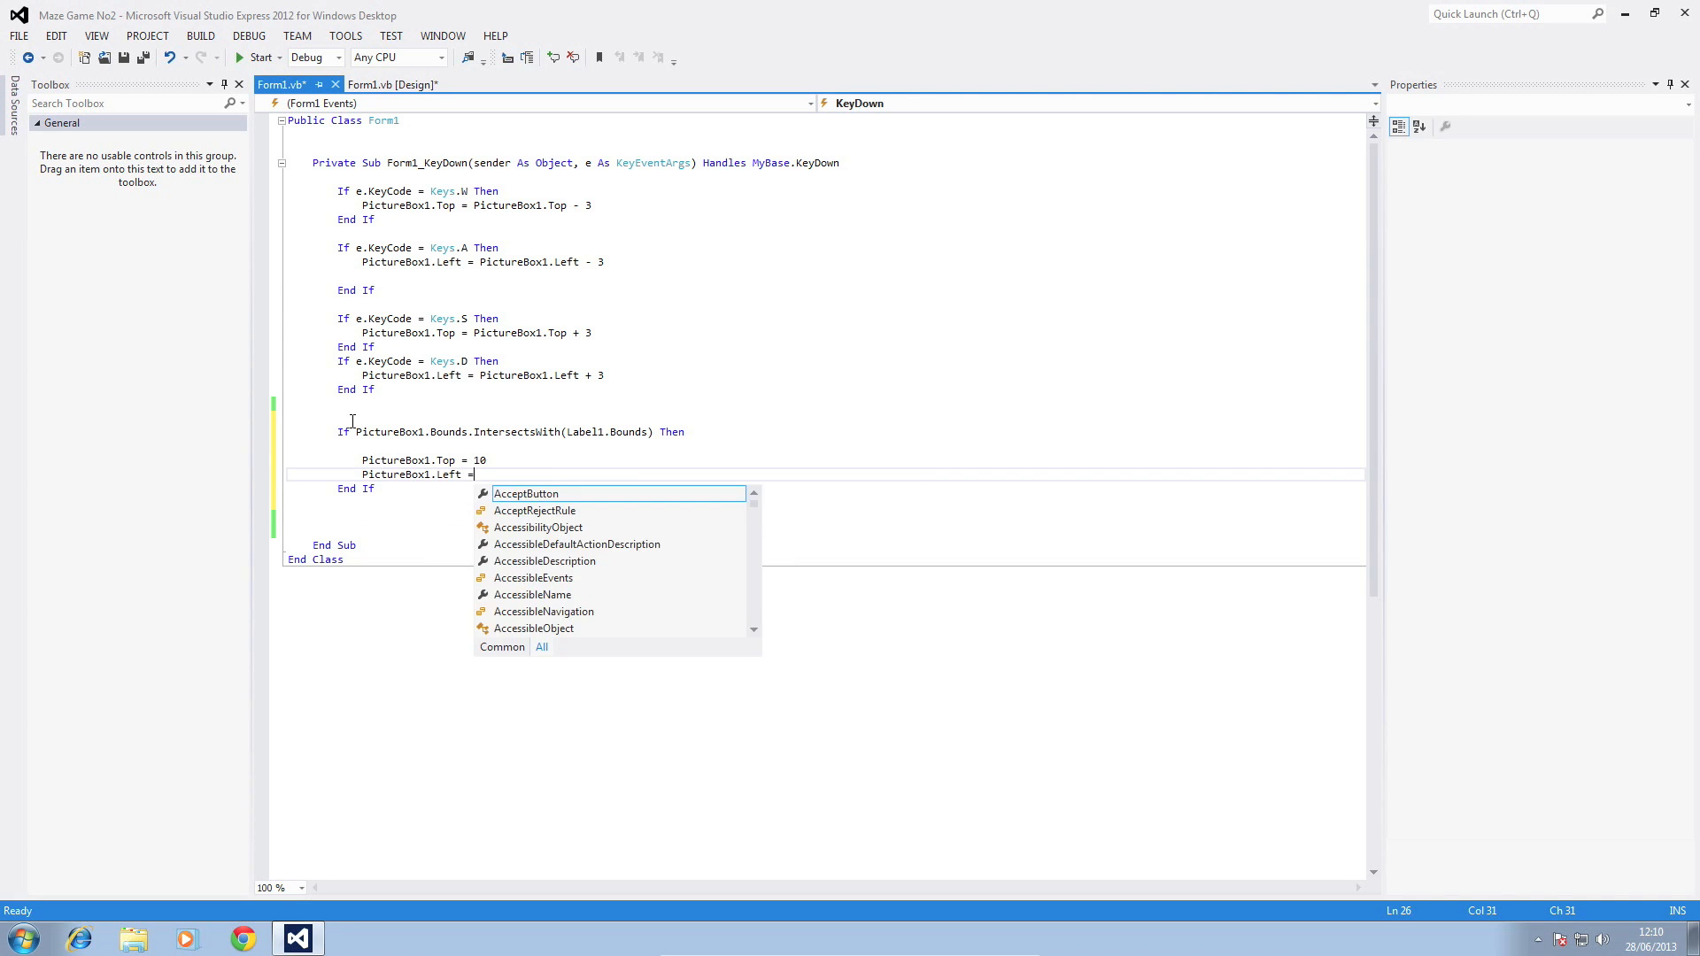
{"action": "type", "text": "10"}
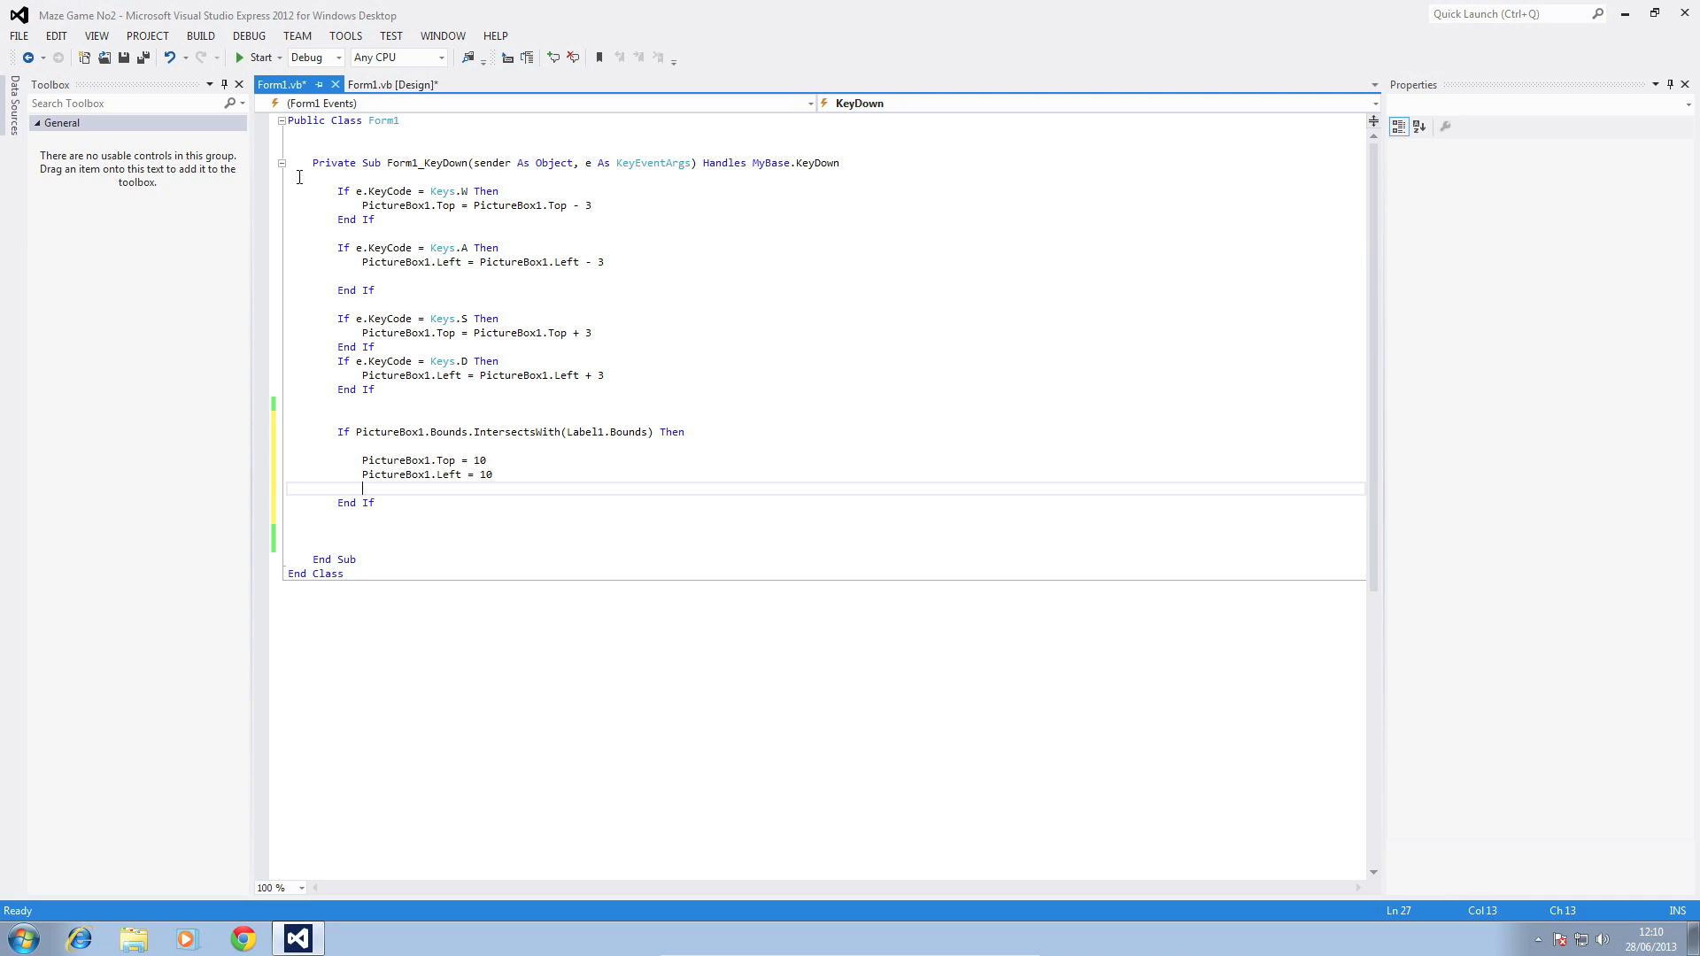
{"action": "left_click", "coordinate": [257, 57]}
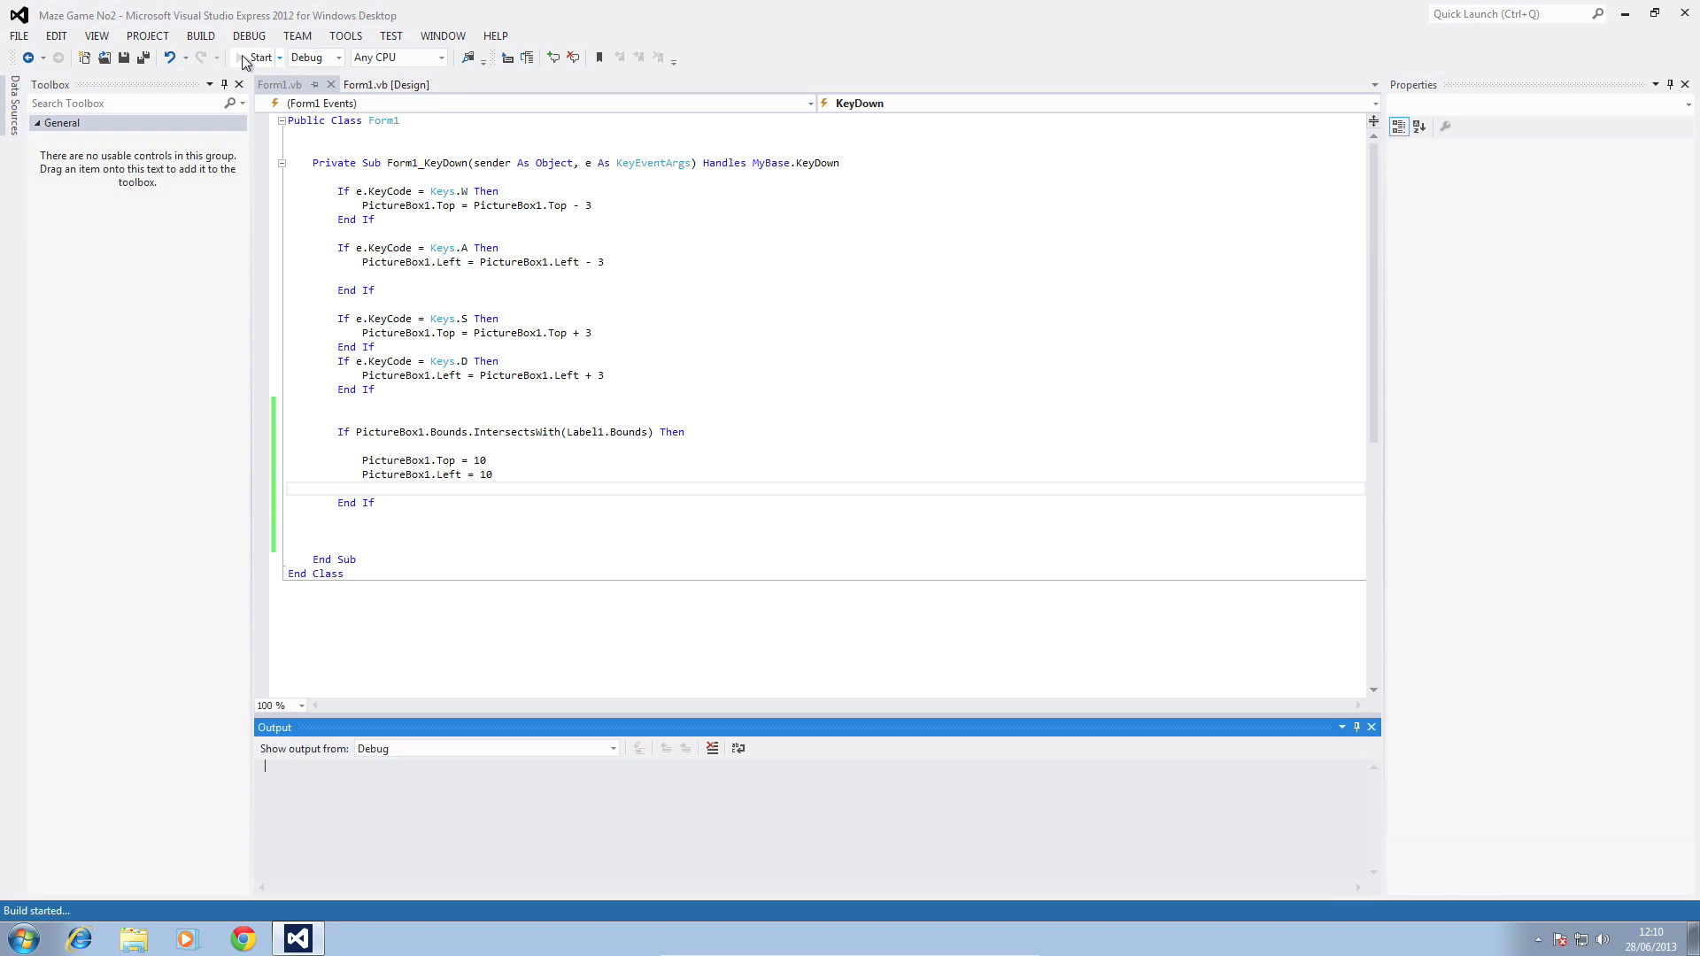
- Run the game to test the wall collision and return to the form designer
{"action": "left_click", "coordinate": [256, 57]}
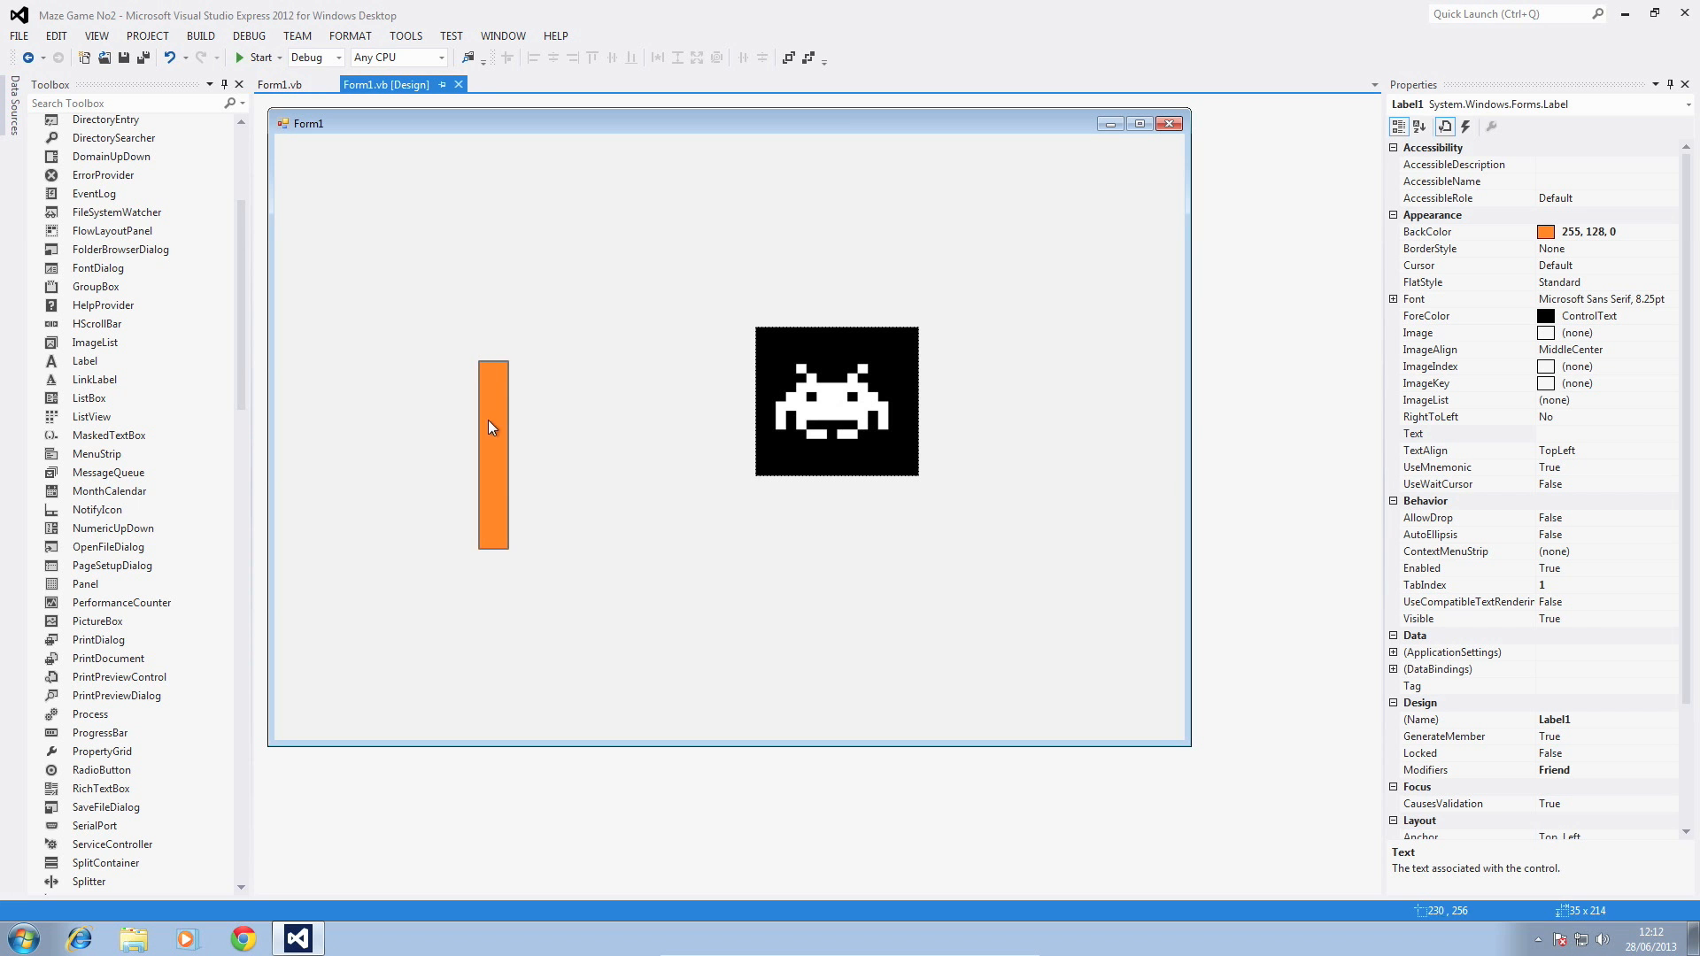
- Drag the copied orange wall labels into separate vertical positions below the invader
{"action": "left_click_drag", "start_coordinate": [492, 450], "coordinate": [448, 471]}
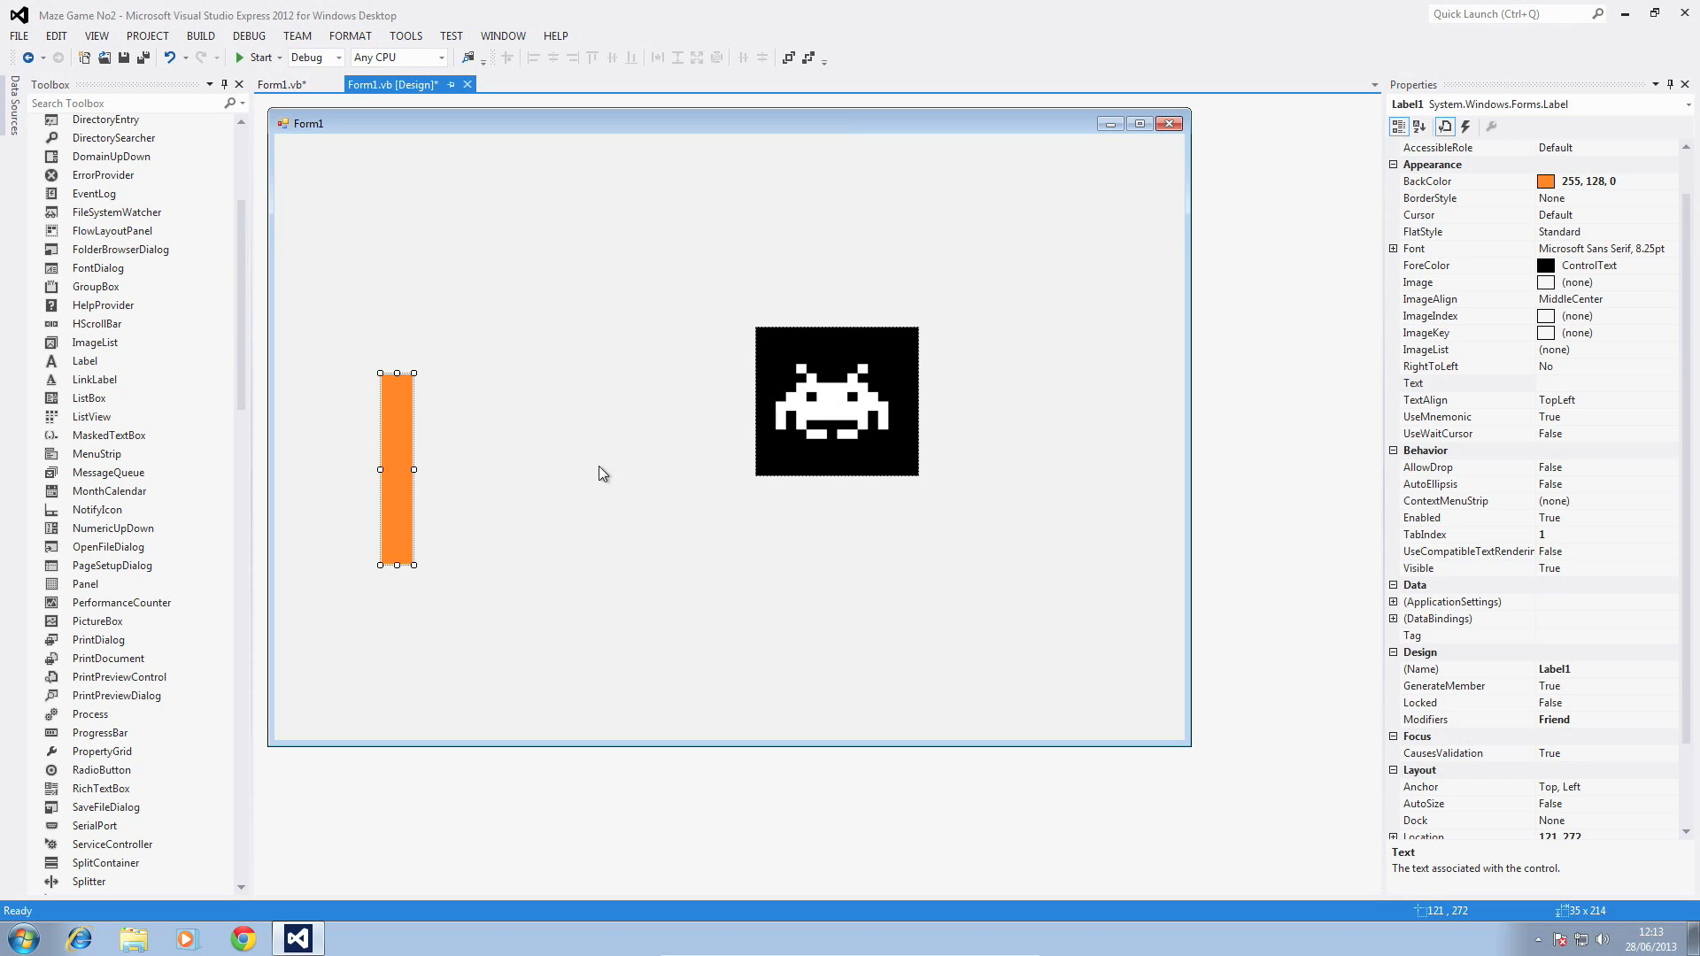
{"action": "mouse_move", "coordinate": [512, 541]}
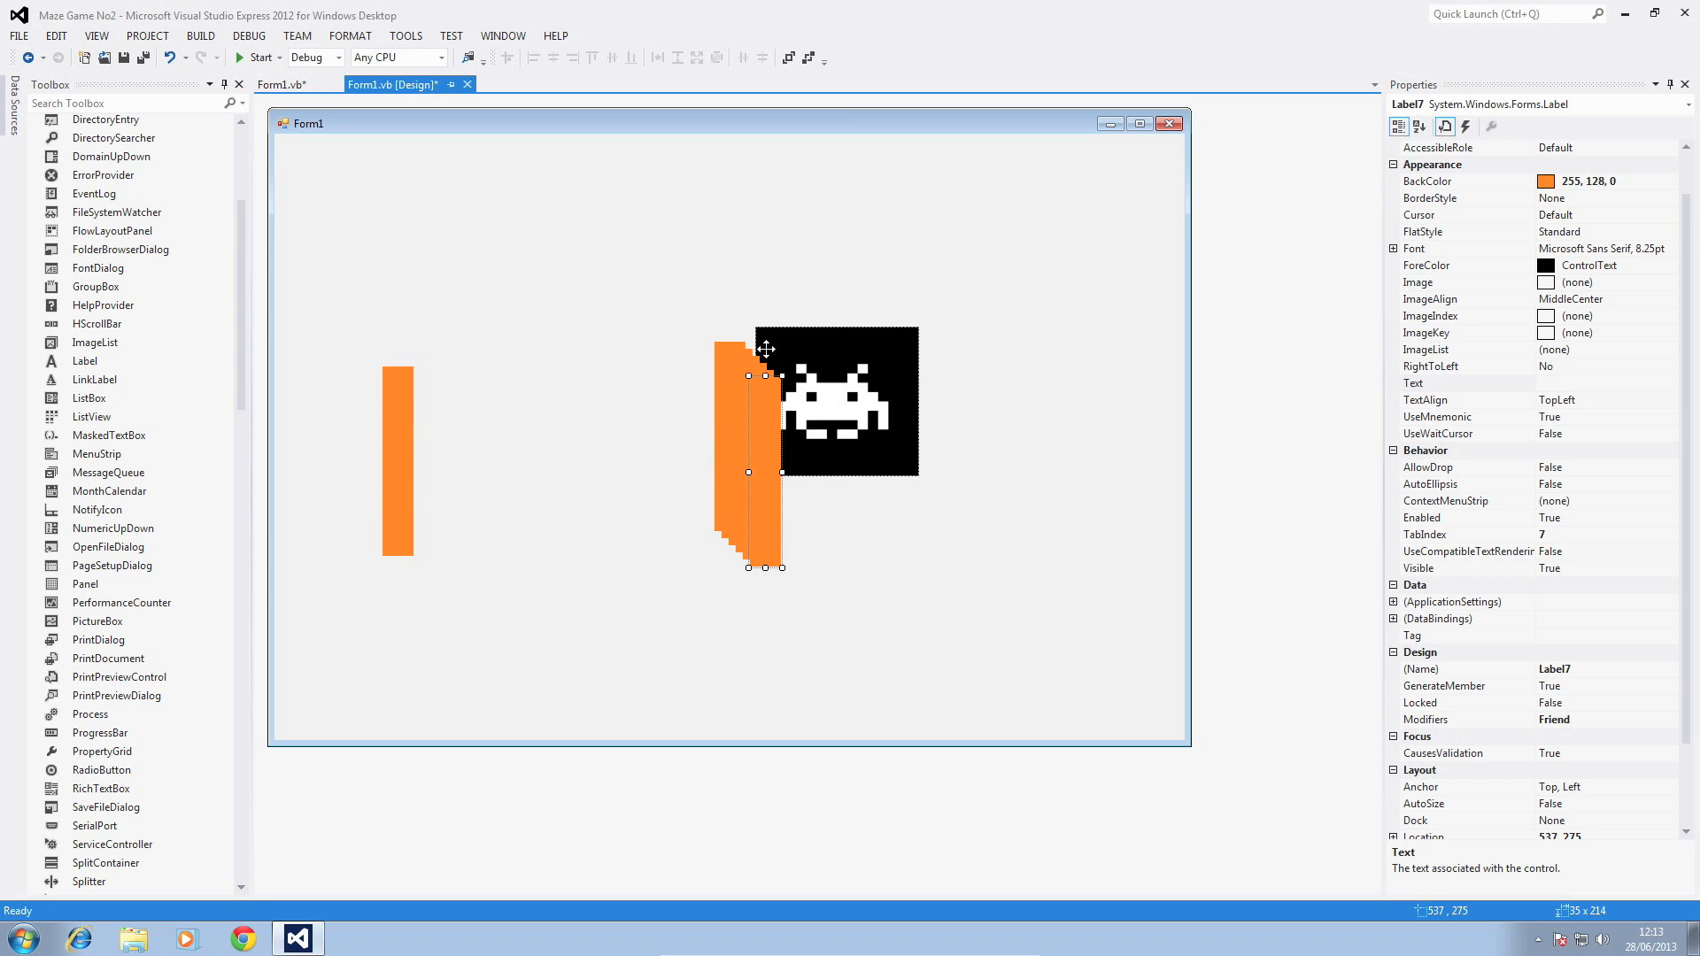
{"action": "left_click_drag", "start_coordinate": [765, 471], "coordinate": [1033, 515]}
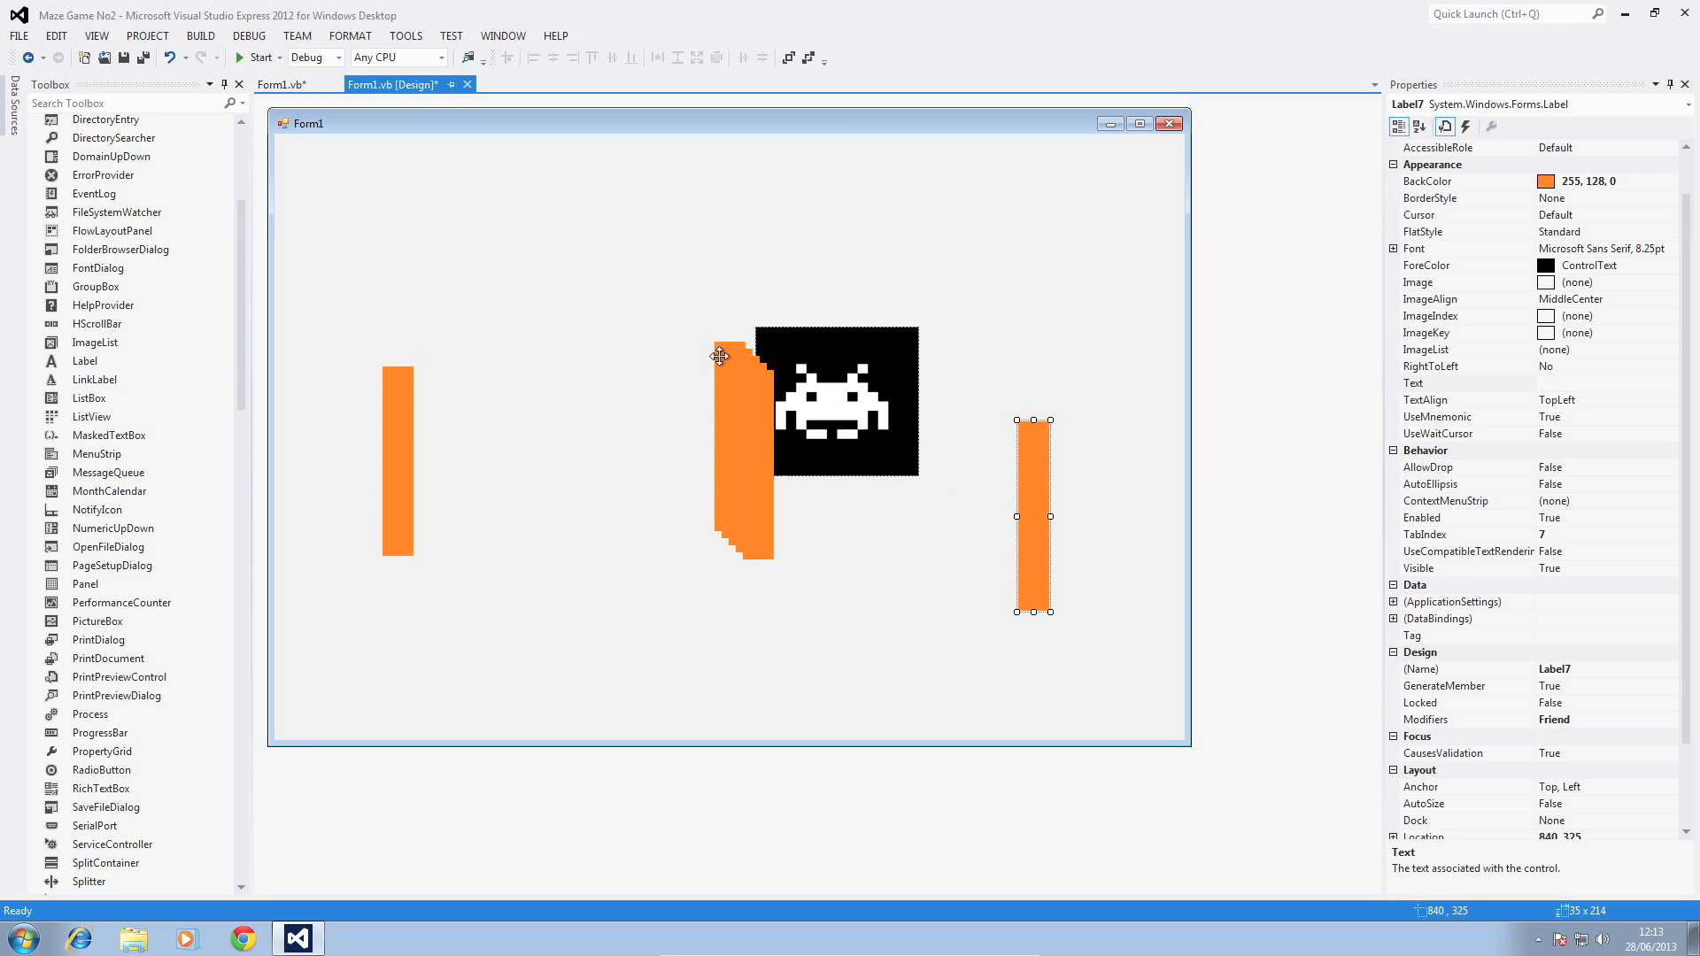
{"action": "left_click_drag", "start_coordinate": [1032, 516], "coordinate": [510, 552]}
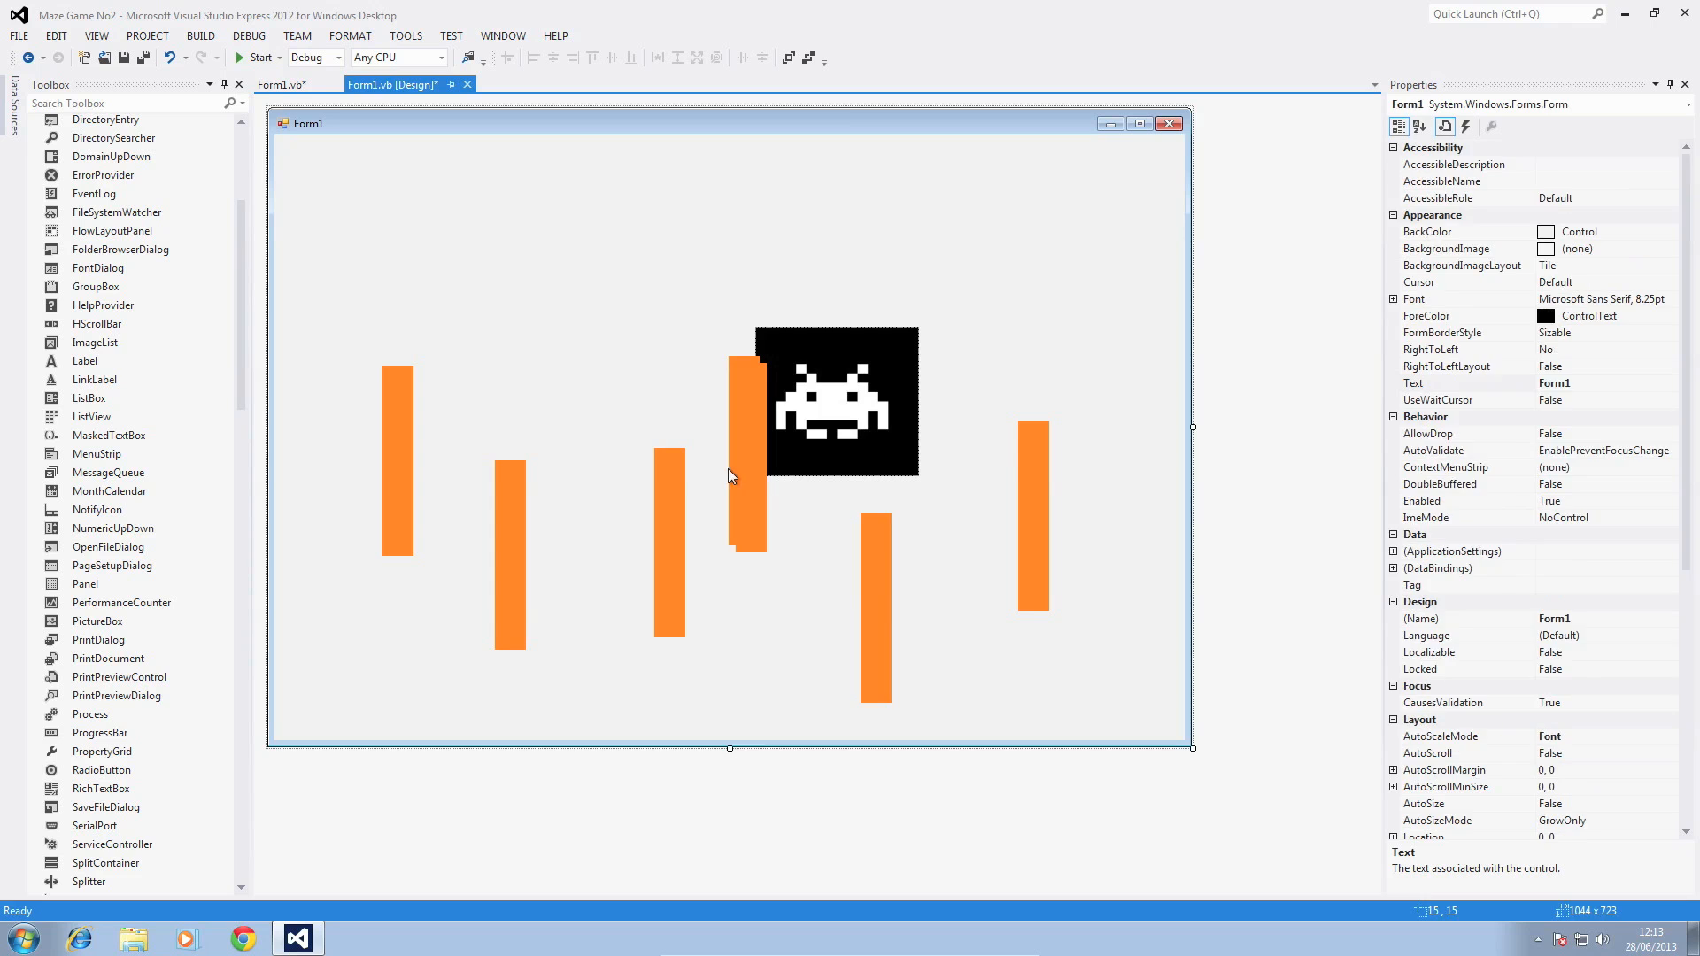
{"action": "left_click", "coordinate": [1030, 516]}
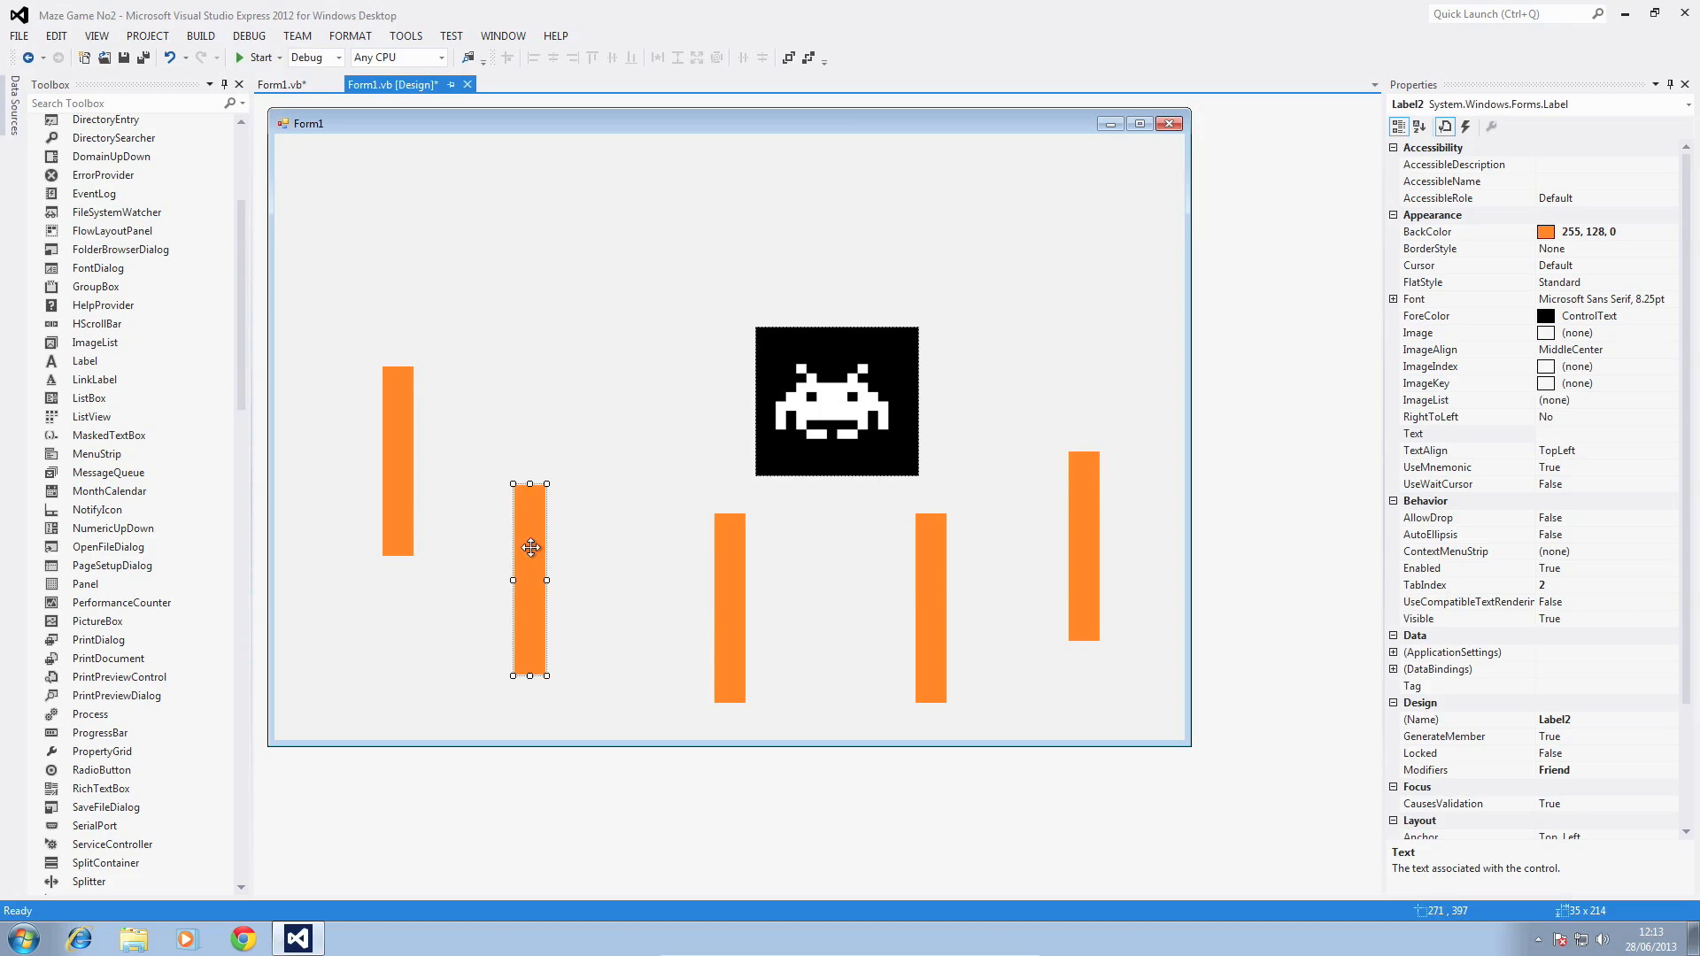
- Nudge the leftmost wall and name the first two labels Lbl1 and Lbl2
{"action": "left_click_drag", "start_coordinate": [529, 547], "coordinate": [388, 524]}
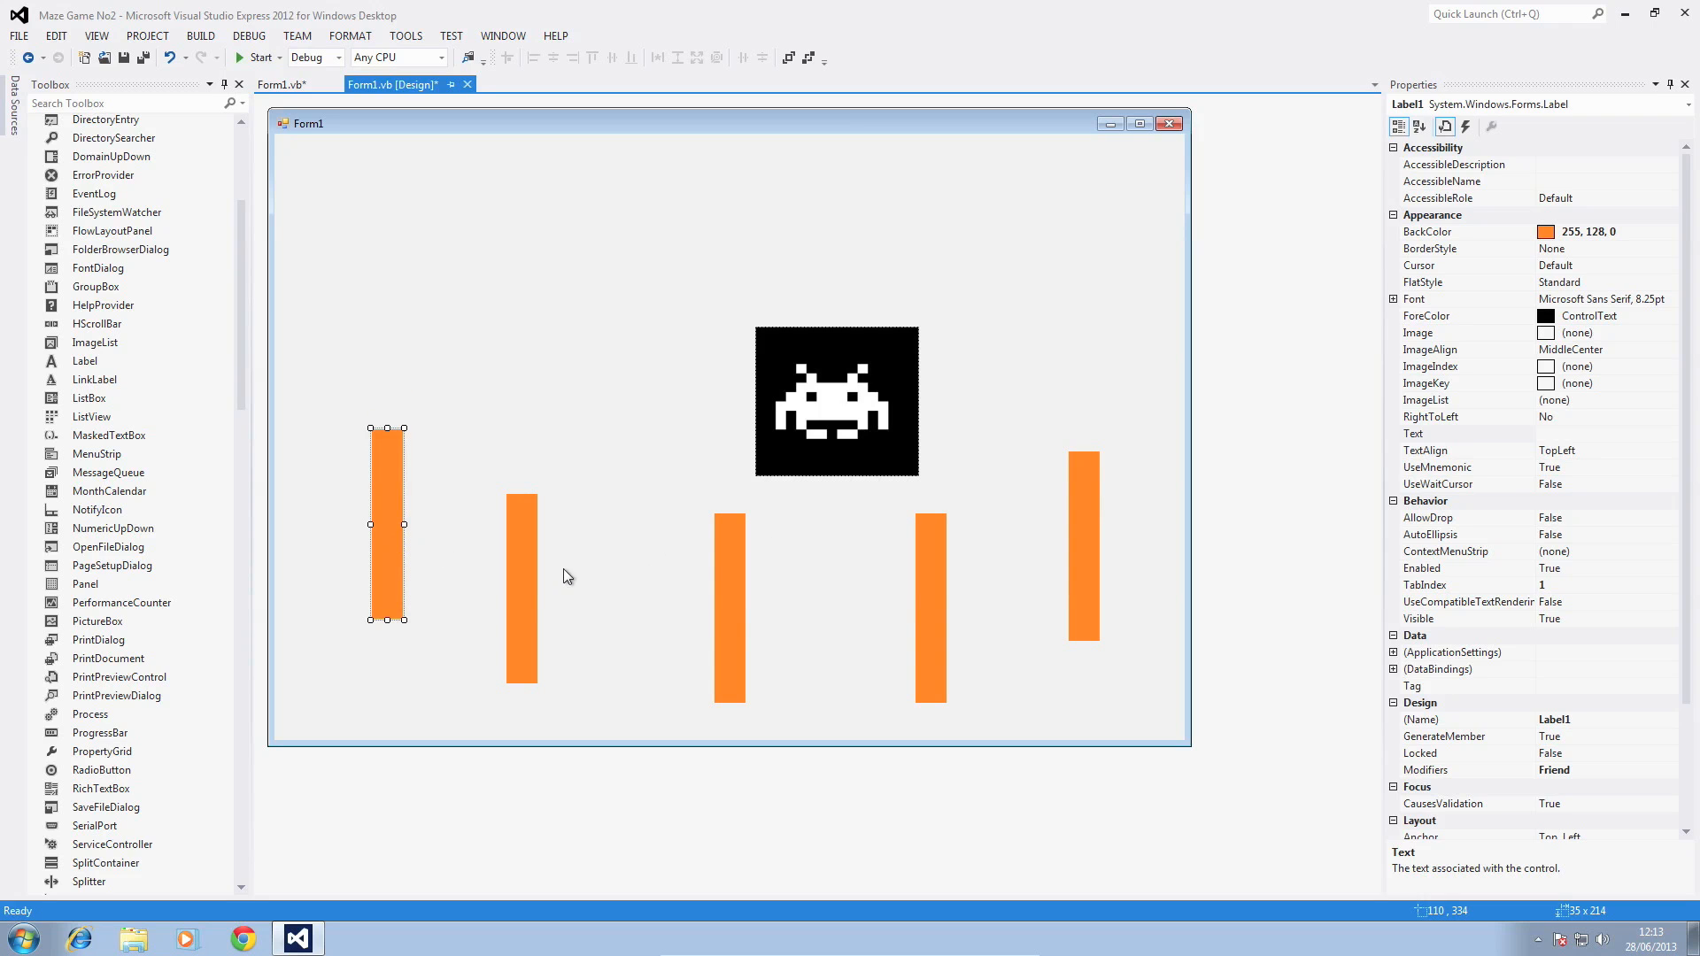
{"action": "mouse_move", "coordinate": [795, 494]}
{"action": "type", "text": "L"}
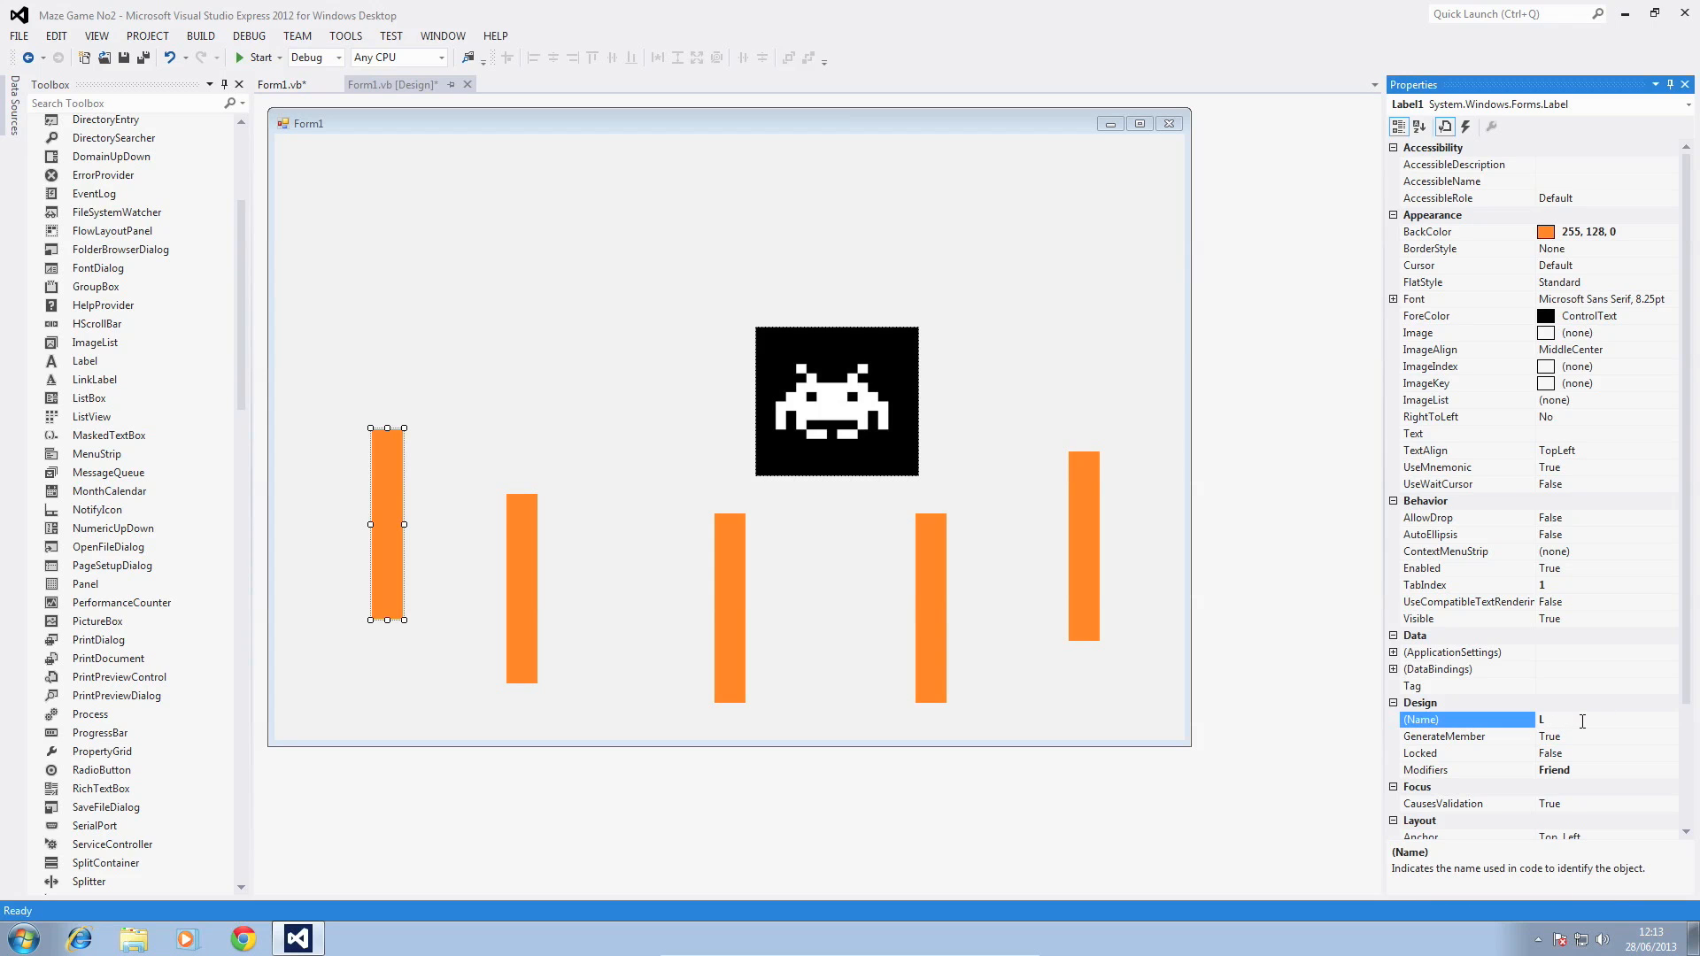
{"action": "type", "text": "bl1"}
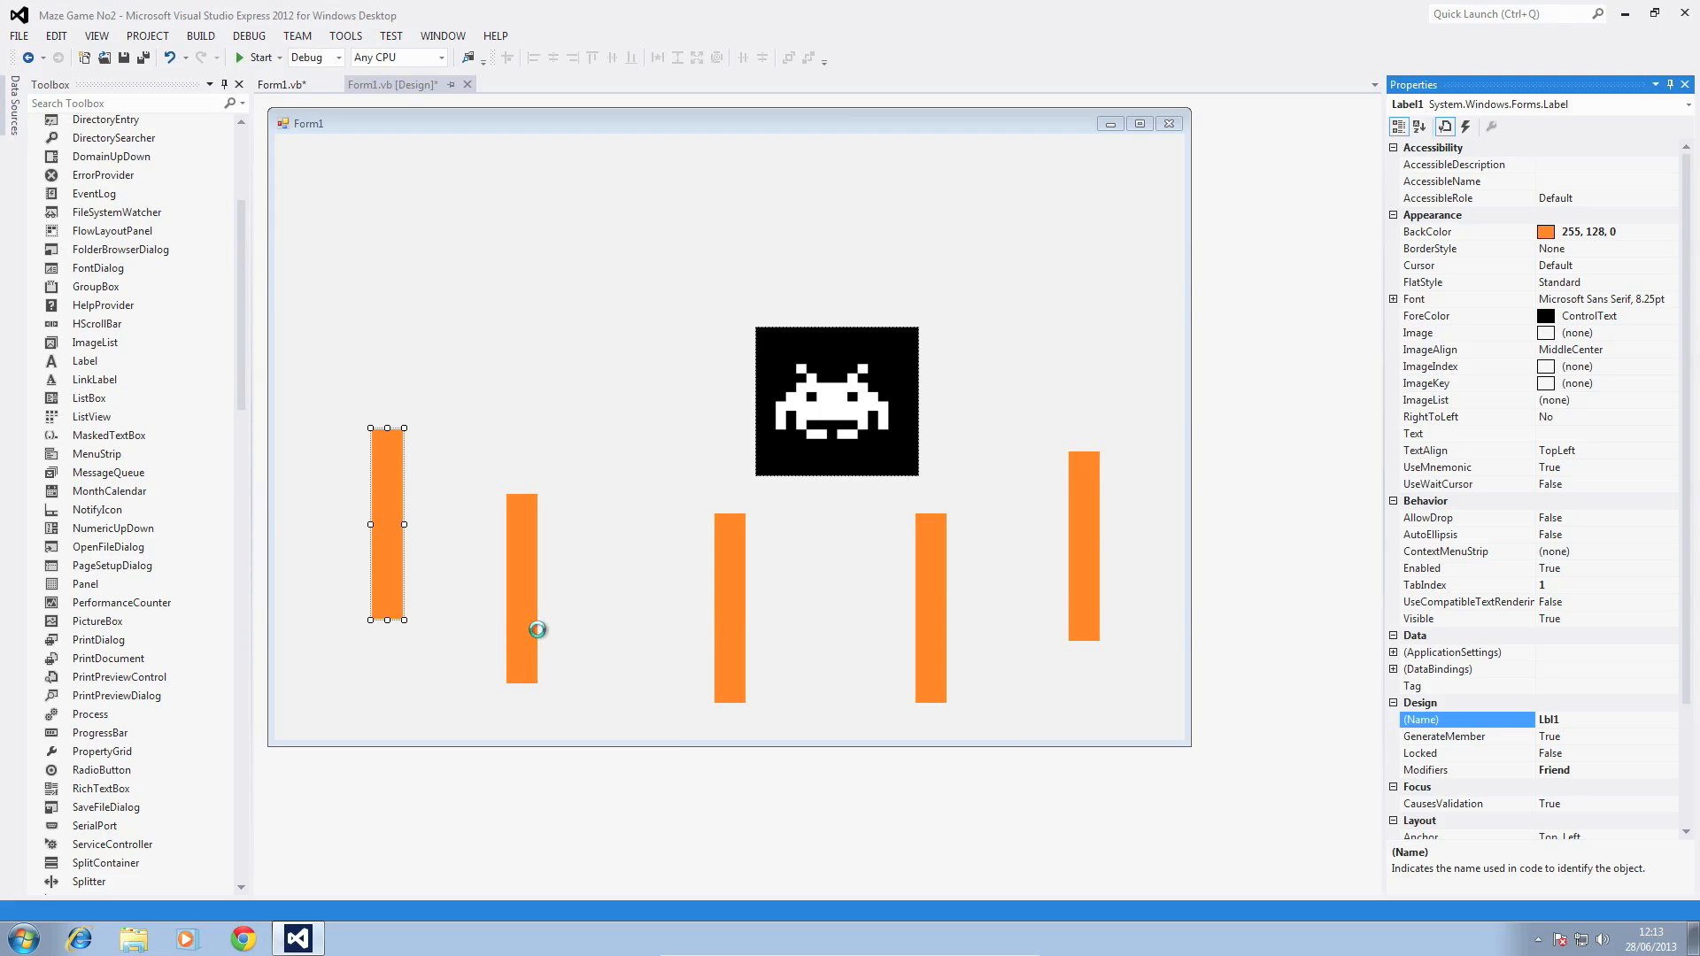
{"action": "left_click", "coordinate": [520, 586]}
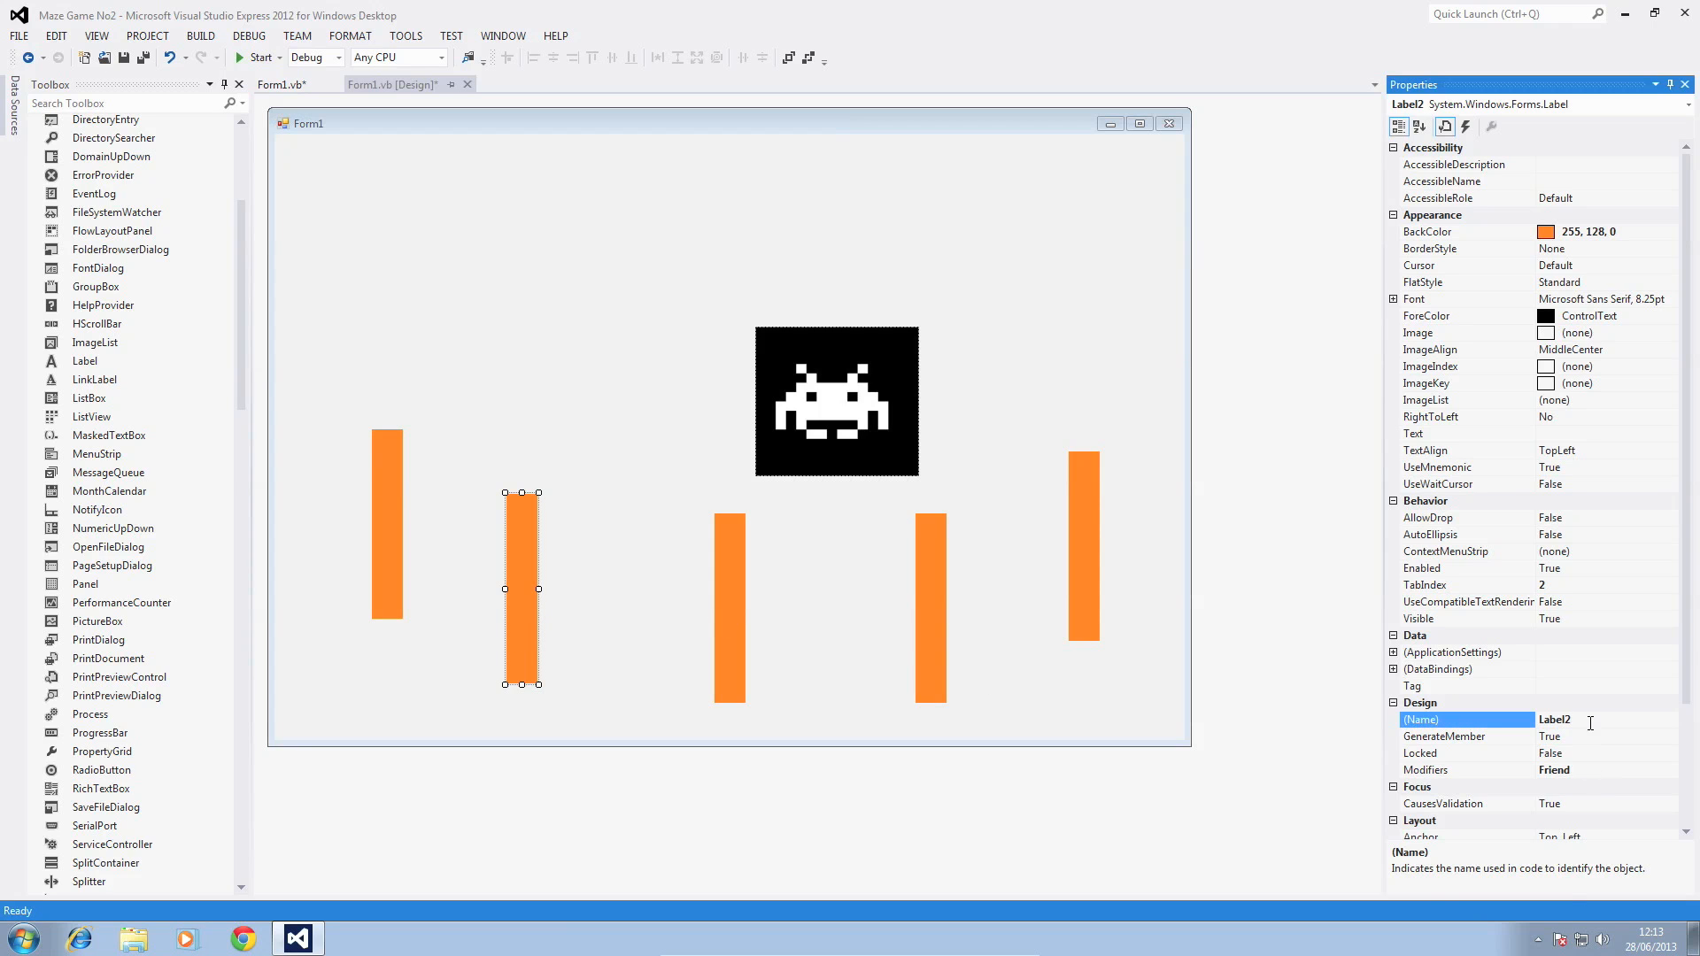
{"action": "type", "text": "Lbl"}
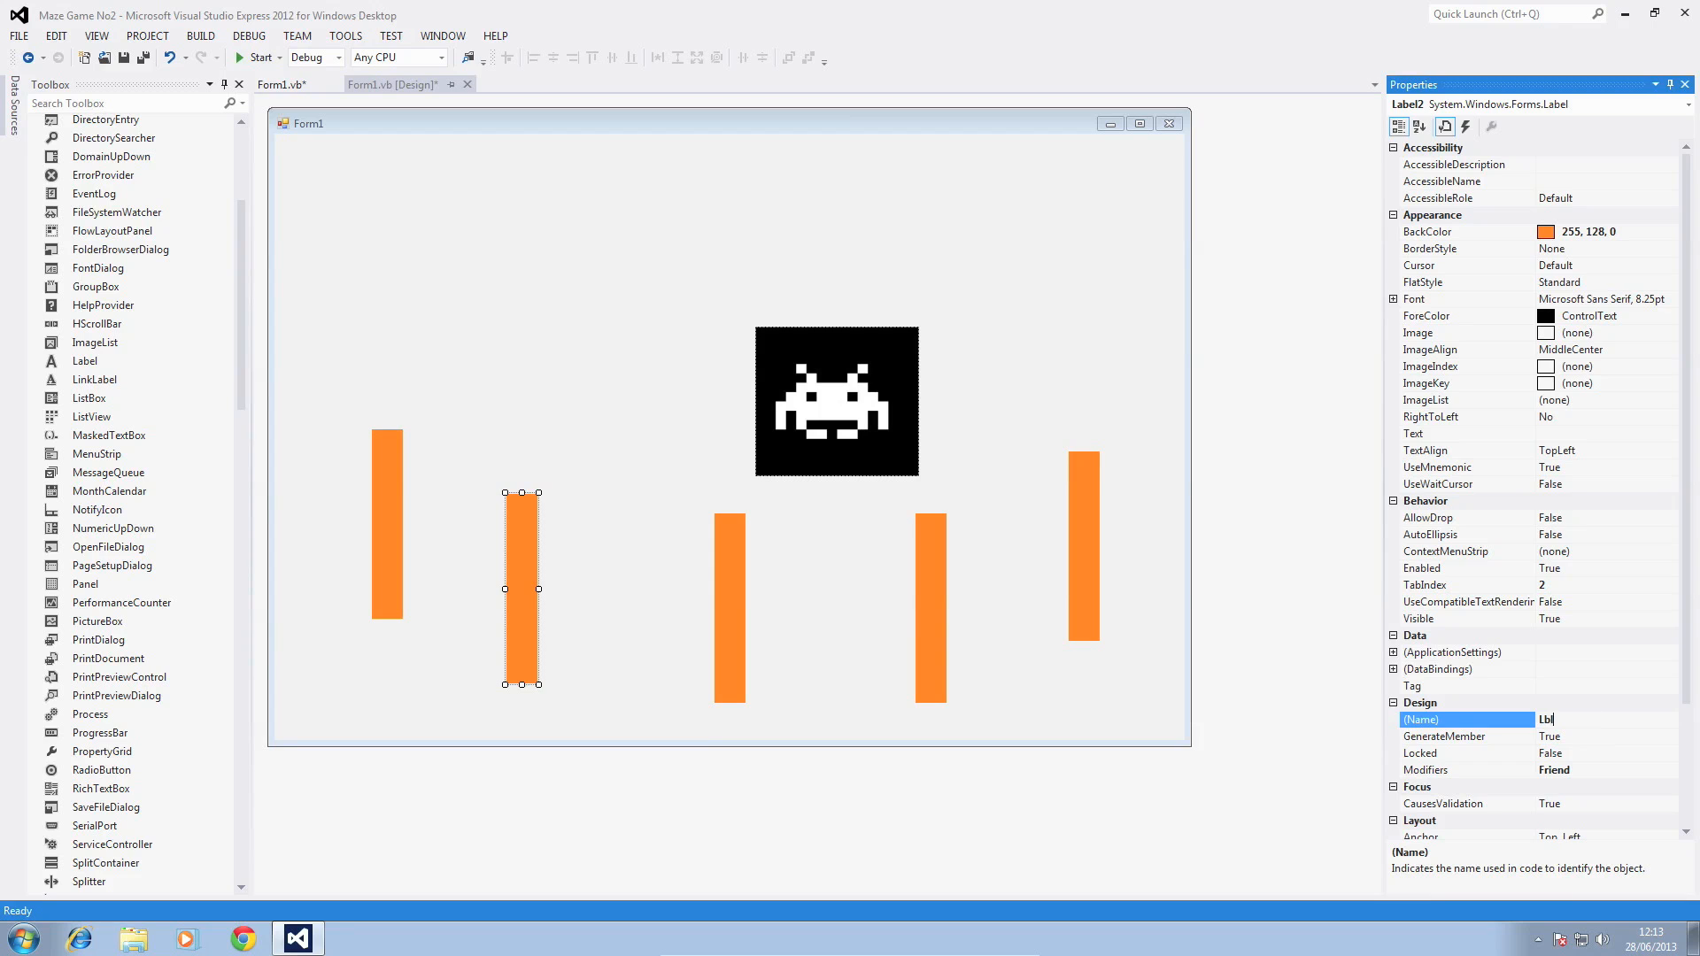
{"action": "type", "text": "2"}
{"action": "type", "text": "L"}
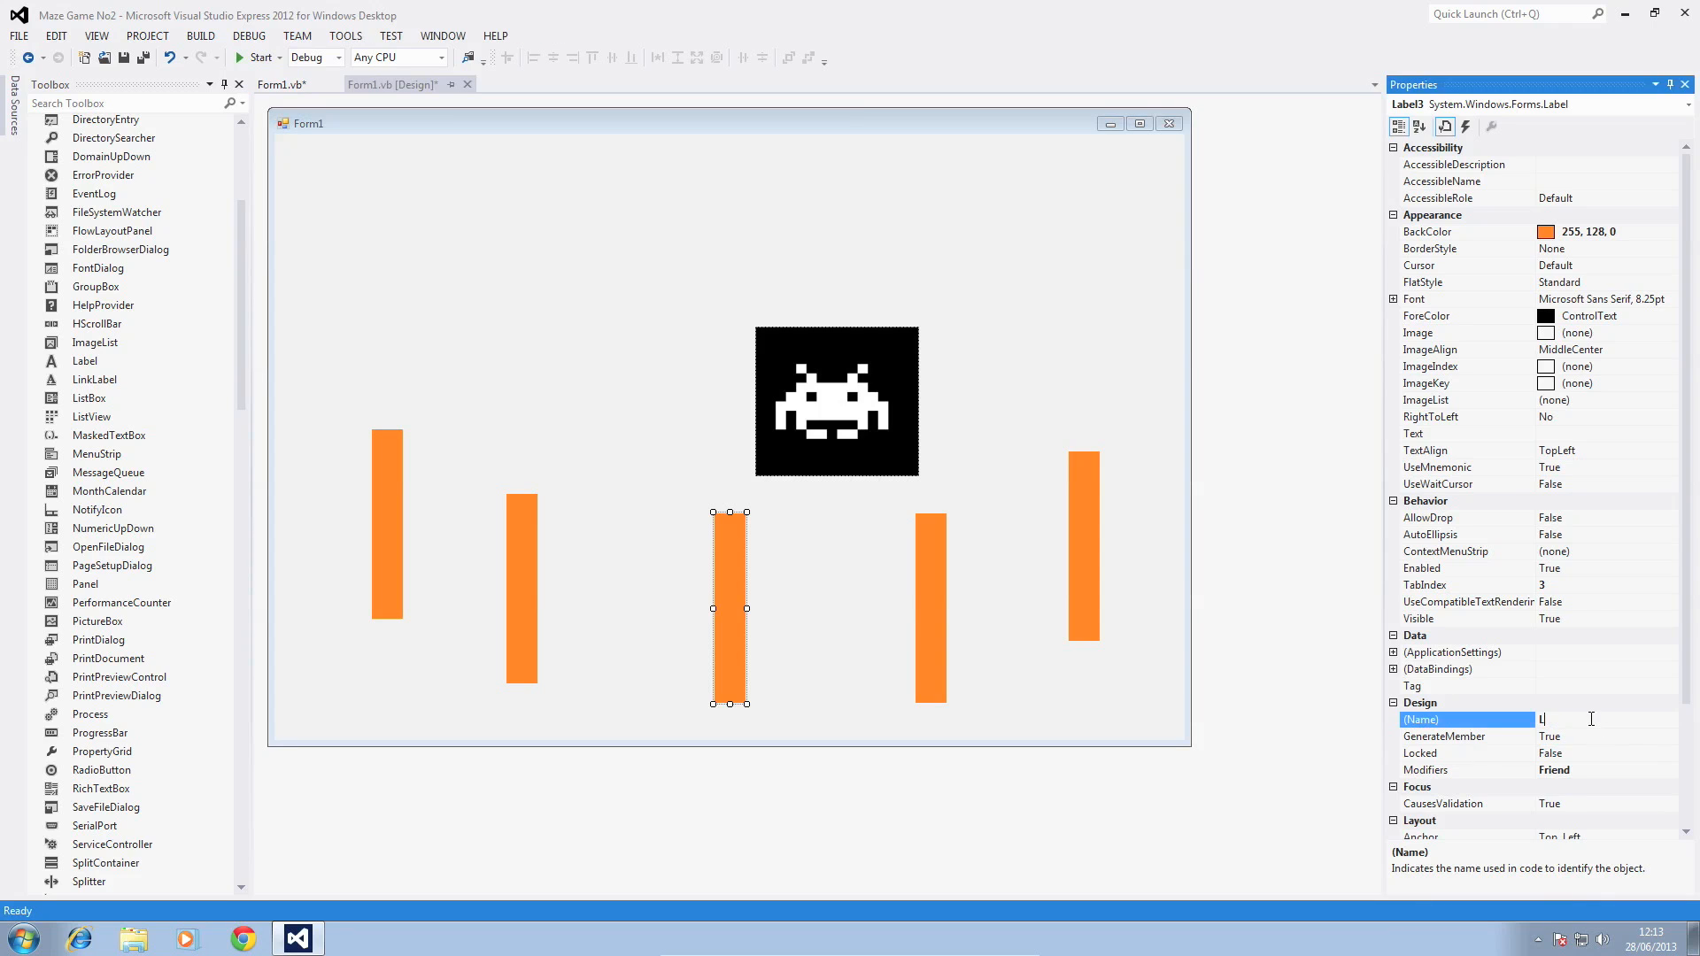
- Name the remaining walls Lbl3, Lbl4 and Lbl5
{"action": "type", "text": "bl3"}
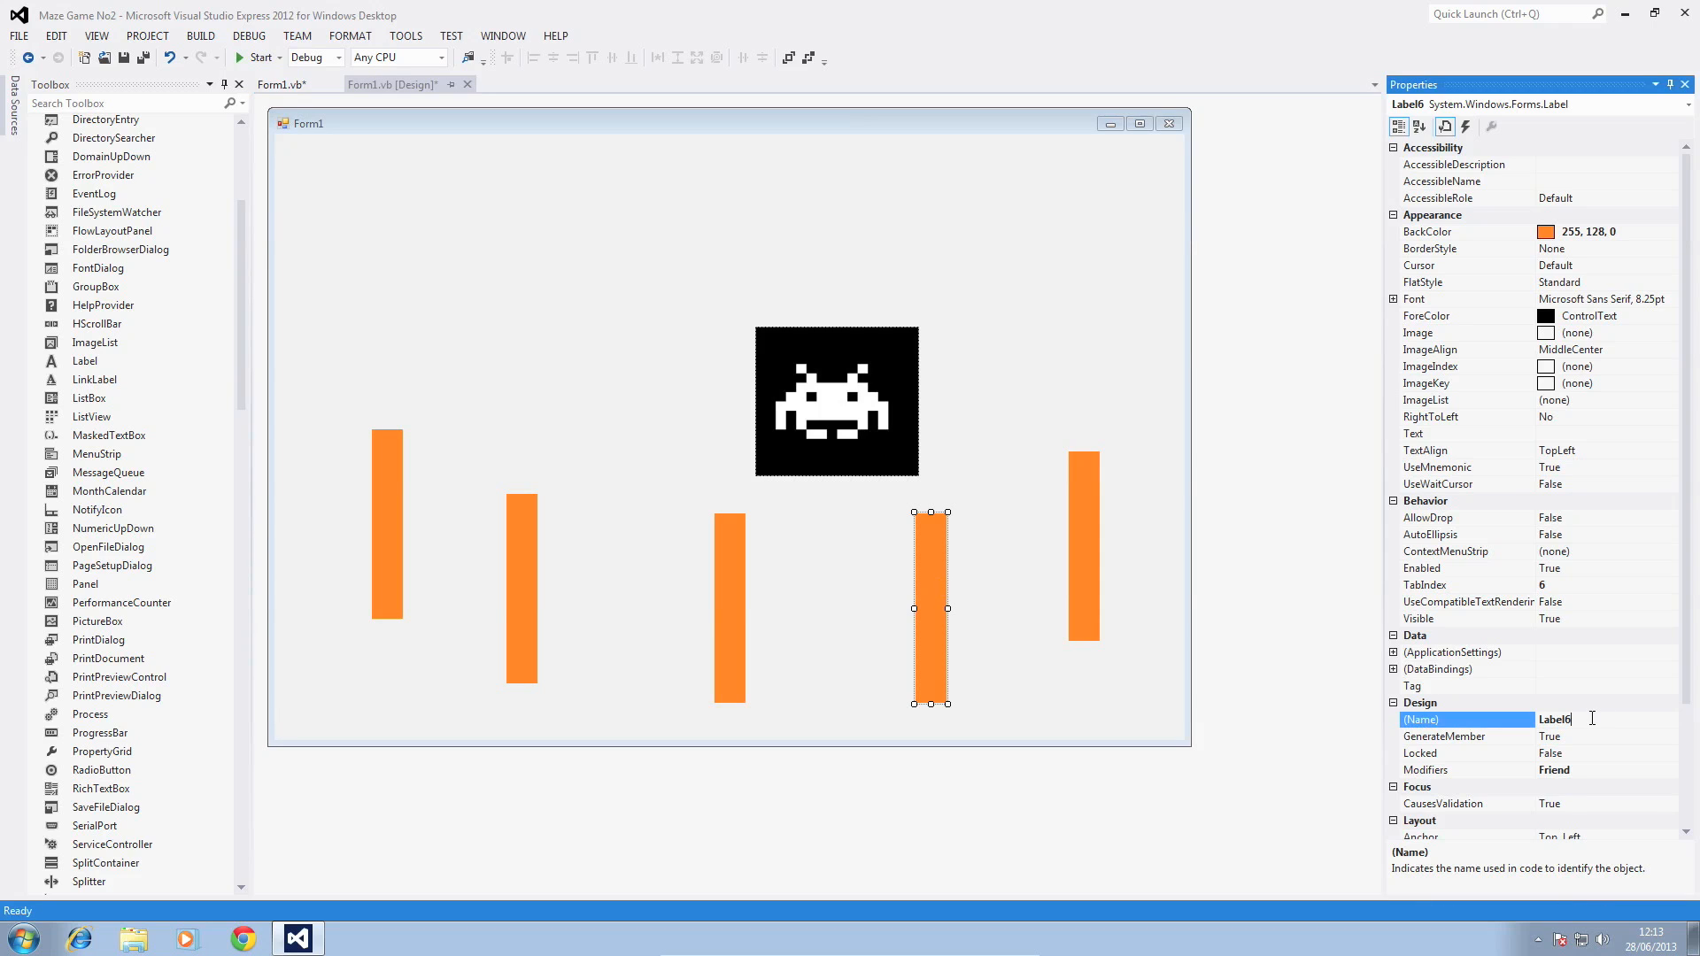
{"action": "type", "text": "Lbl"}
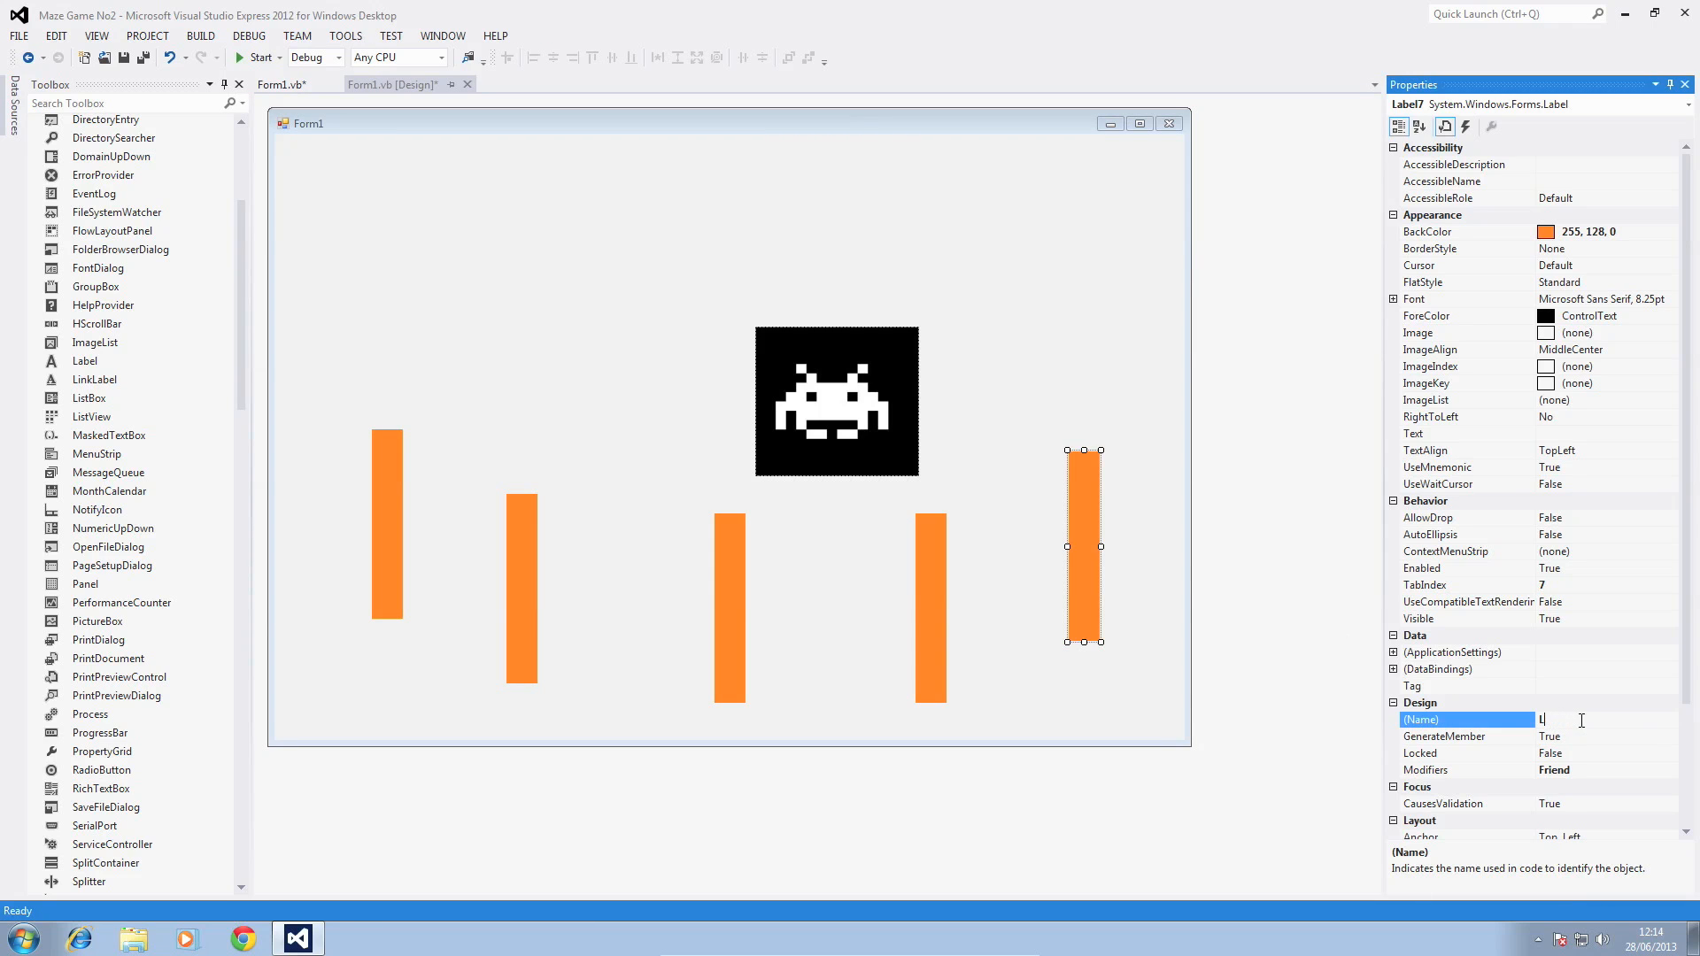
{"action": "type", "text": "bl5"}
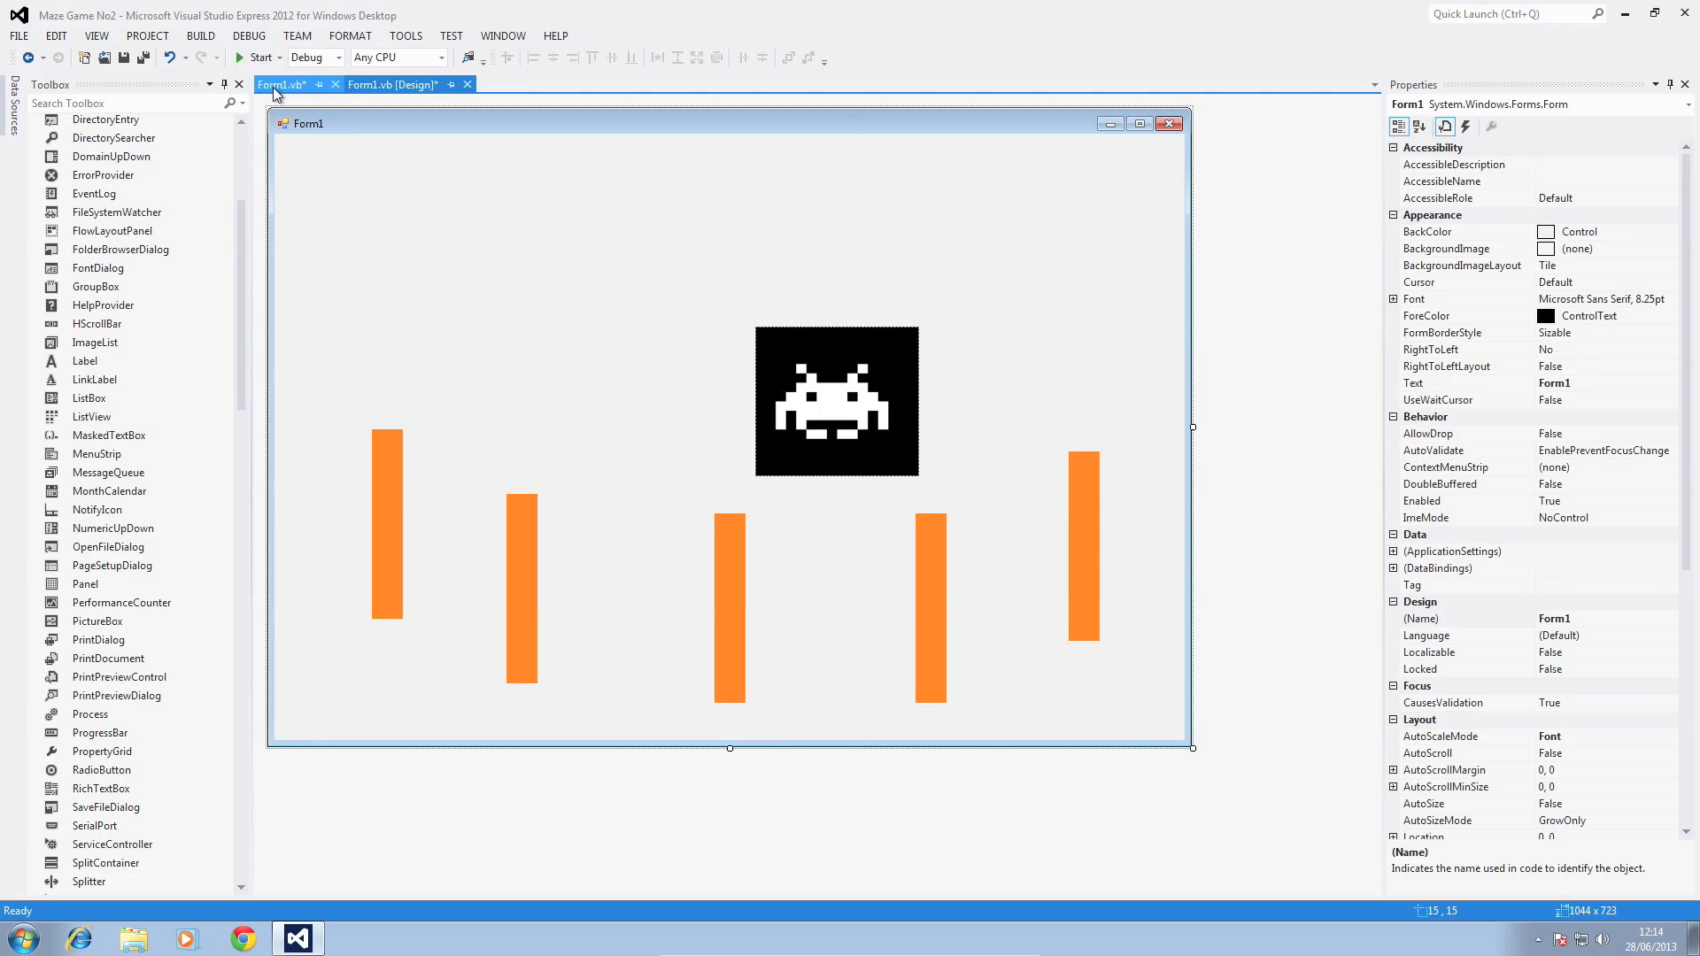
- Switch to Form1.vb to edit the five If blocks' IntersectsWith arguments to Lbl1 through Lbl5
{"action": "left_click", "coordinate": [282, 85]}
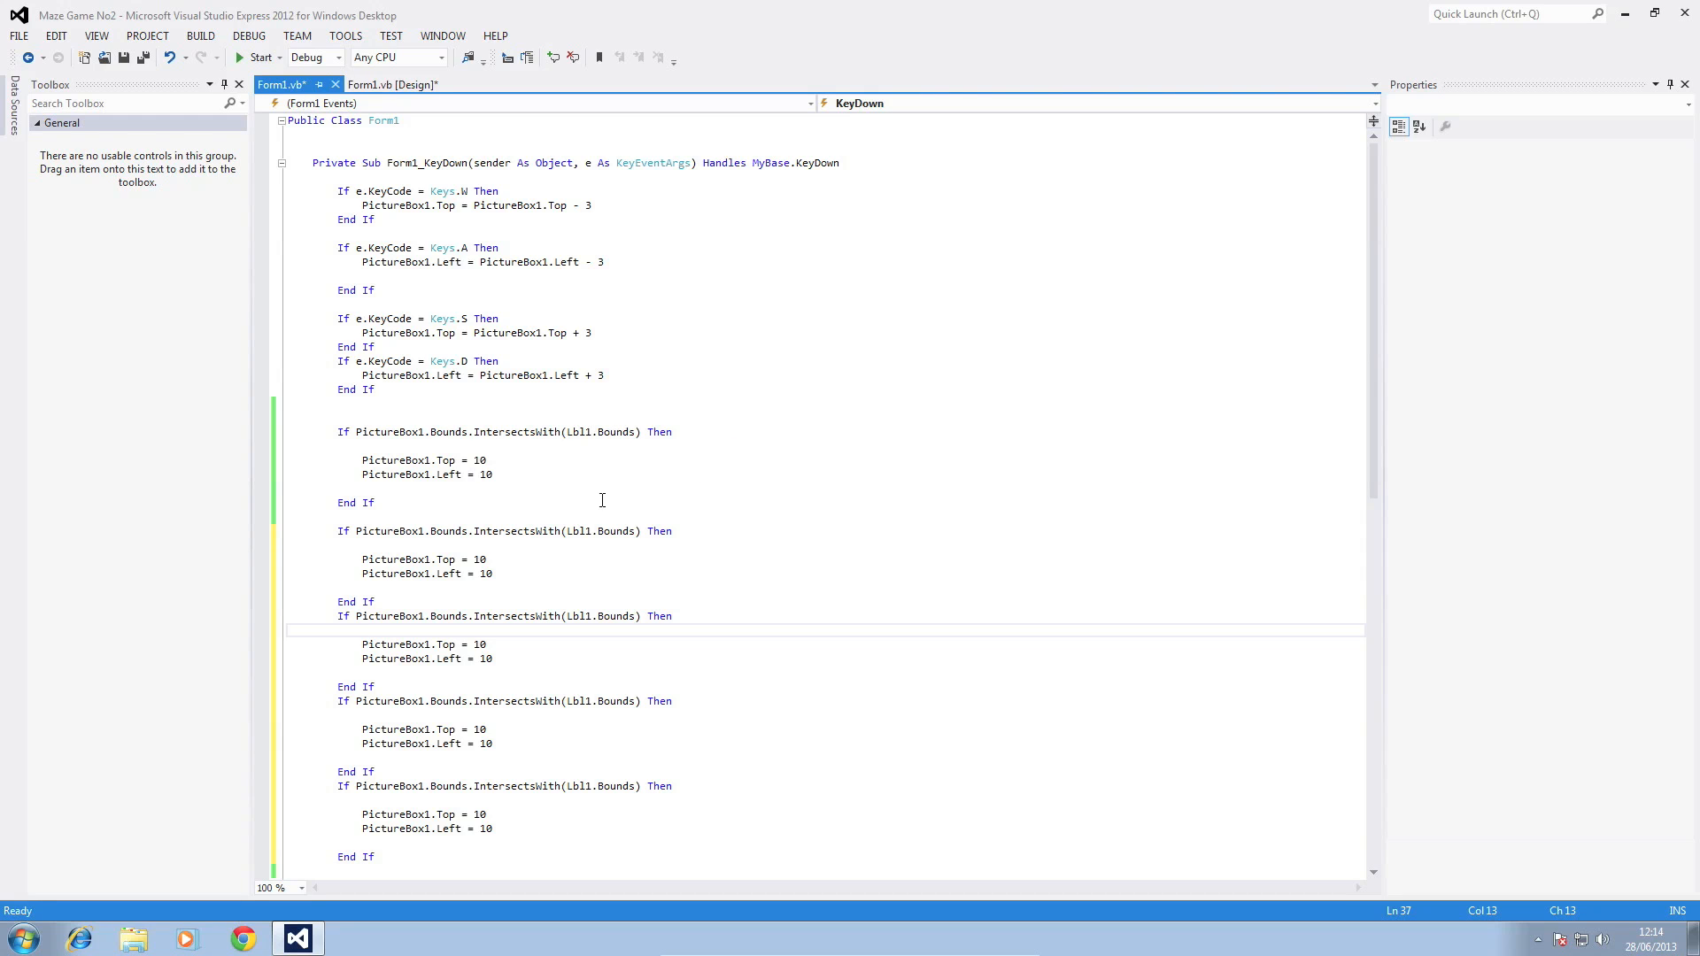
{"action": "mouse_move", "coordinate": [579, 529]}
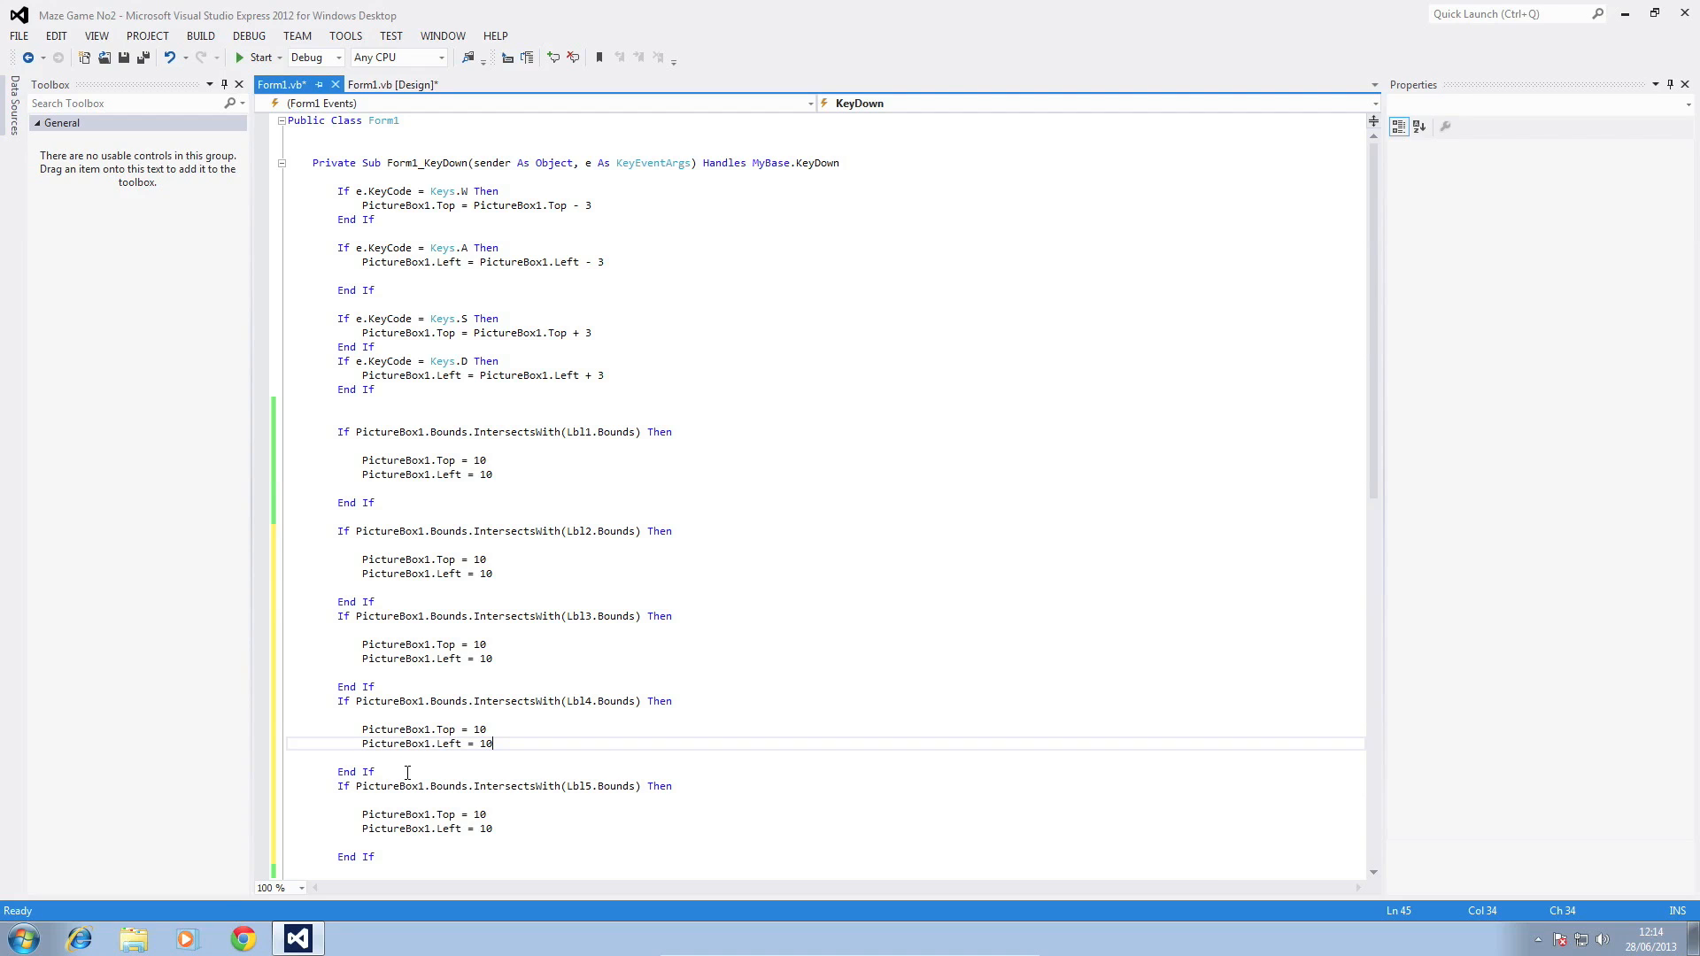
{"action": "mouse_move", "coordinate": [468, 460]}
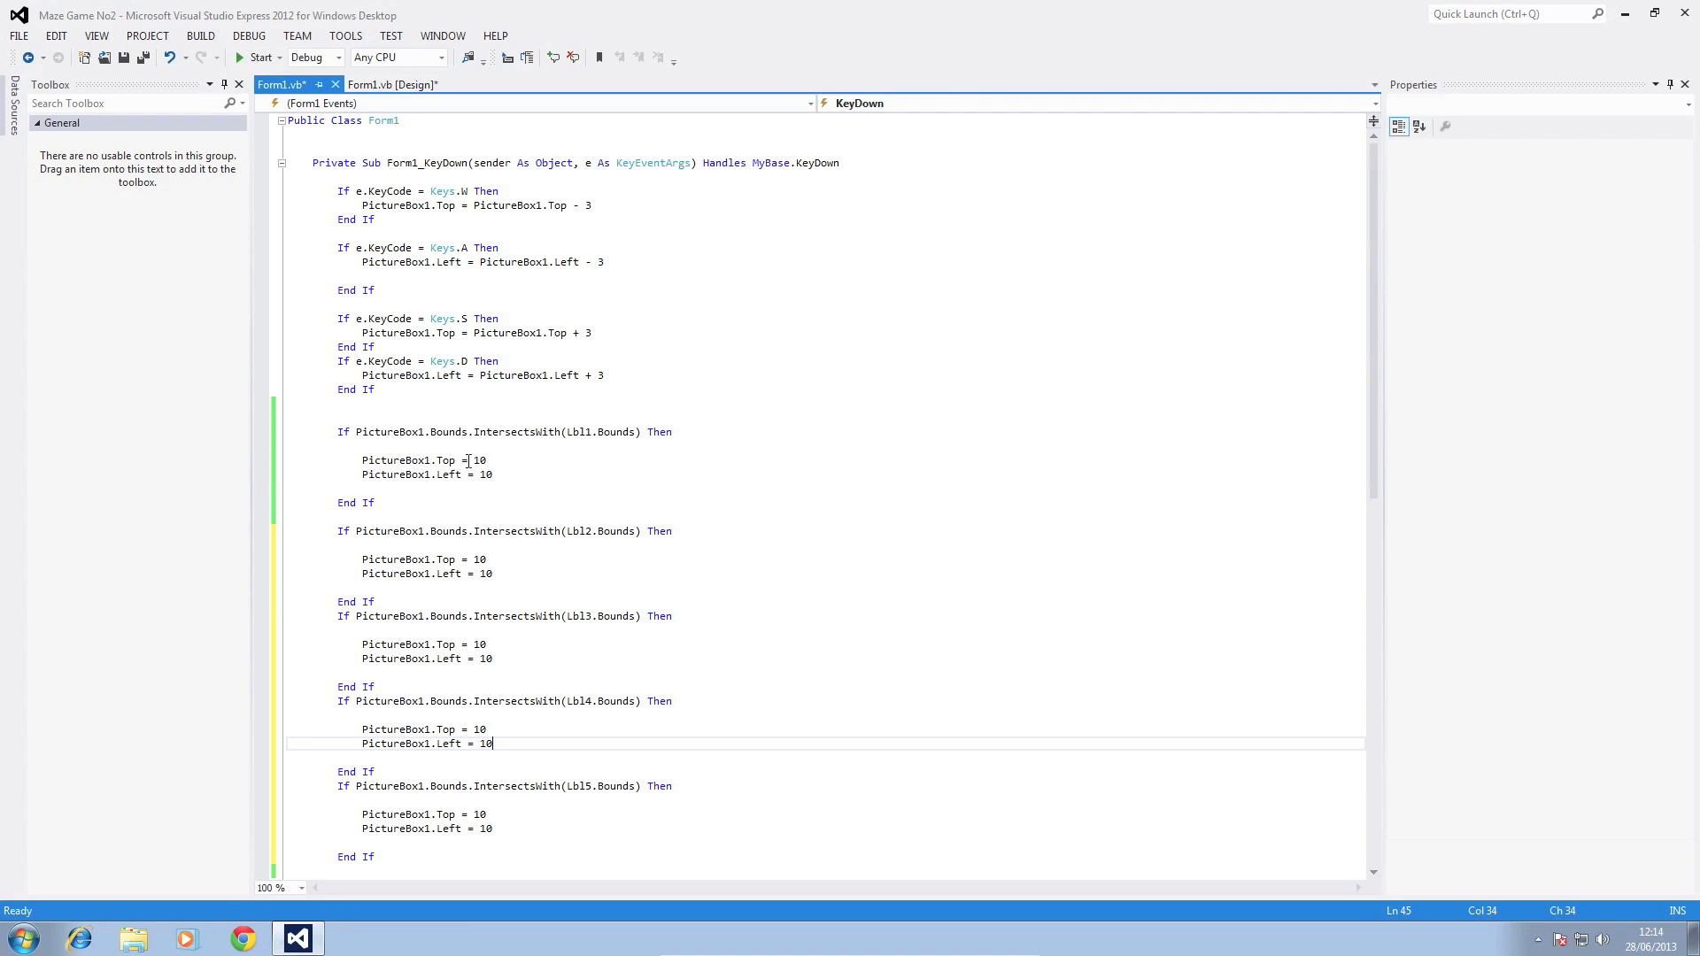
{"action": "mouse_move", "coordinate": [432, 407]}
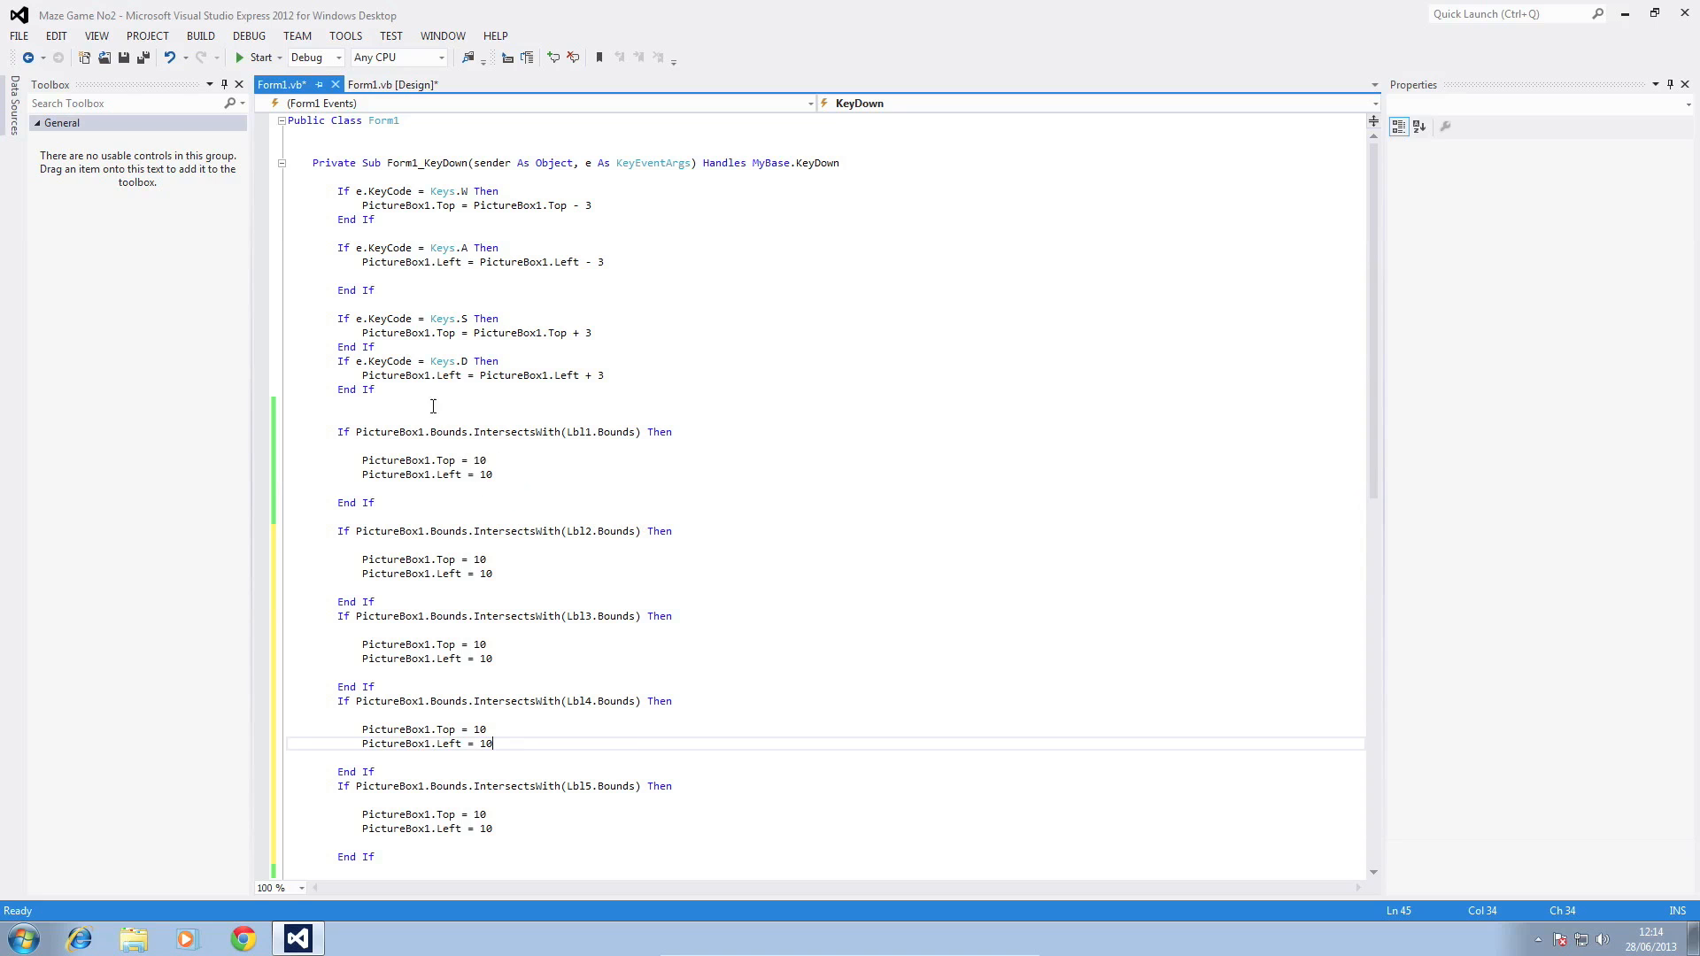
{"action": "left_click", "coordinate": [392, 85]}
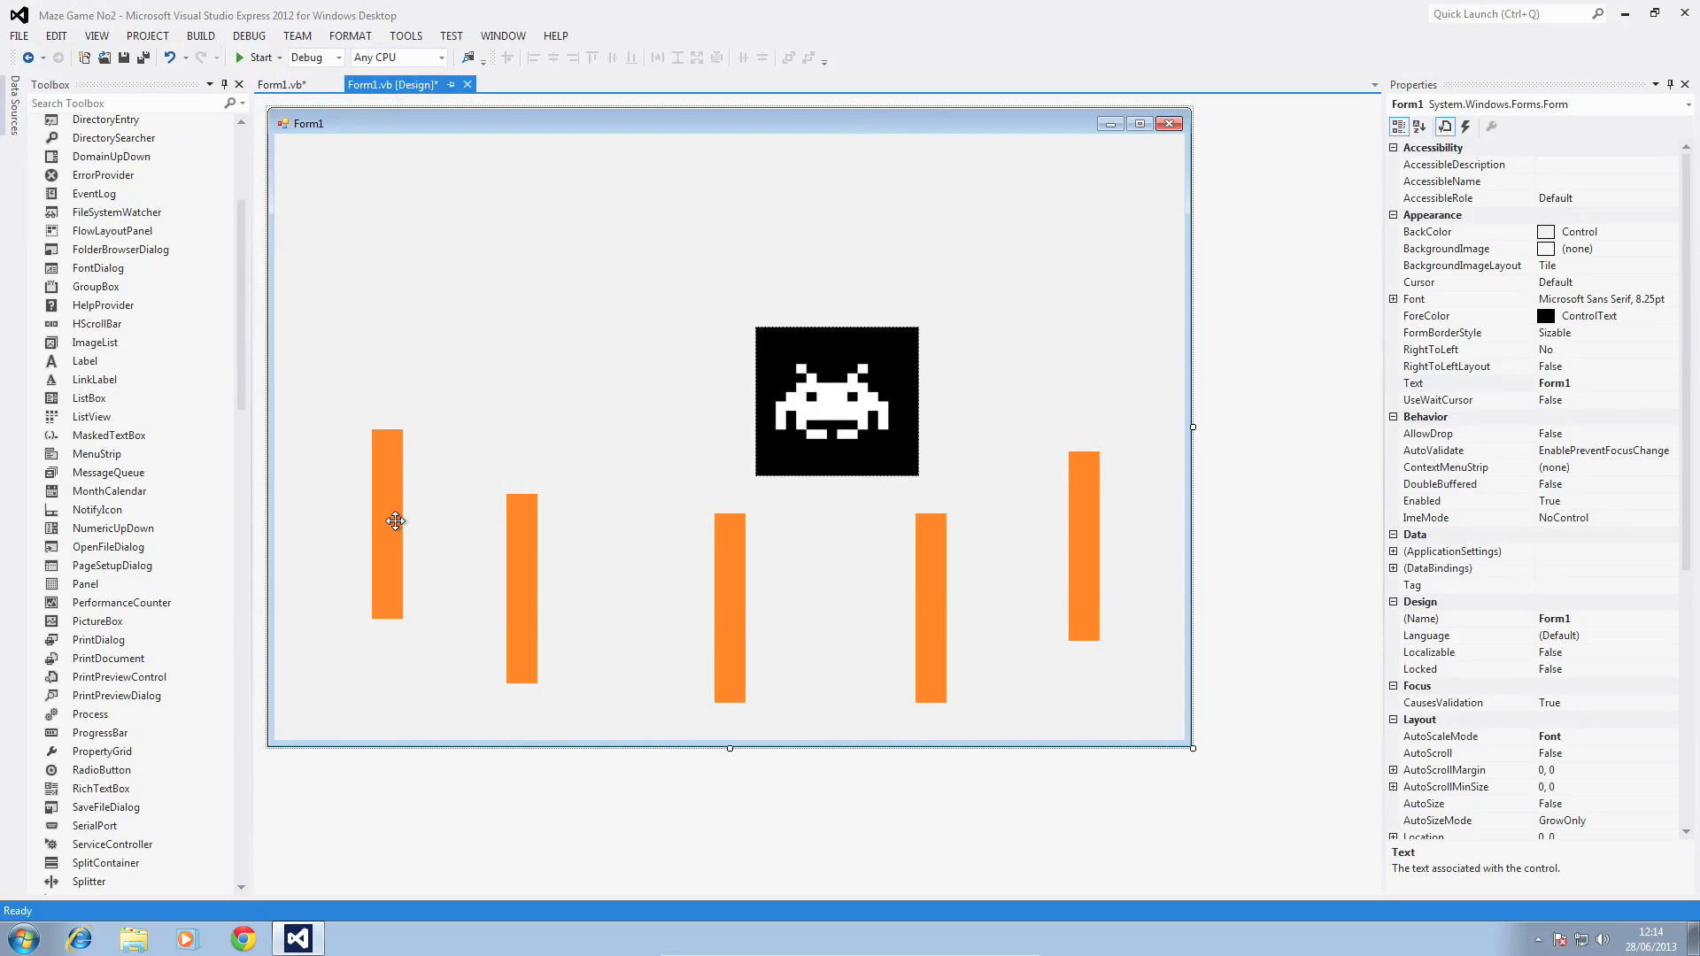
{"action": "left_click", "coordinate": [280, 85]}
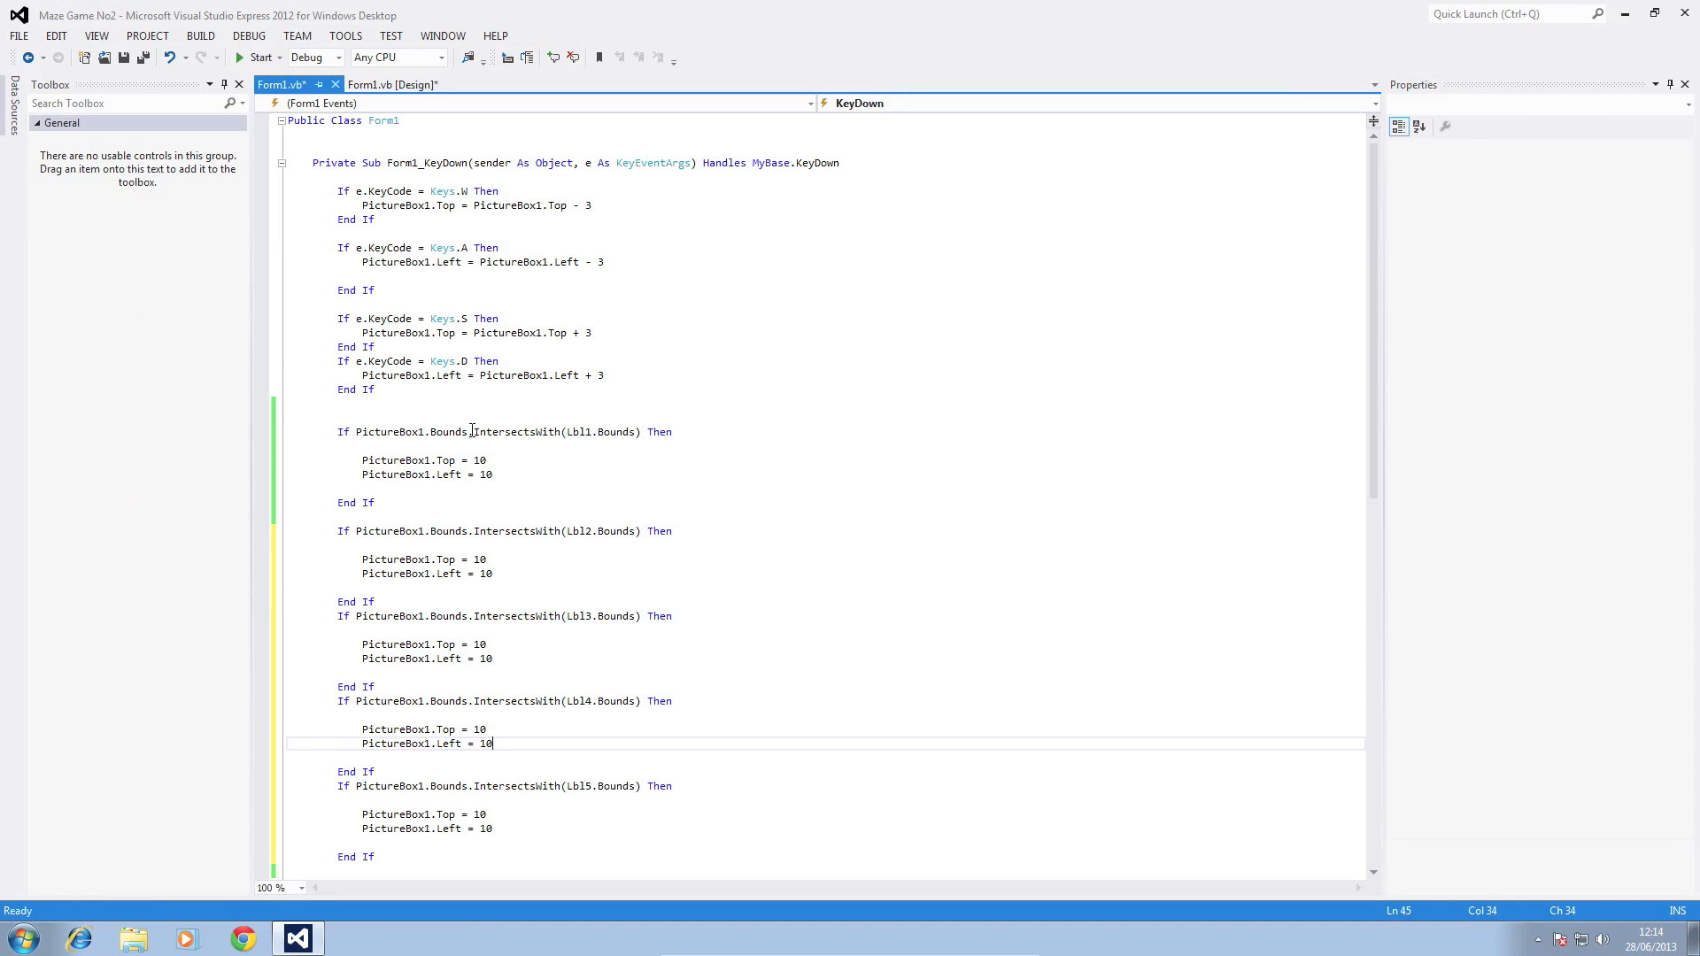
{"action": "mouse_move", "coordinate": [577, 432]}
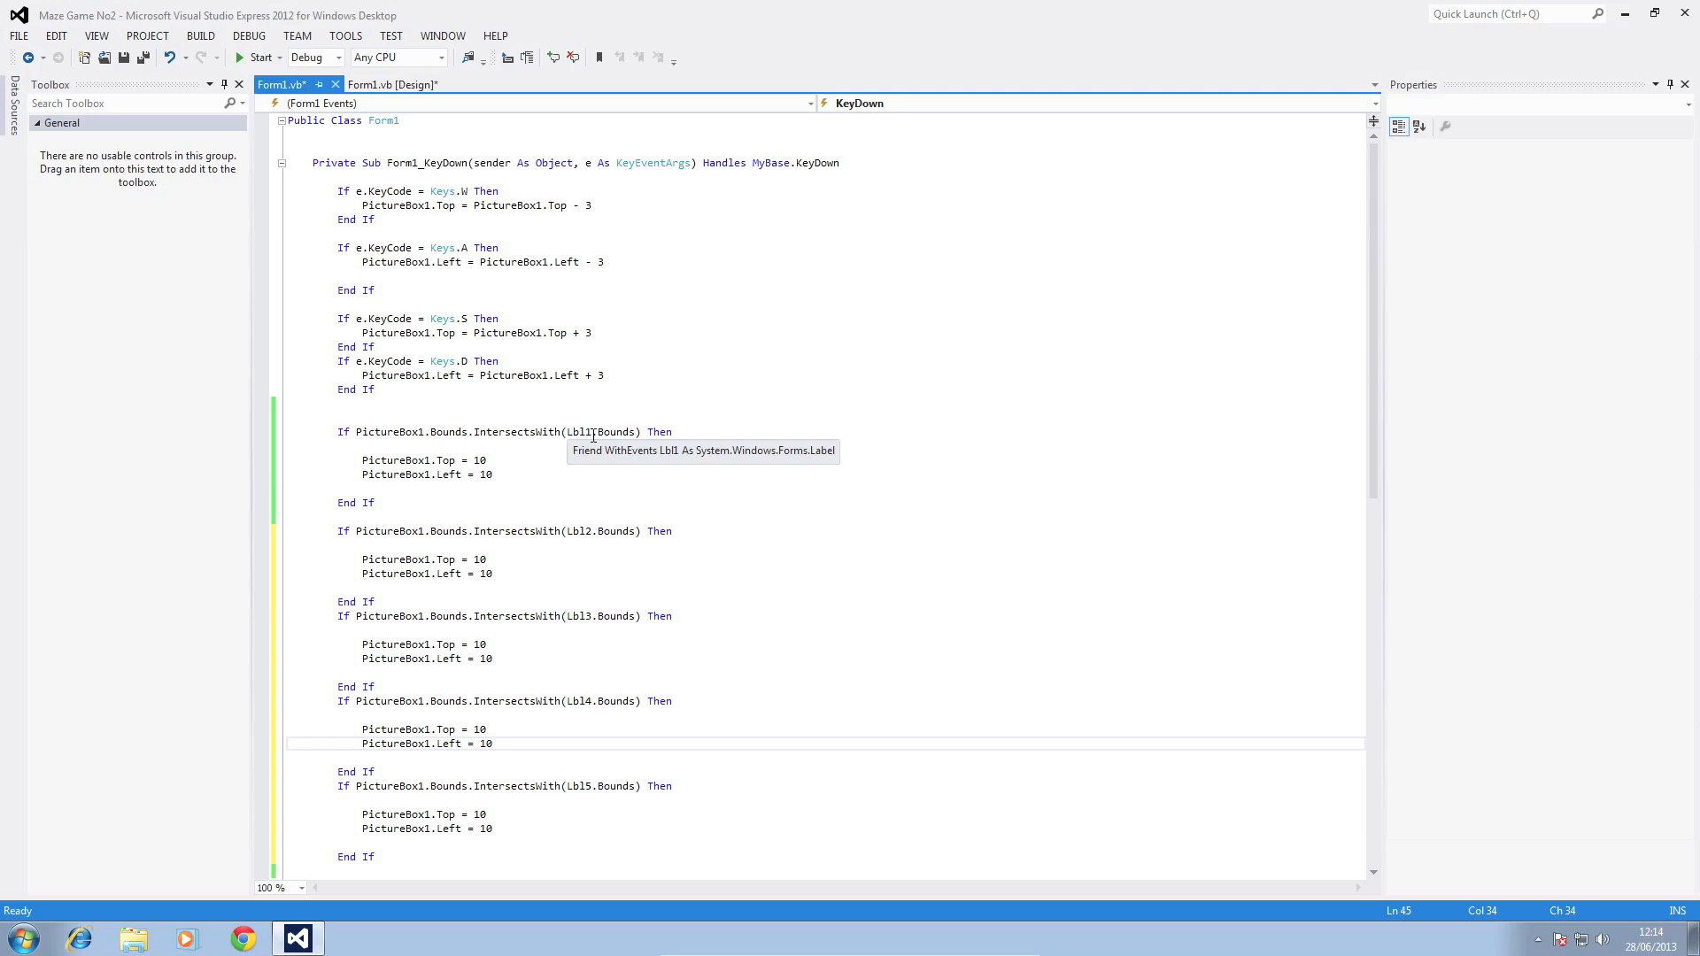
{"action": "left_click", "coordinate": [390, 85]}
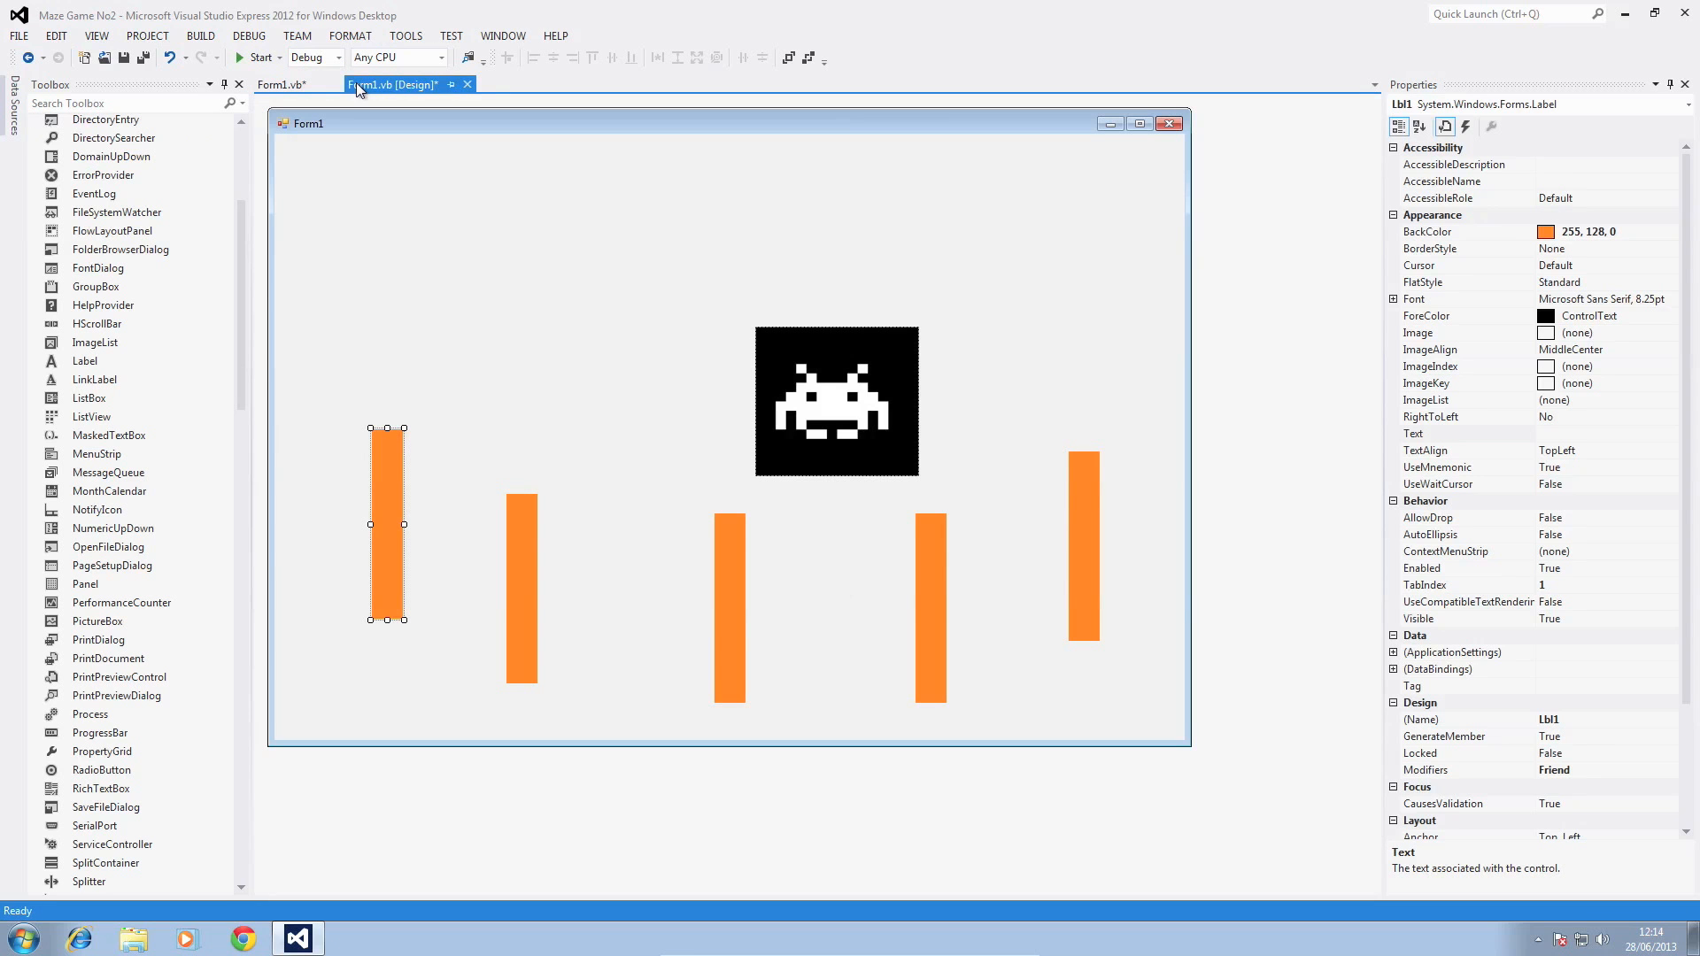
{"action": "left_click", "coordinate": [280, 85]}
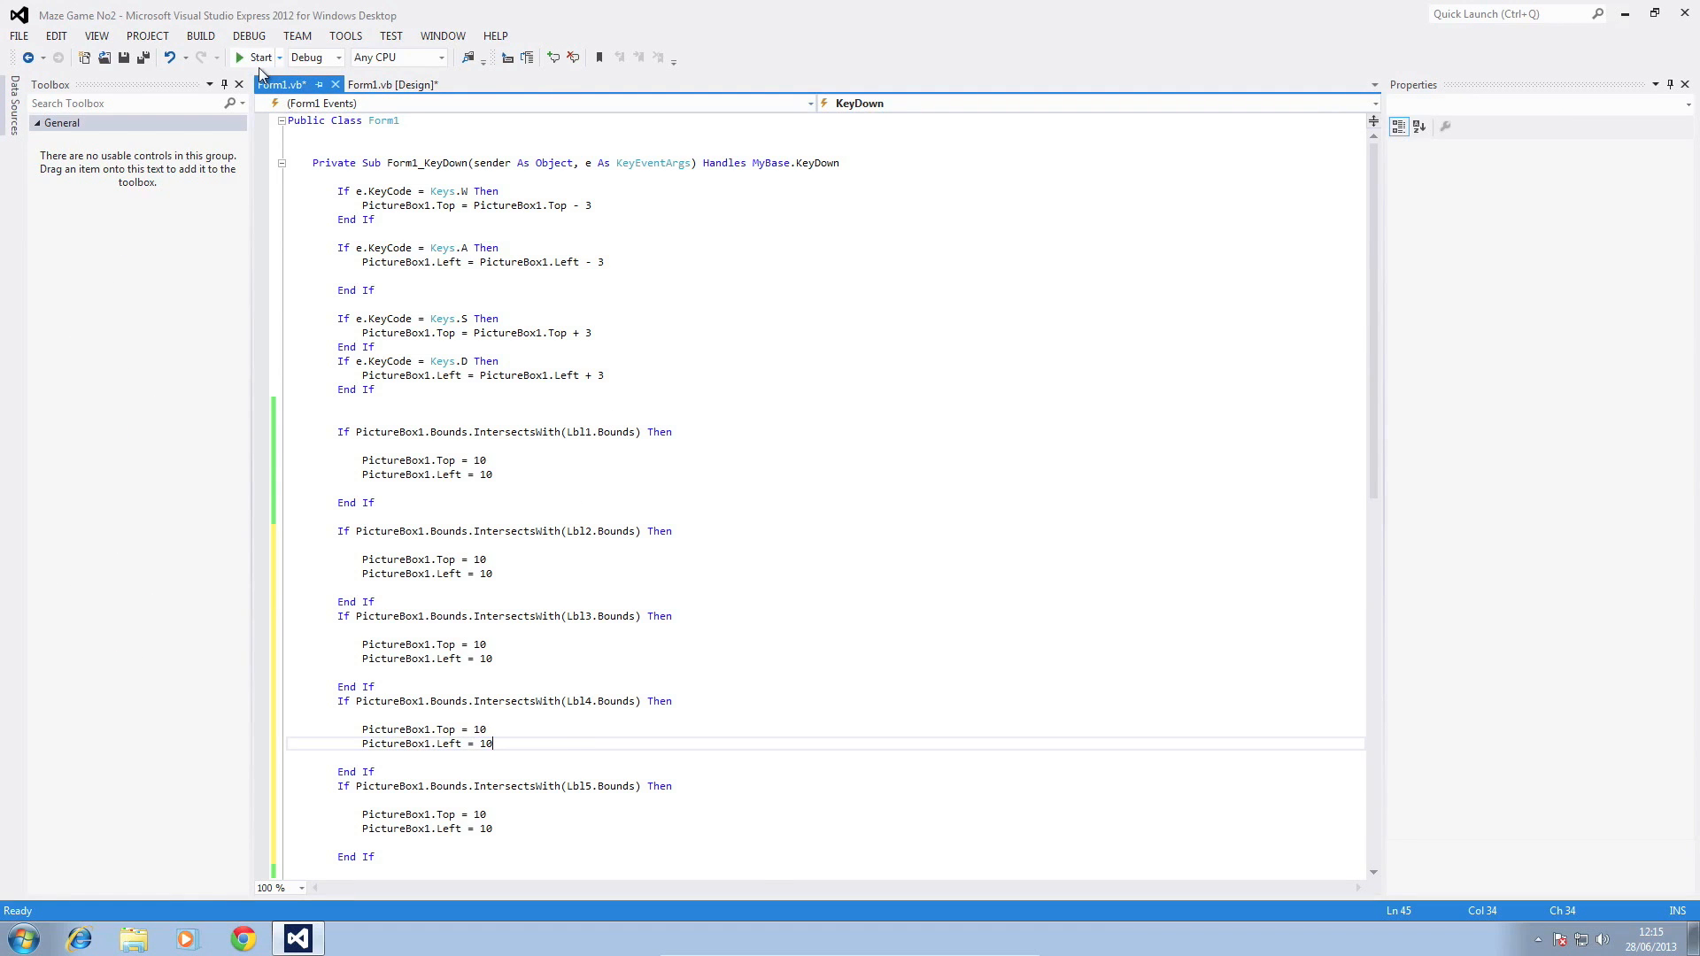
- Start the maze game so the form with the invader above five orange walls appears
{"action": "left_click", "coordinate": [256, 57]}
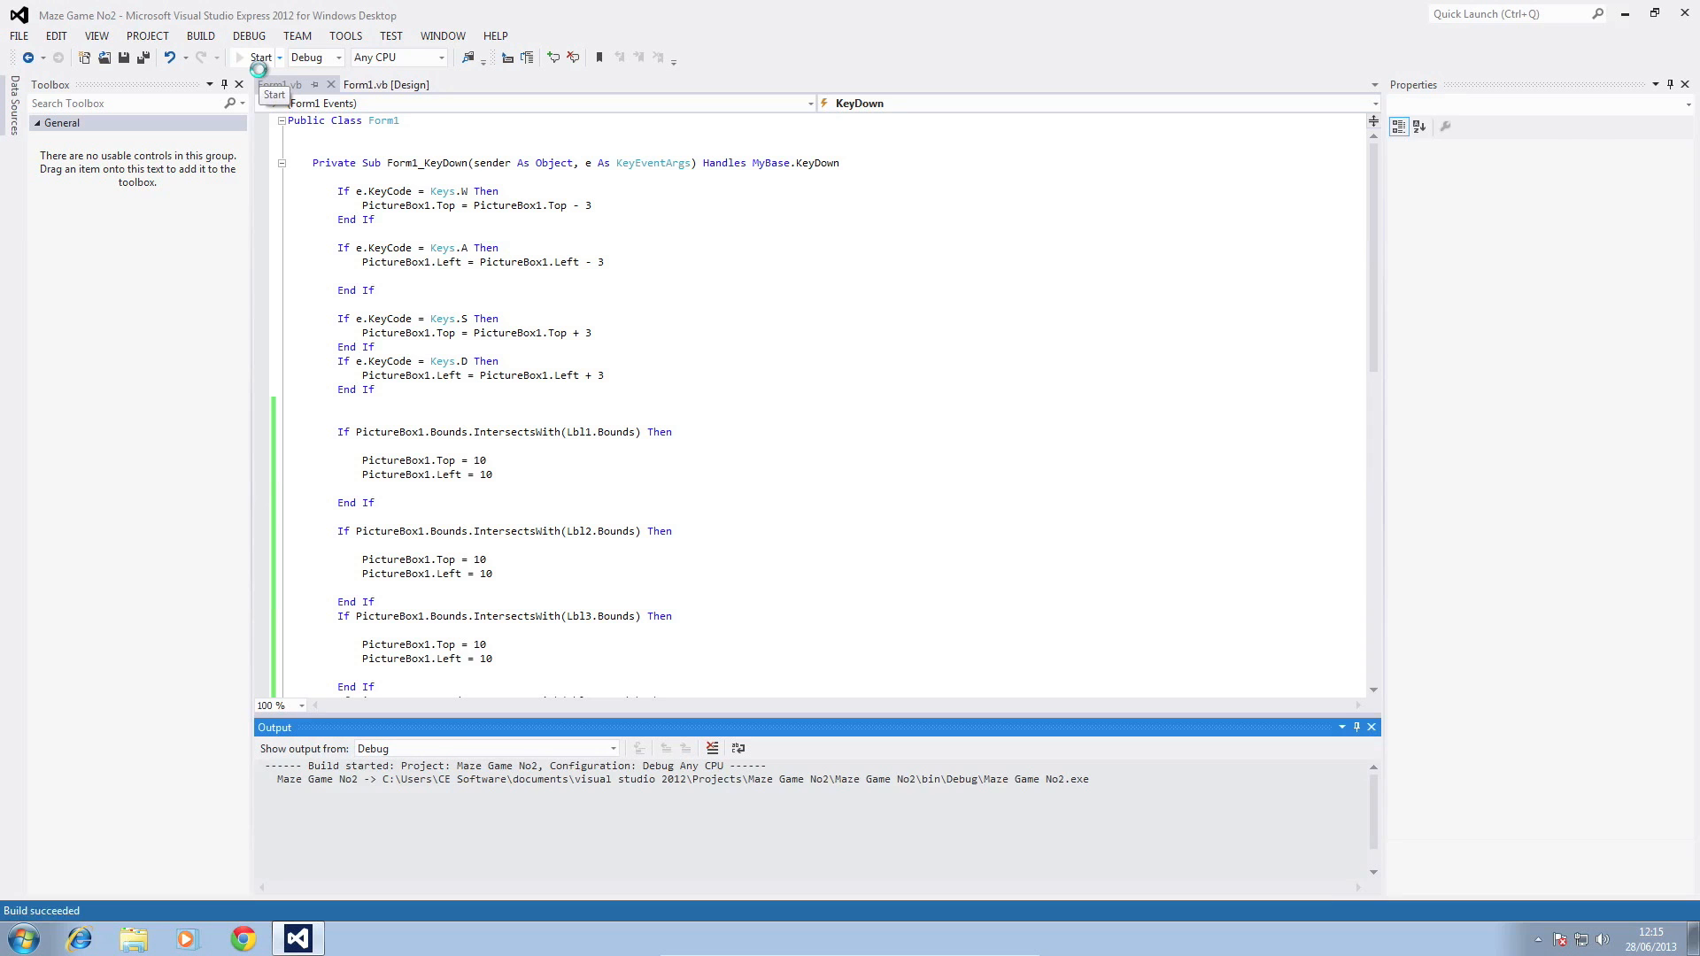
{"action": "left_click", "coordinate": [258, 56]}
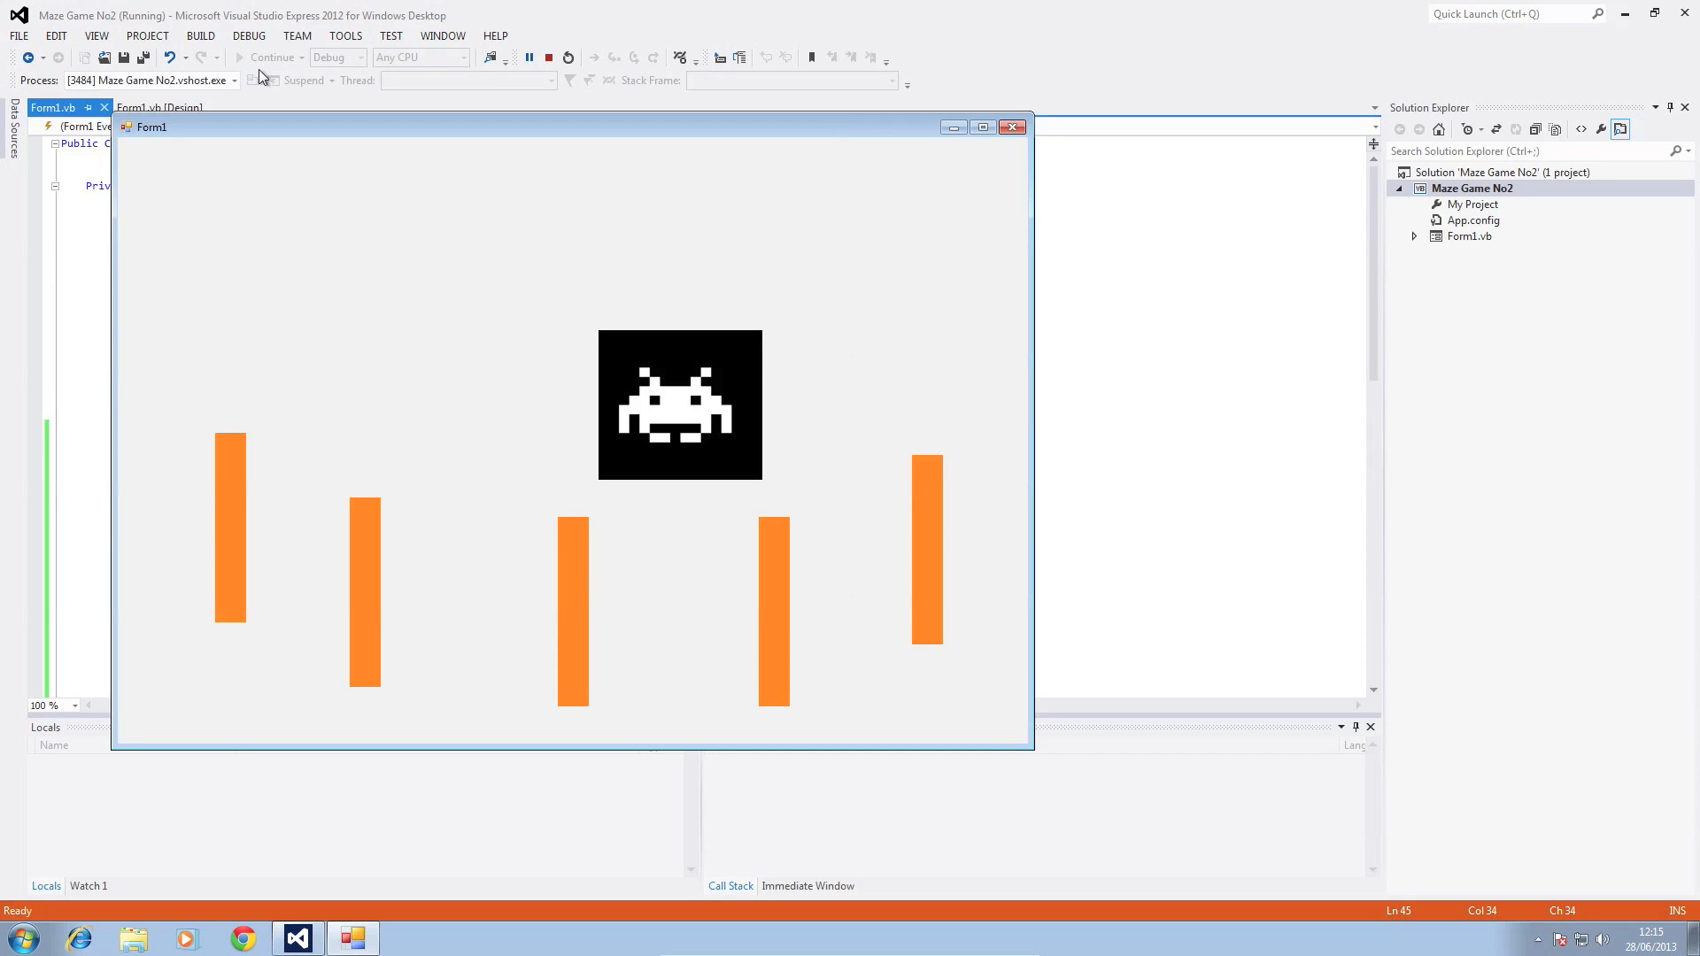